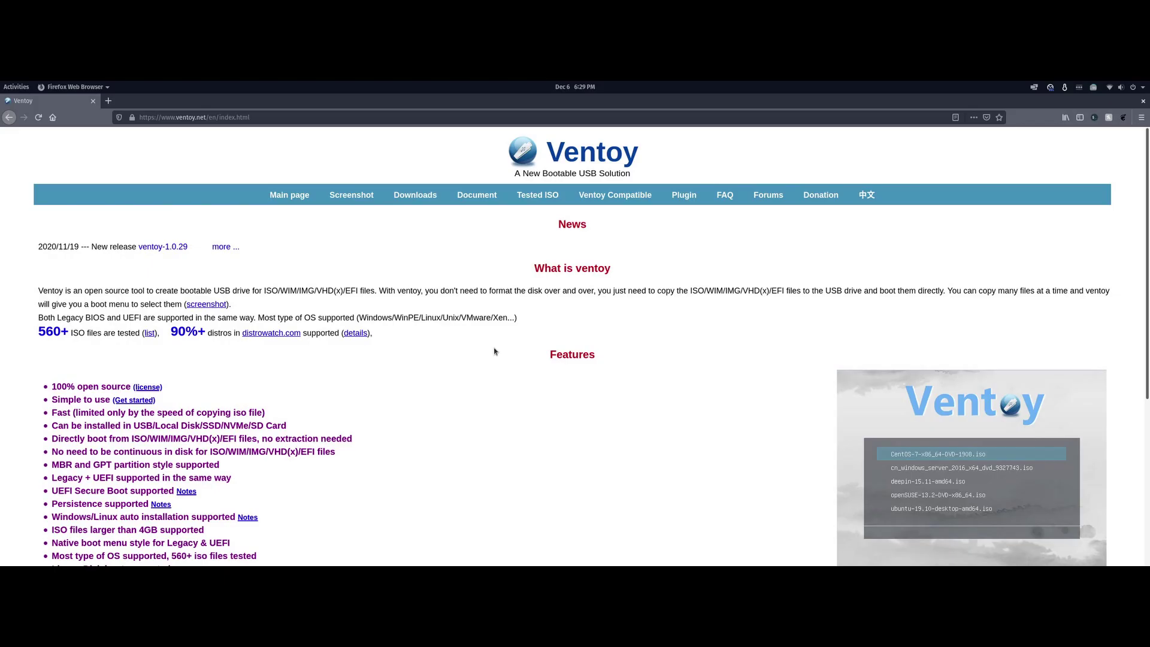
{"action": "mouse_move", "coordinate": [477, 174]}
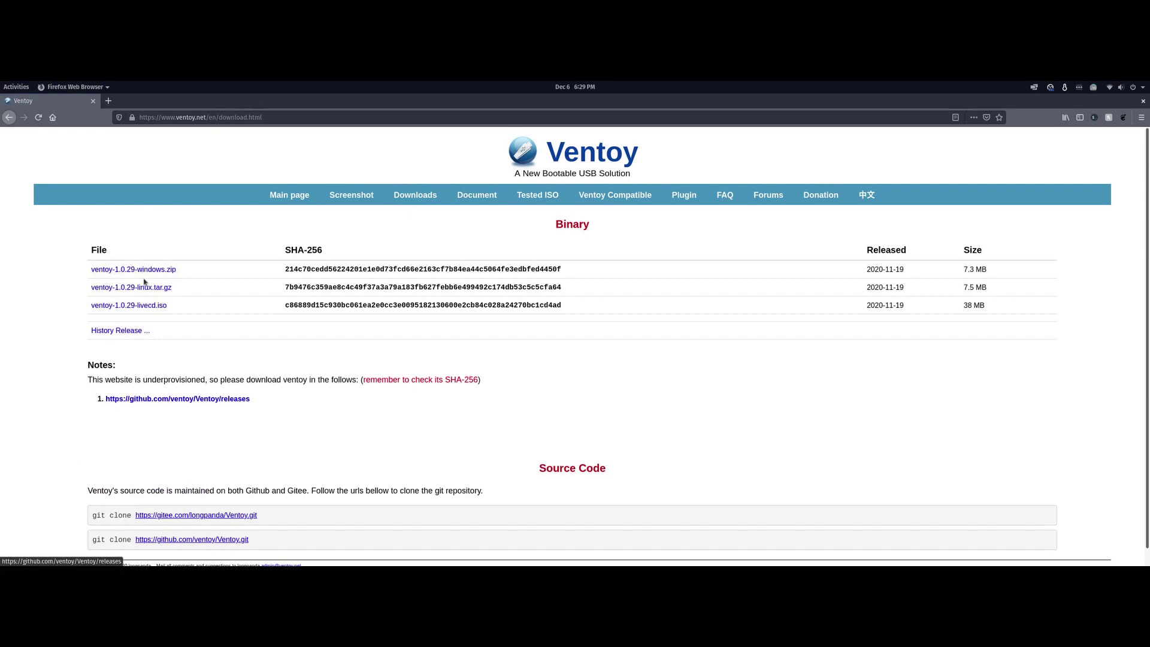
{"action": "mouse_move", "coordinate": [160, 306]}
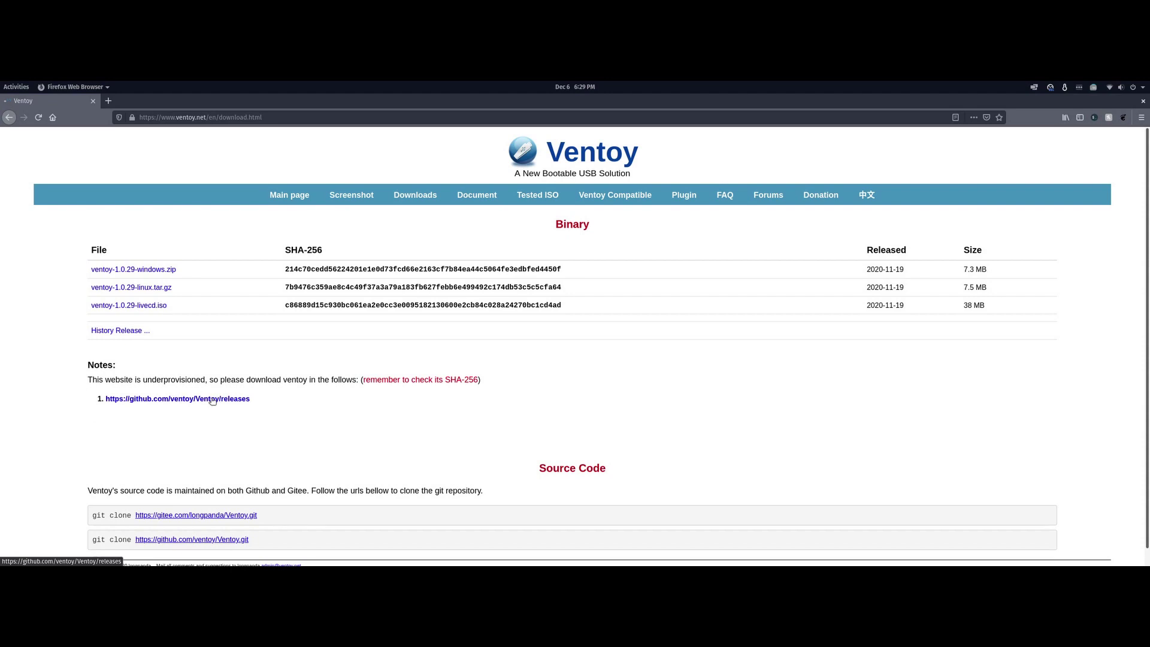
- Go to the Ventoy downloads page listing the 1.0.29 binaries
{"action": "left_click", "coordinate": [177, 398]}
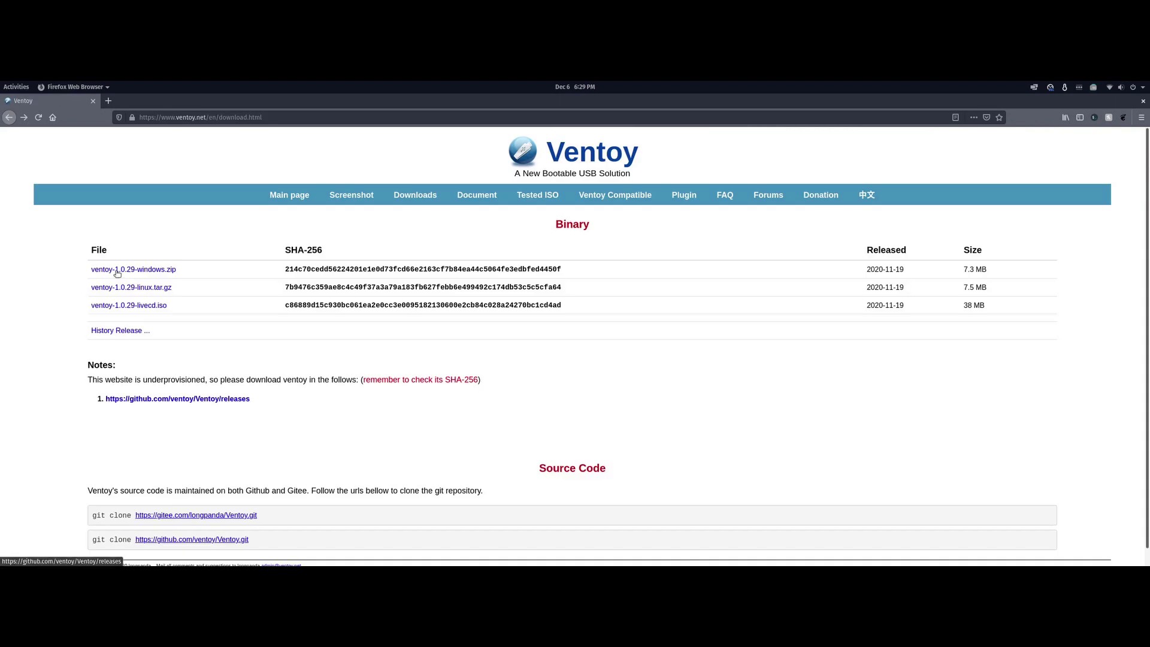
{"action": "mouse_move", "coordinate": [200, 374]}
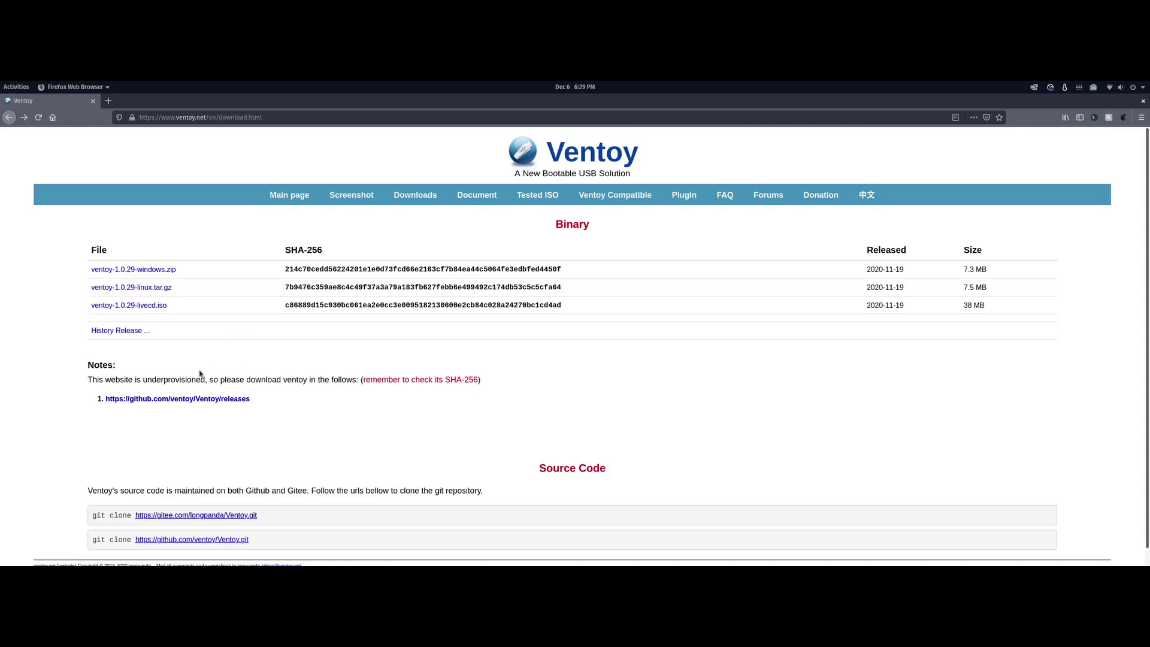
{"action": "mouse_move", "coordinate": [141, 290]}
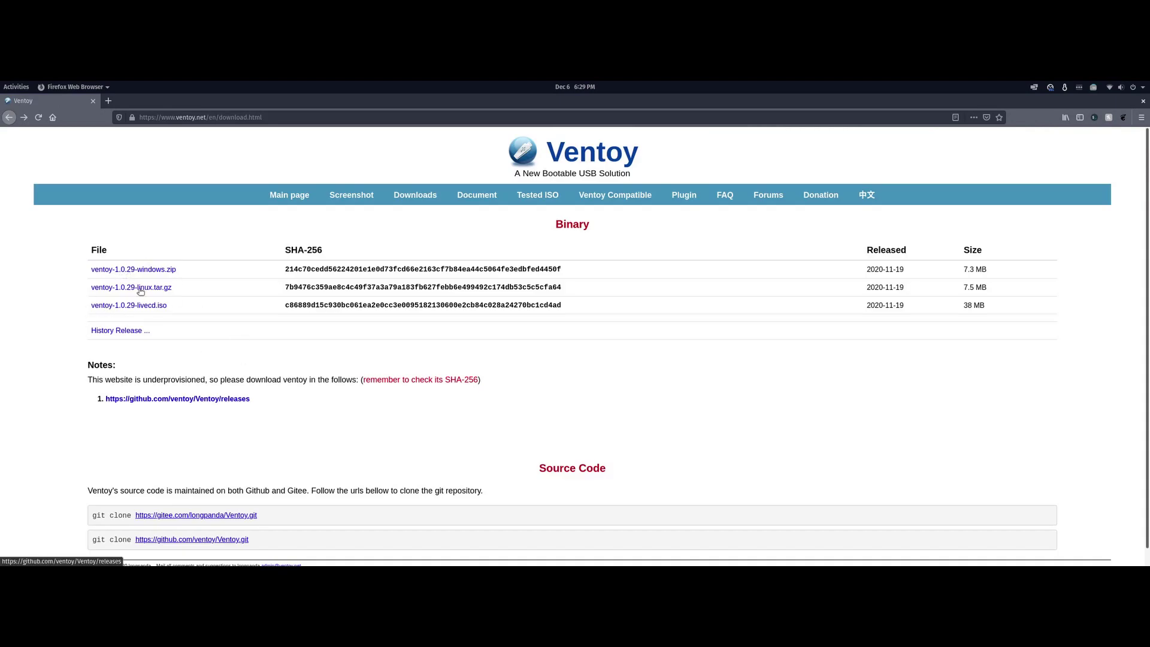
{"action": "mouse_move", "coordinate": [787, 342]}
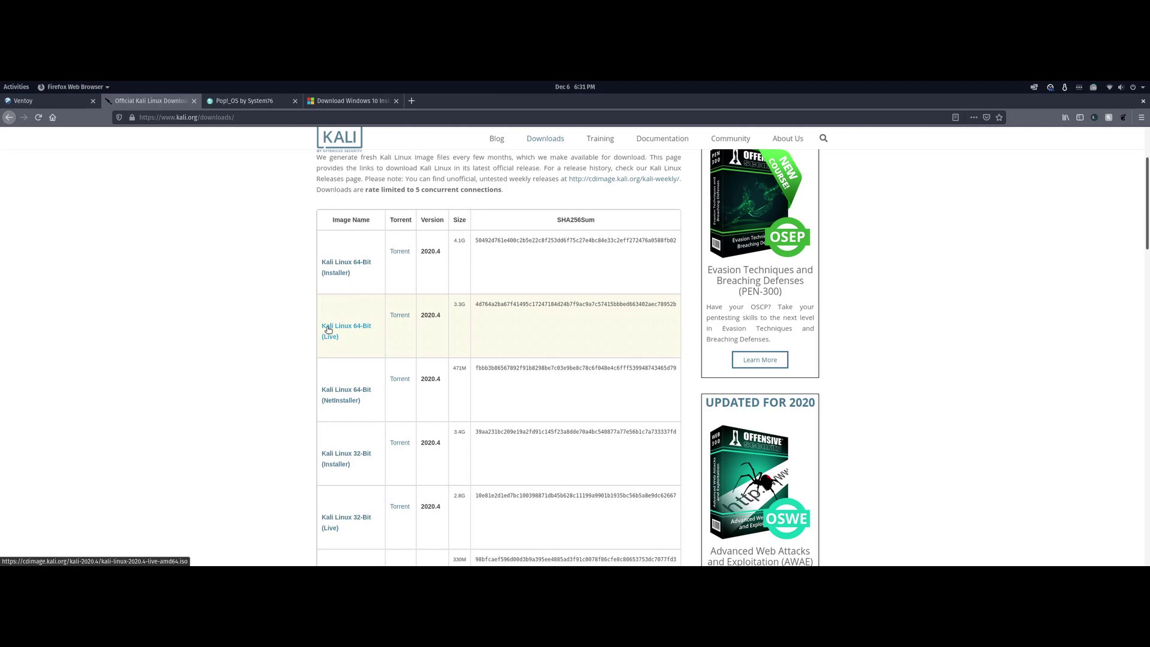
{"action": "mouse_move", "coordinate": [368, 328]}
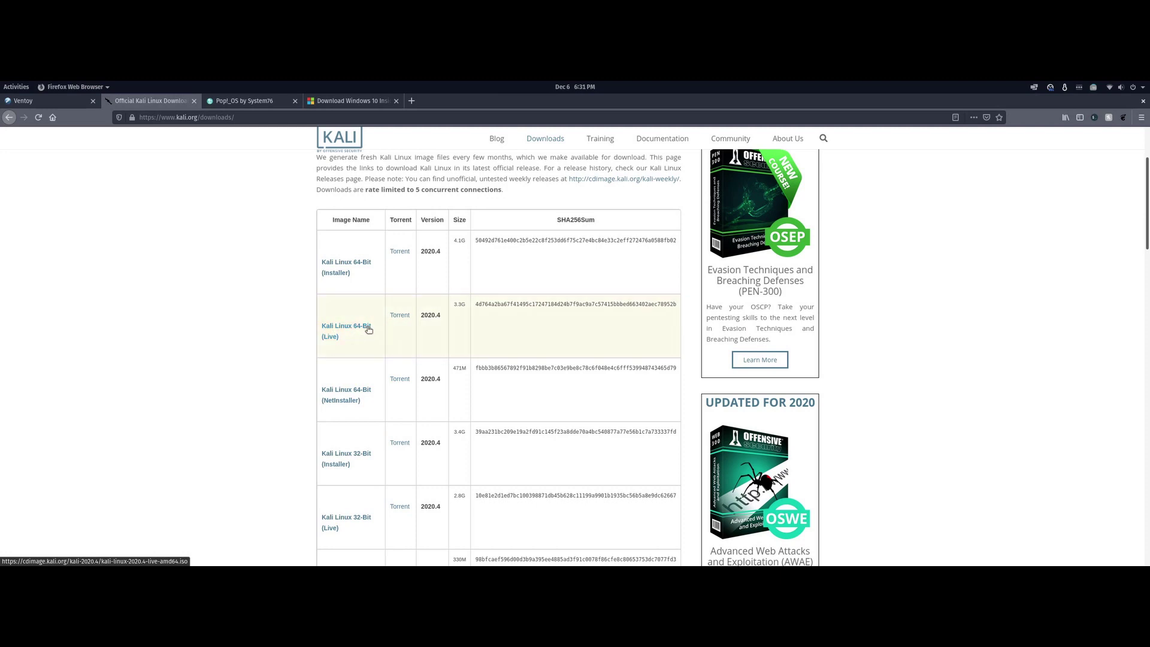
{"action": "mouse_move", "coordinate": [447, 339]}
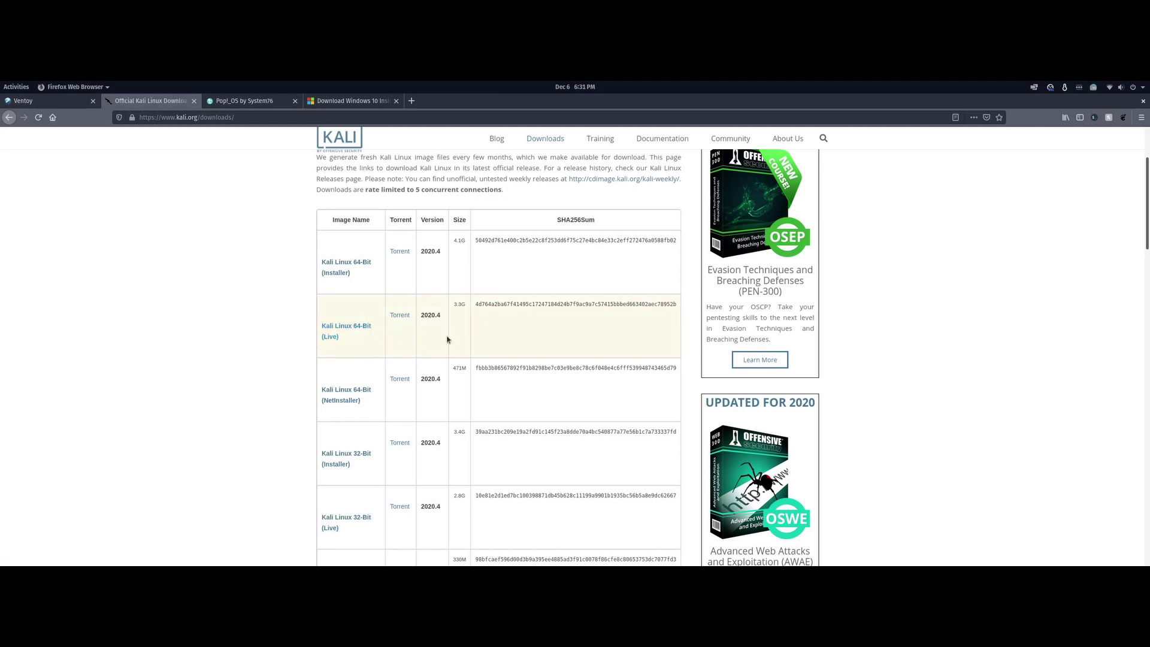
{"action": "mouse_move", "coordinate": [337, 336]}
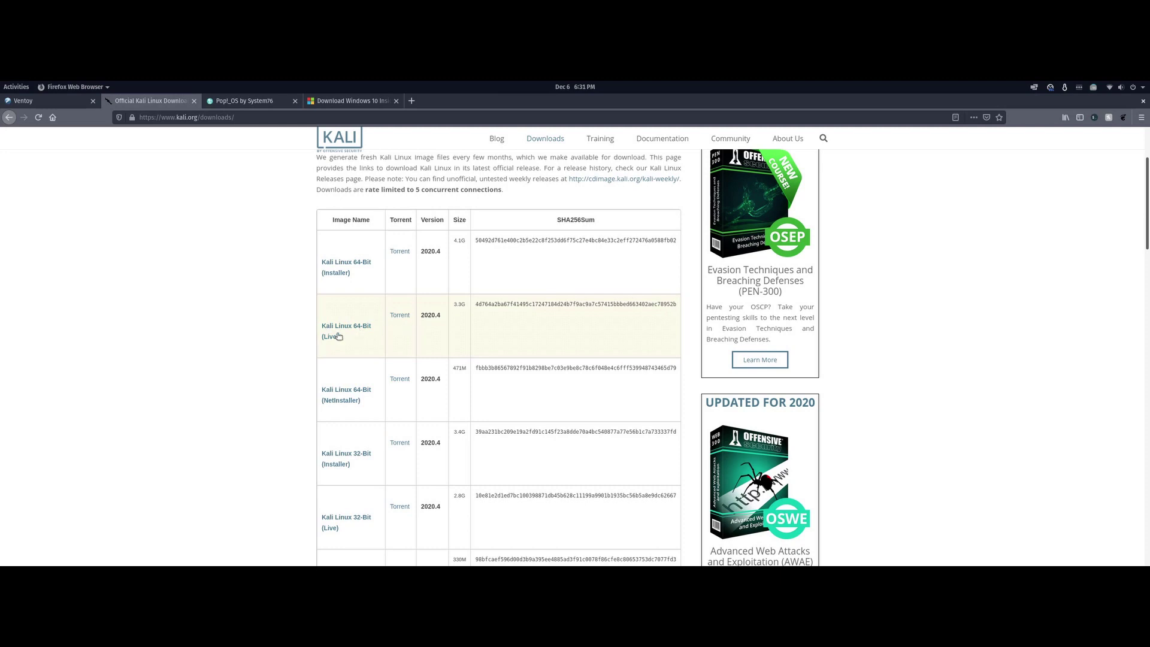
{"action": "mouse_move", "coordinate": [464, 323]}
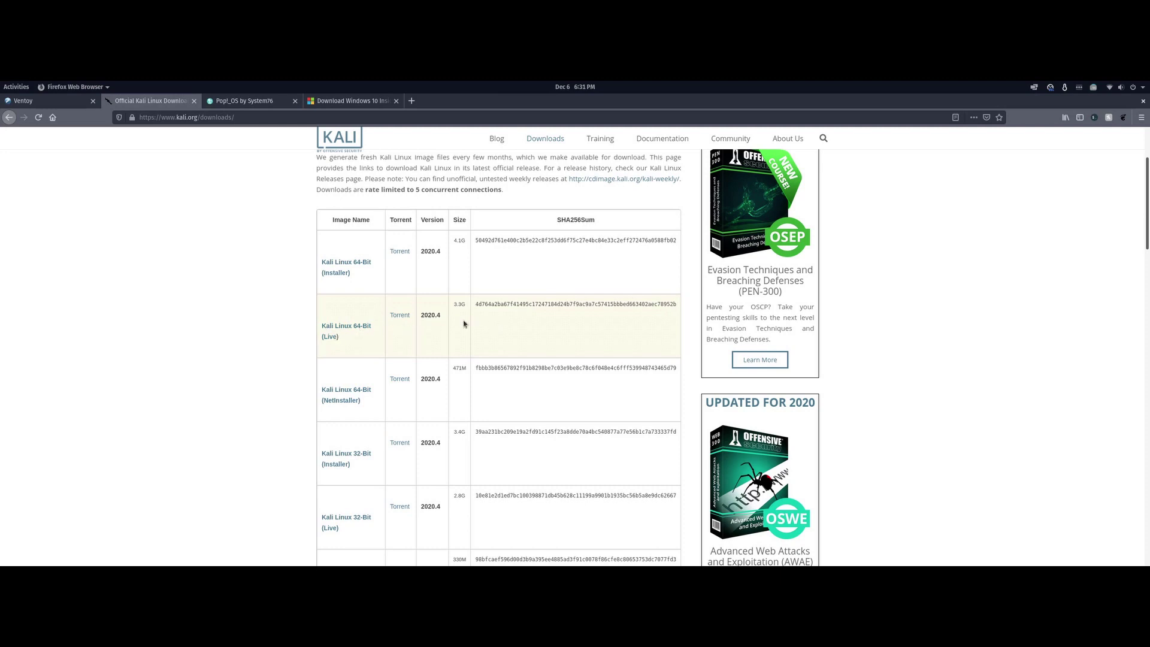
{"action": "mouse_move", "coordinate": [447, 328]}
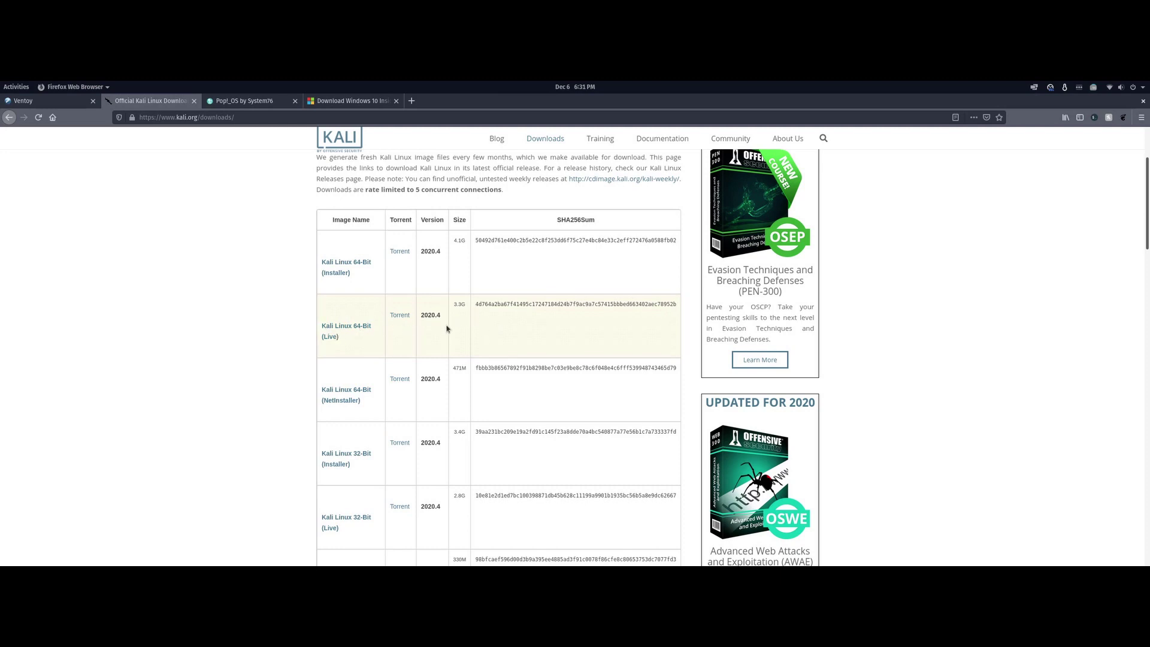
- Review the Pop!_OS tab, then choose the Dev Channel Build 20231 edition on the Windows 10 Insider page
{"action": "left_click", "coordinate": [240, 100]}
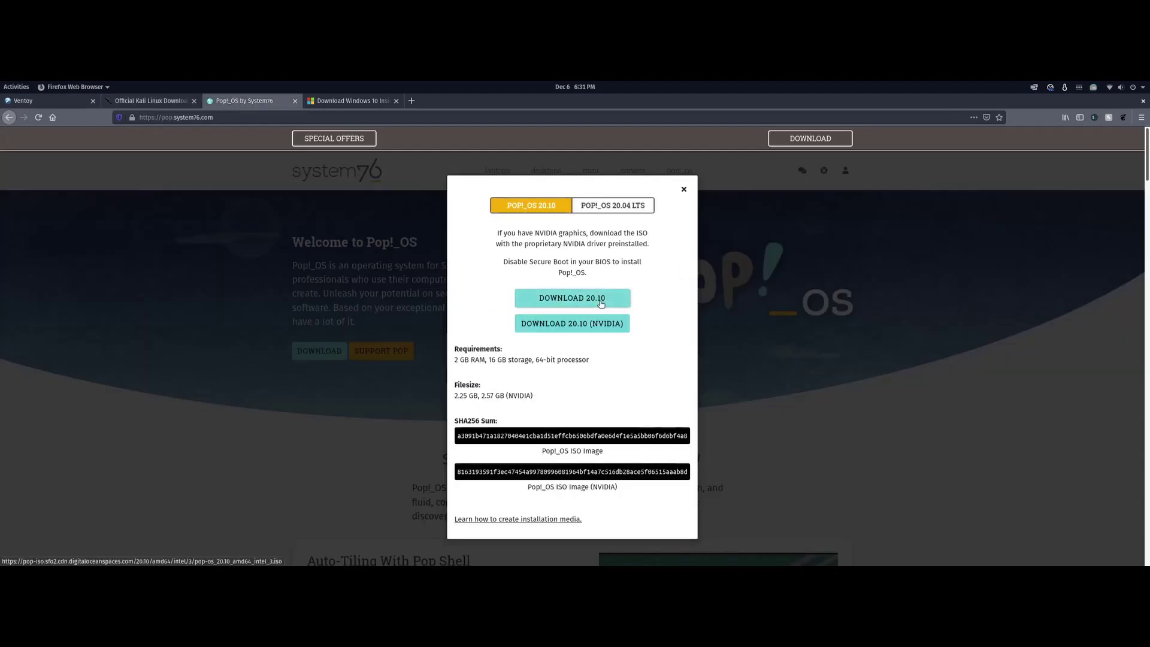
{"action": "mouse_move", "coordinate": [620, 324]}
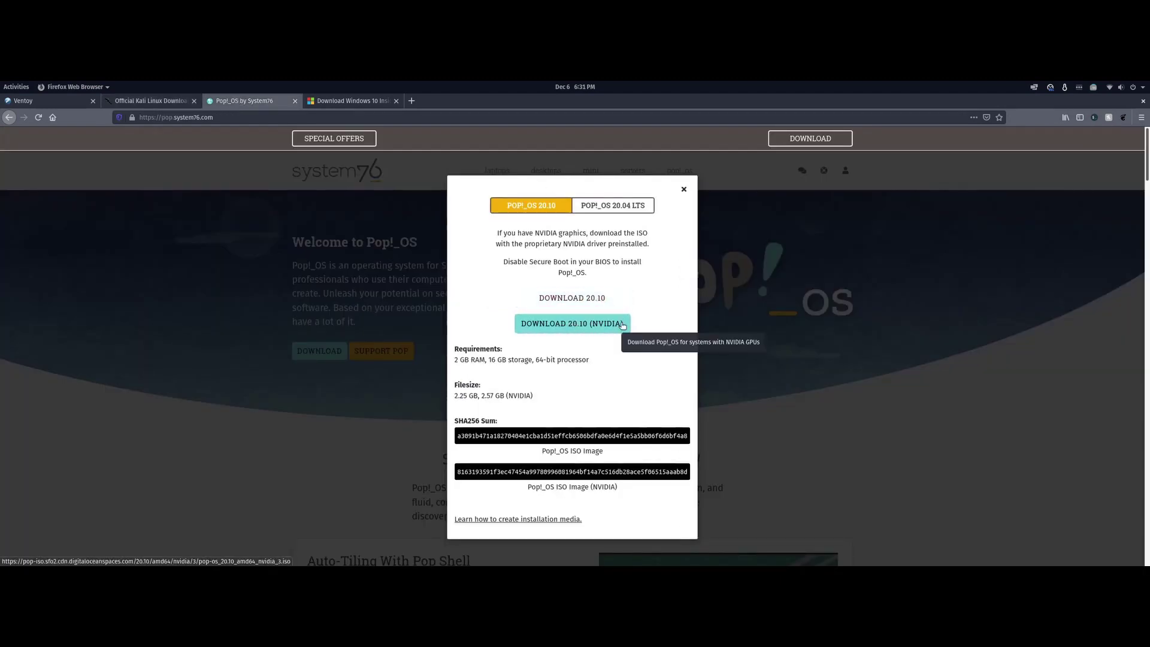
{"action": "left_click", "coordinate": [352, 101]}
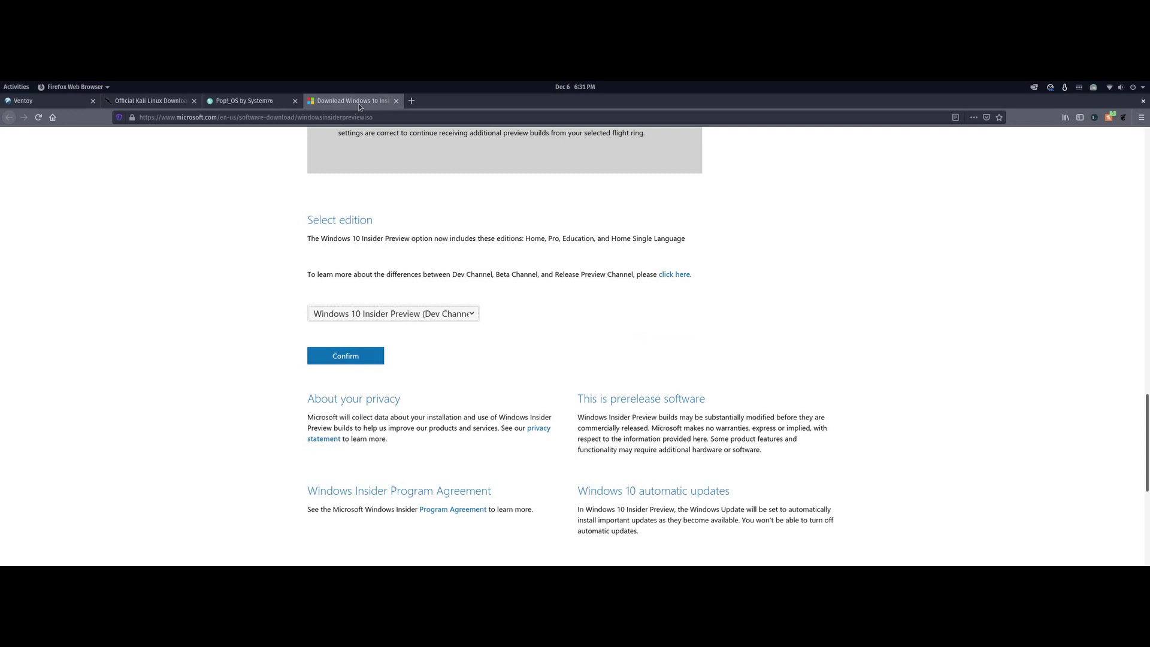
{"action": "mouse_move", "coordinate": [382, 314]}
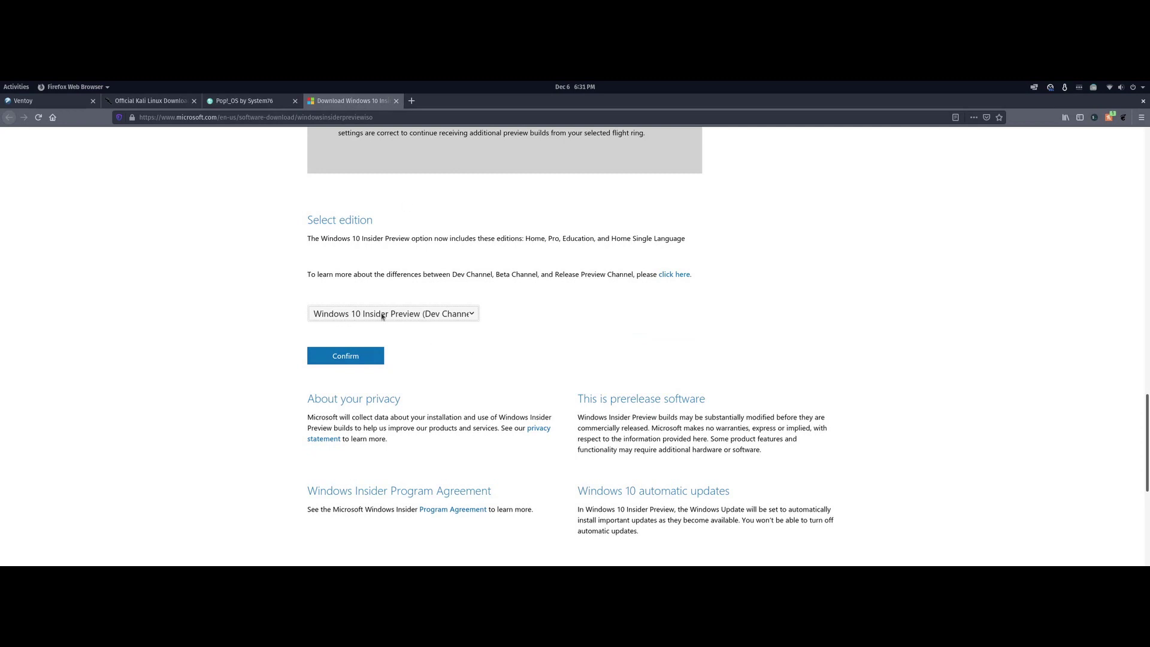
{"action": "mouse_move", "coordinate": [469, 348]}
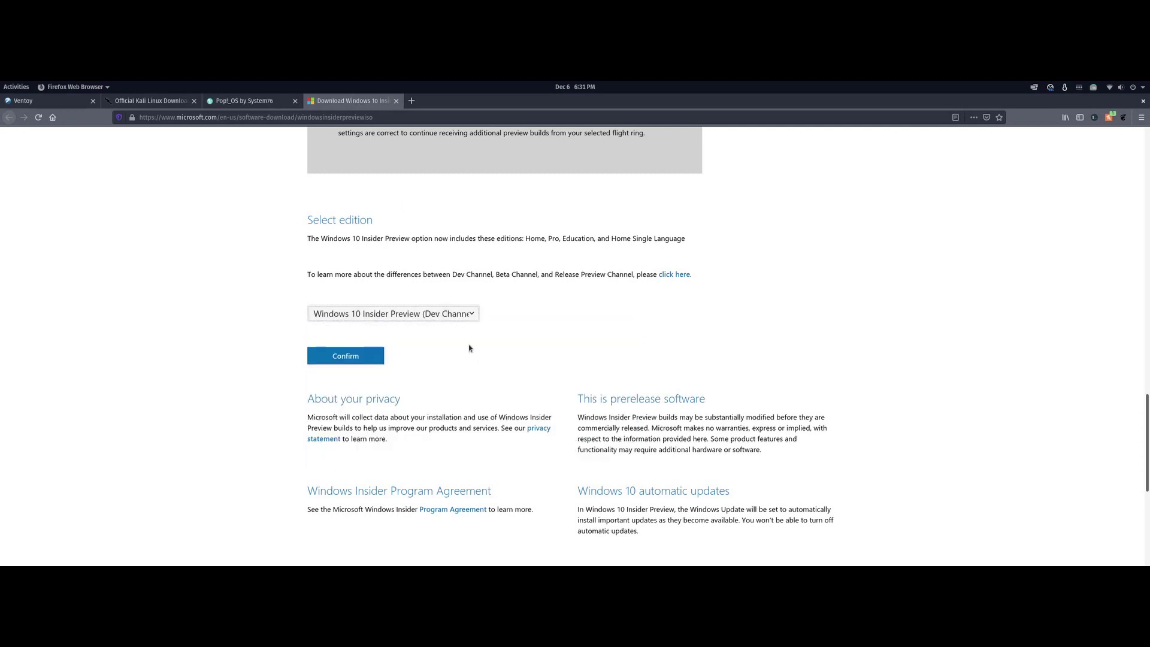
{"action": "left_click", "coordinate": [392, 313]}
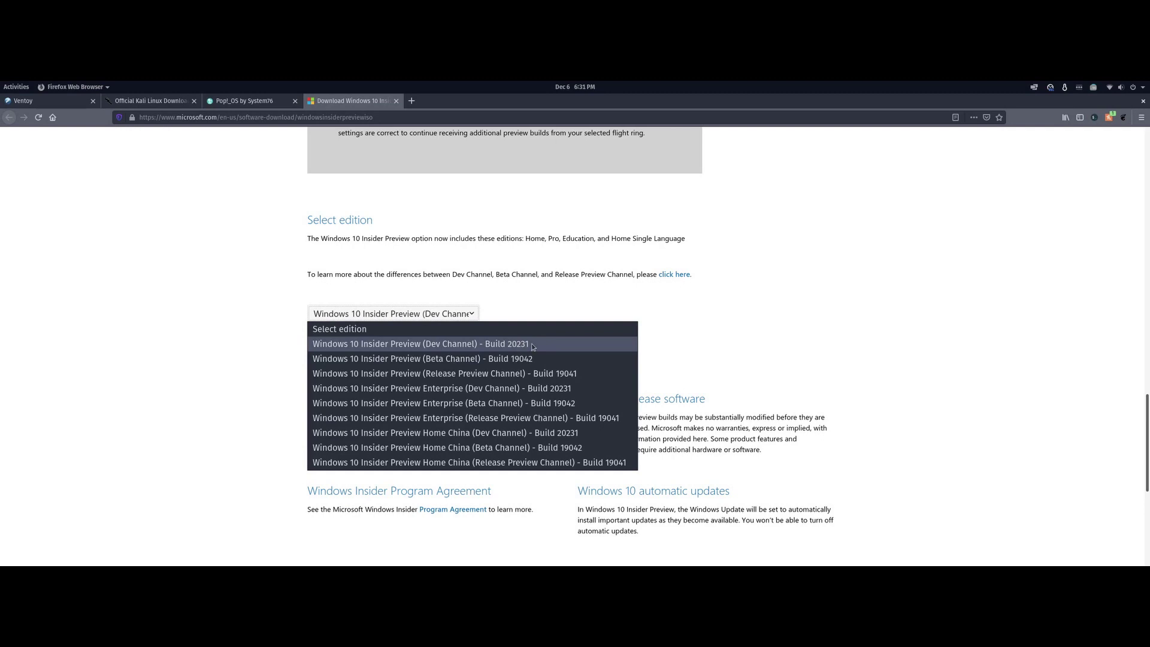
{"action": "left_click", "coordinate": [420, 343]}
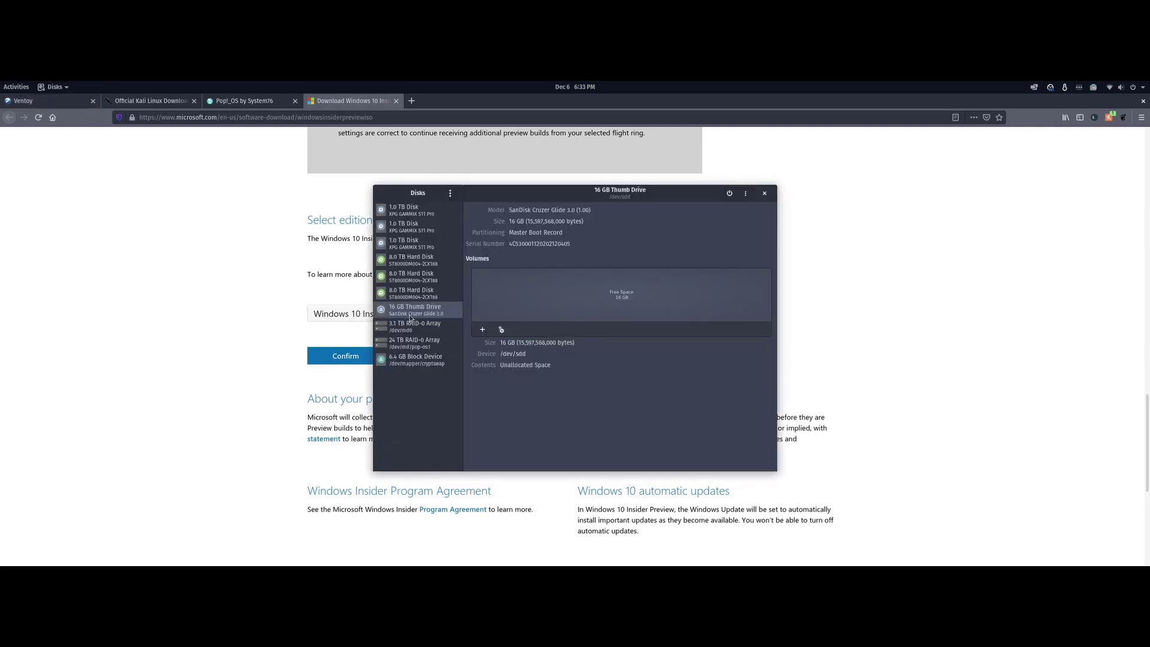
{"action": "mouse_move", "coordinate": [621, 280]}
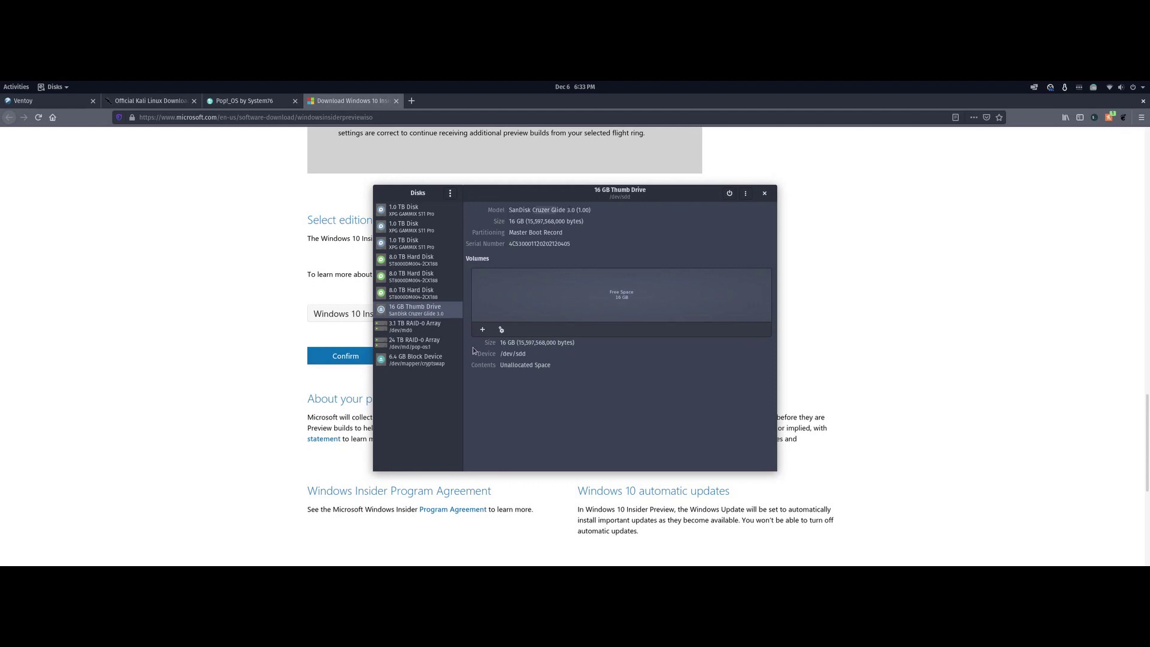
{"action": "mouse_move", "coordinate": [561, 313]}
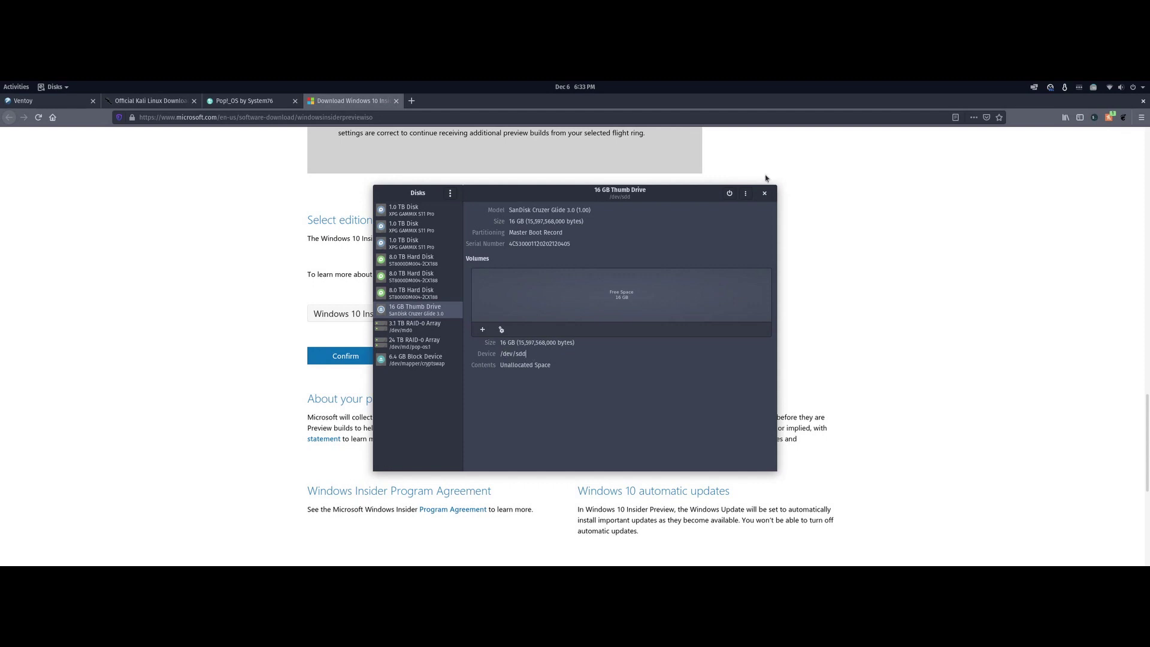
- Select the 16 GB Thumb Drive in Disks to show it as /dev/sdd with unallocated space
{"action": "left_click", "coordinate": [764, 193]}
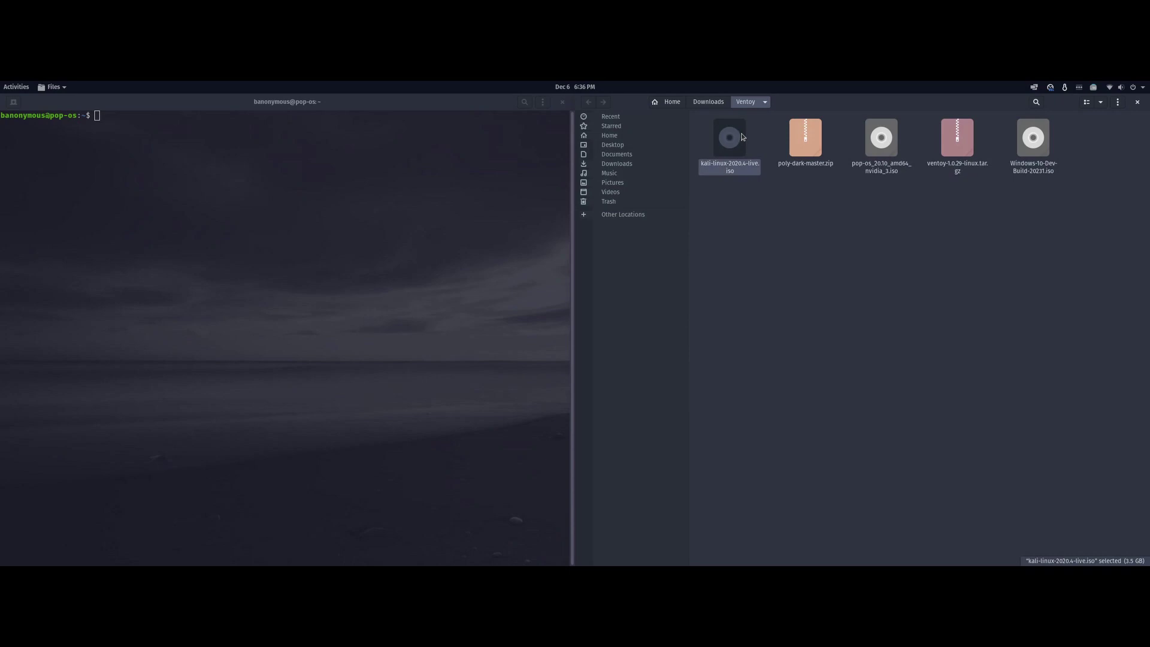
- Check the Windows ISO, ventoy-1.0.29-linux.tar.gz and poly-dark-master.zip sizes in the Ventoy folder
{"action": "left_click", "coordinate": [1032, 138]}
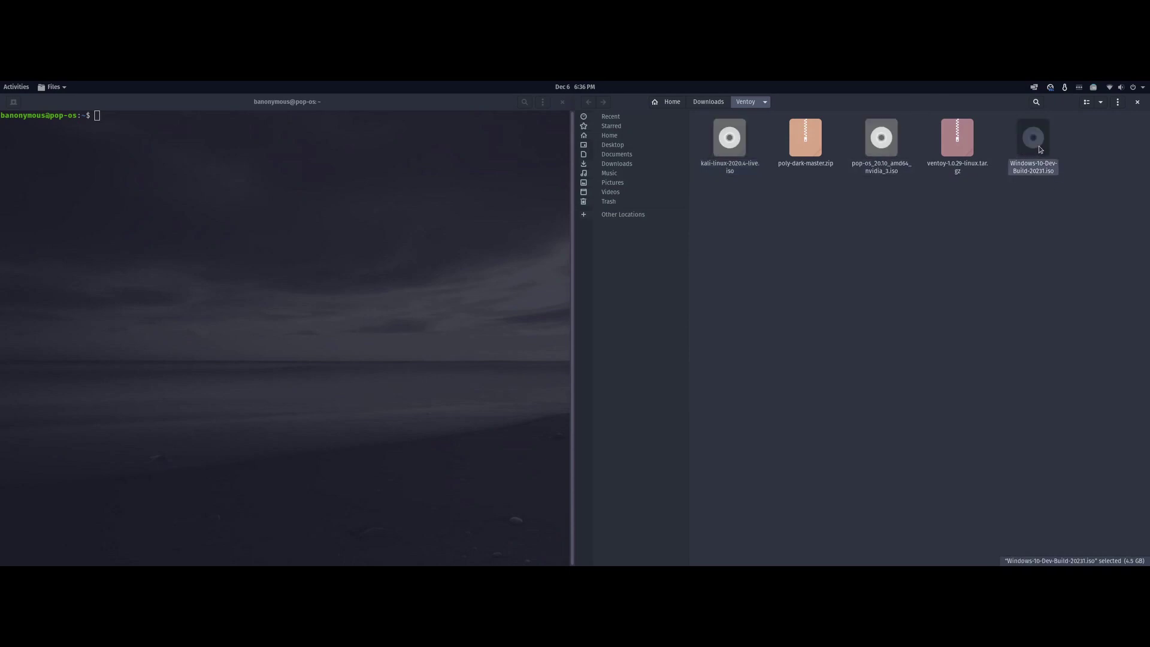
{"action": "left_click", "coordinate": [957, 139]}
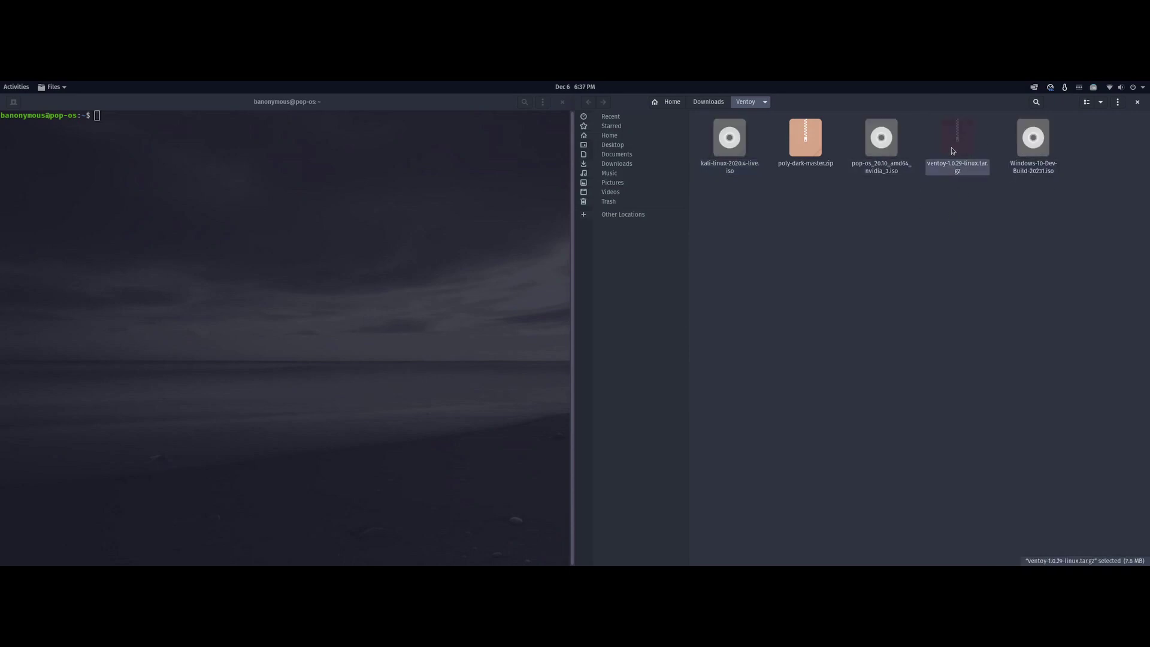
{"action": "left_click", "coordinate": [805, 138]}
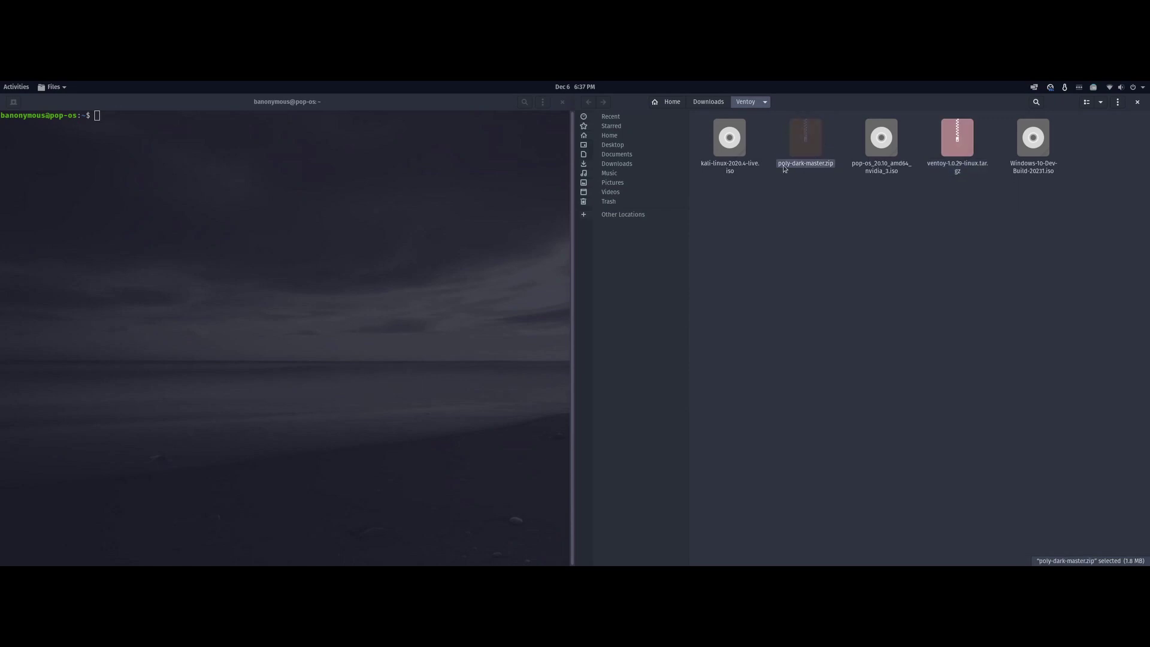
{"action": "mouse_move", "coordinate": [809, 185]}
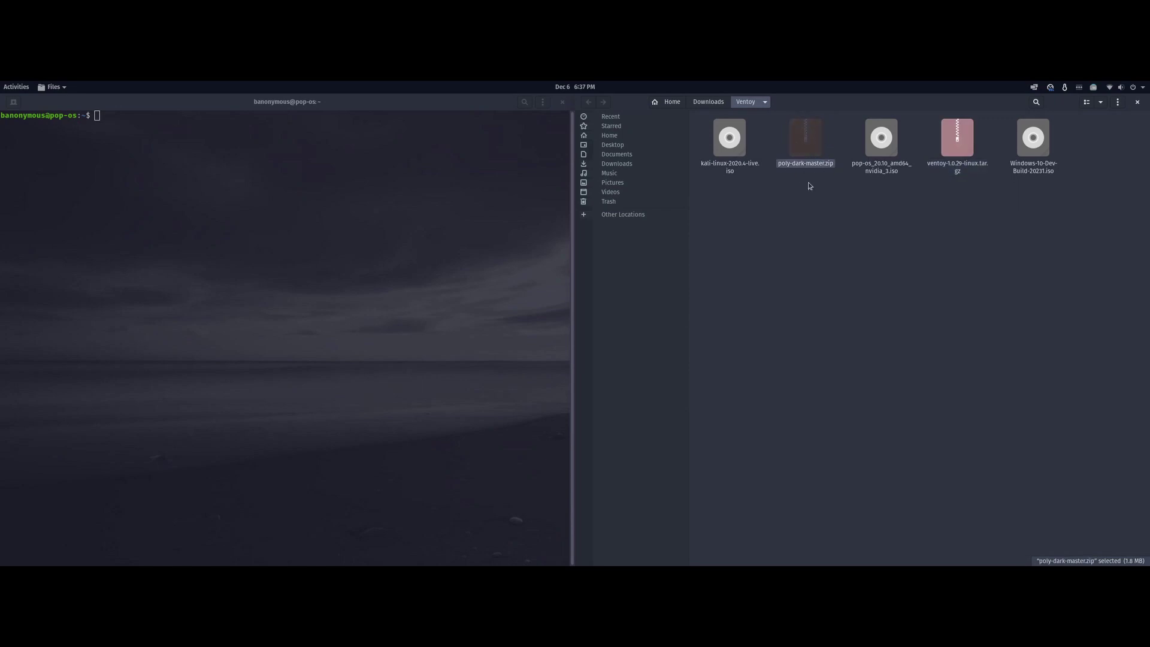
{"action": "mouse_move", "coordinate": [815, 137]}
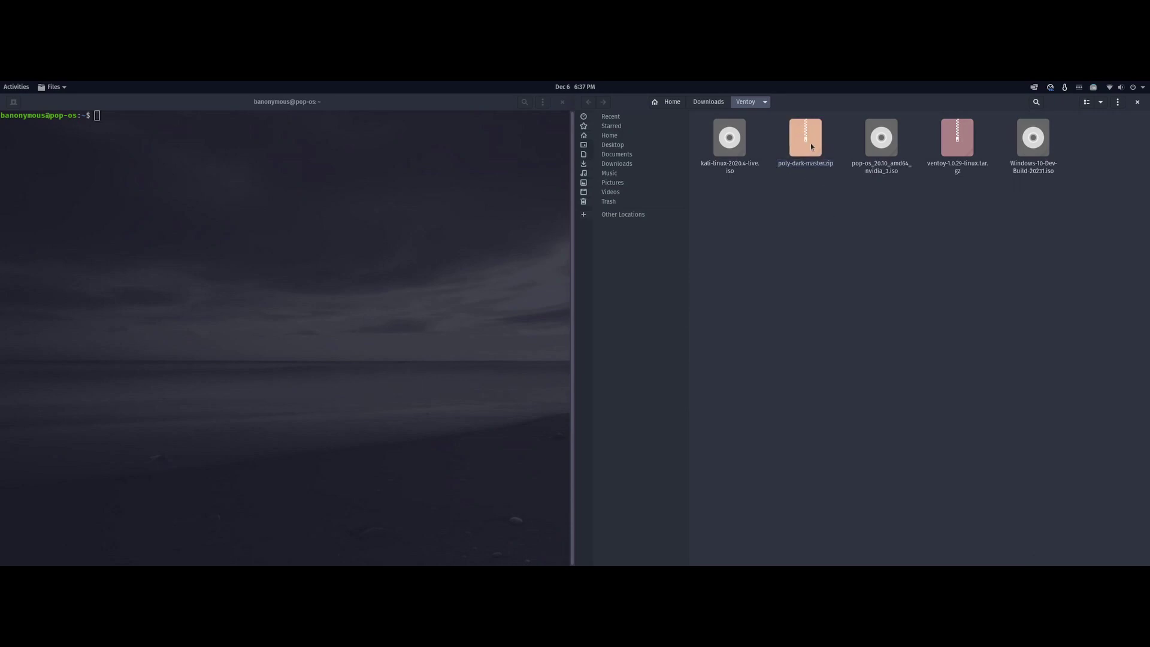
{"action": "left_click", "coordinate": [956, 137]}
{"action": "type", "text": "cd '/home/banonymous/Downloads/Ventoy'"}
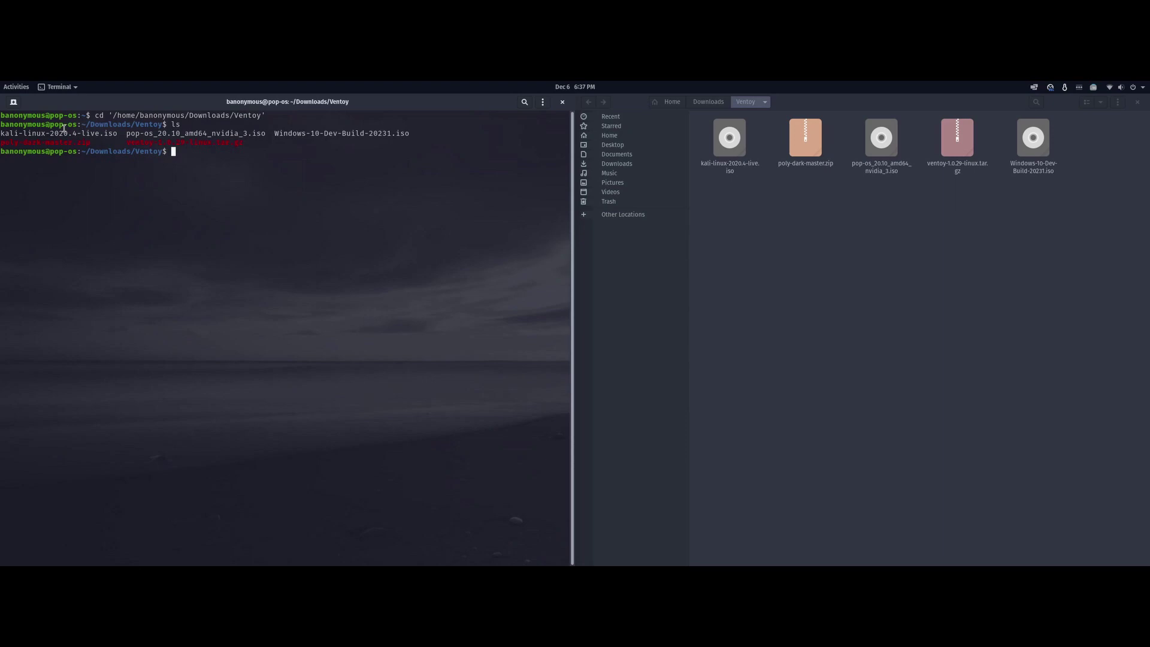
- Extract ventoy-1.0.29-linux.tar.gz with tar -xzvf, enter the ventoy-1.0.29 folder and list Ventoy2Disk.sh
{"action": "double_click", "coordinate": [154, 134]}
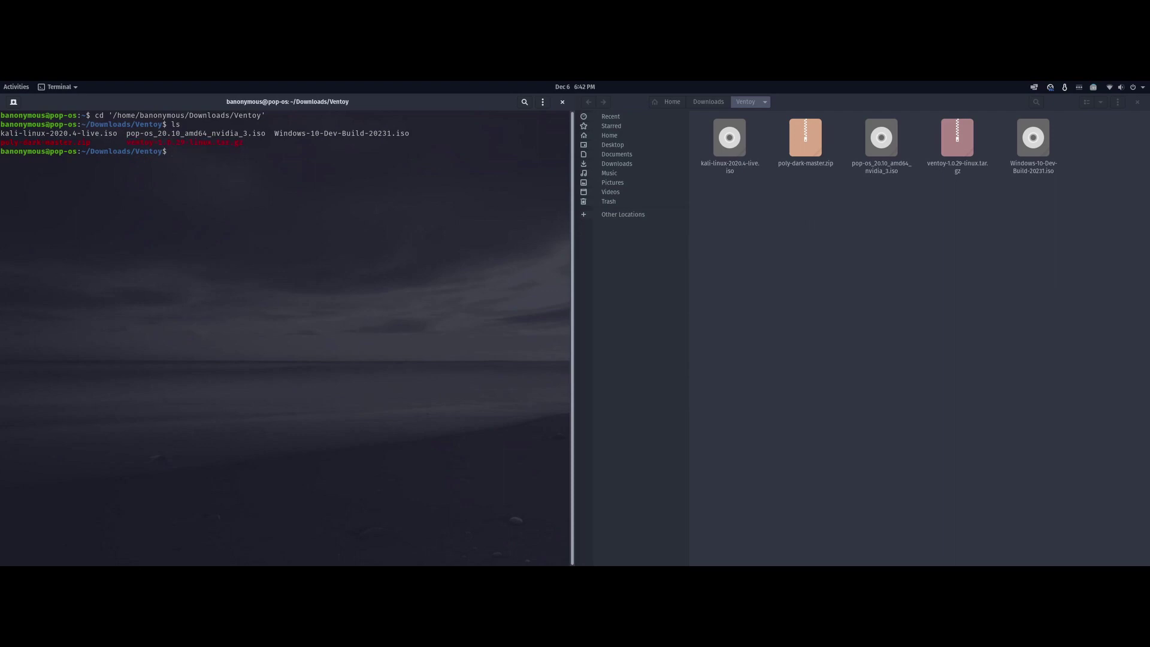
{"action": "type", "text": "tar"}
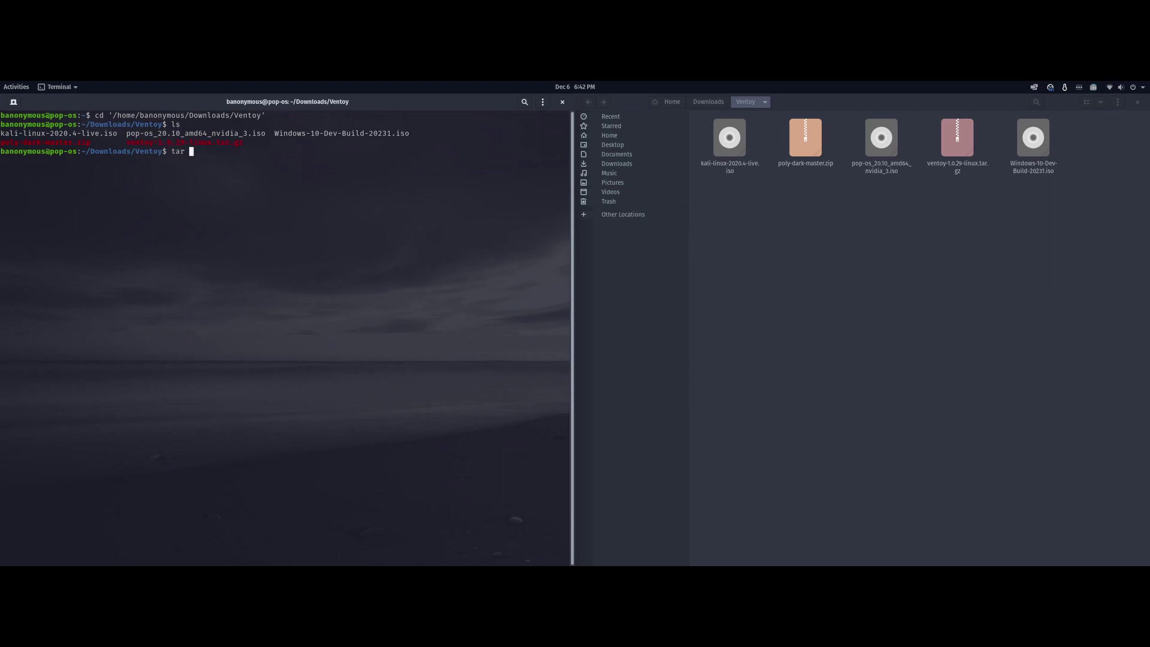
{"action": "type", "text": "-xz"}
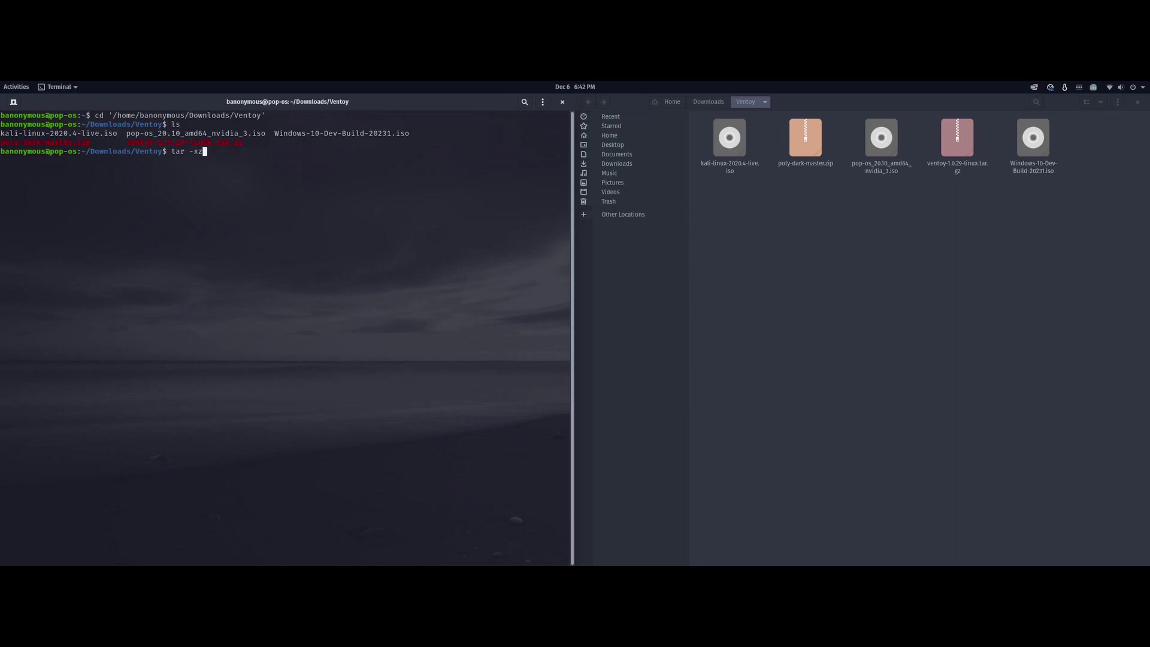
{"action": "type", "text": "vf"}
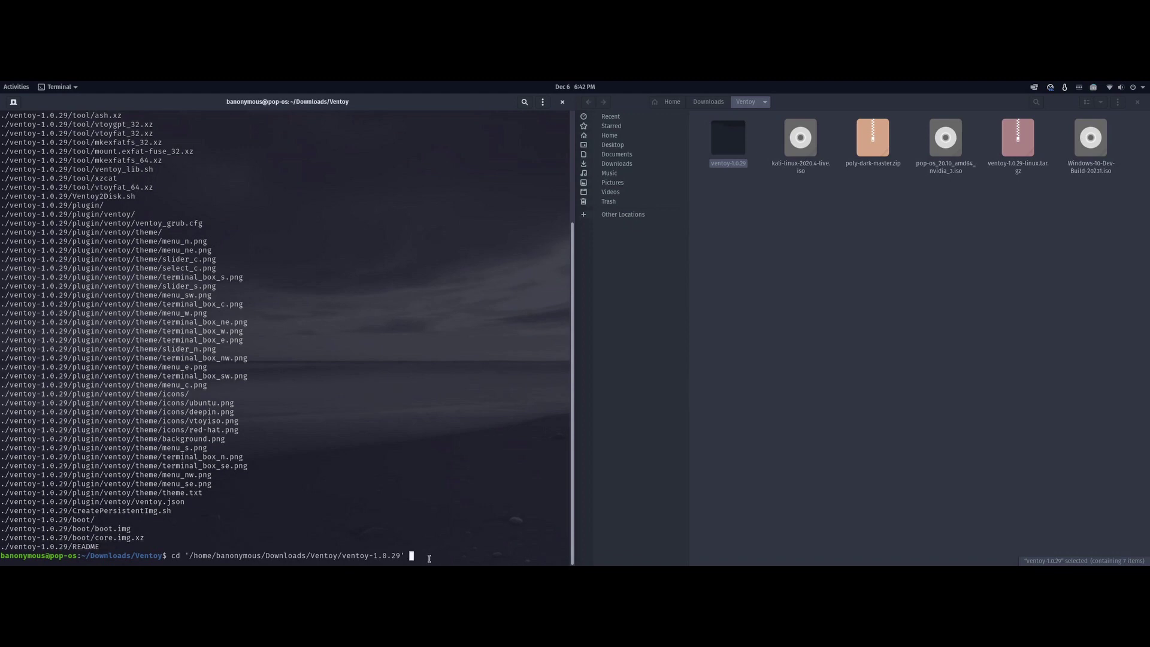
{"action": "key", "text": "Return"}
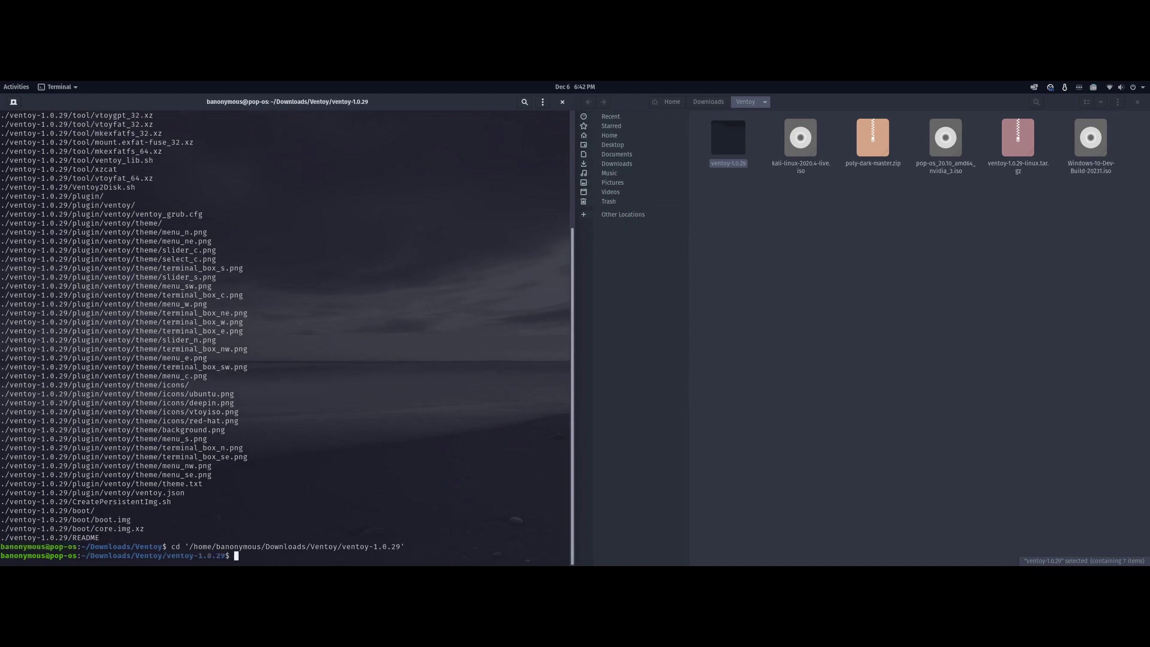
{"action": "type", "text": "ls"}
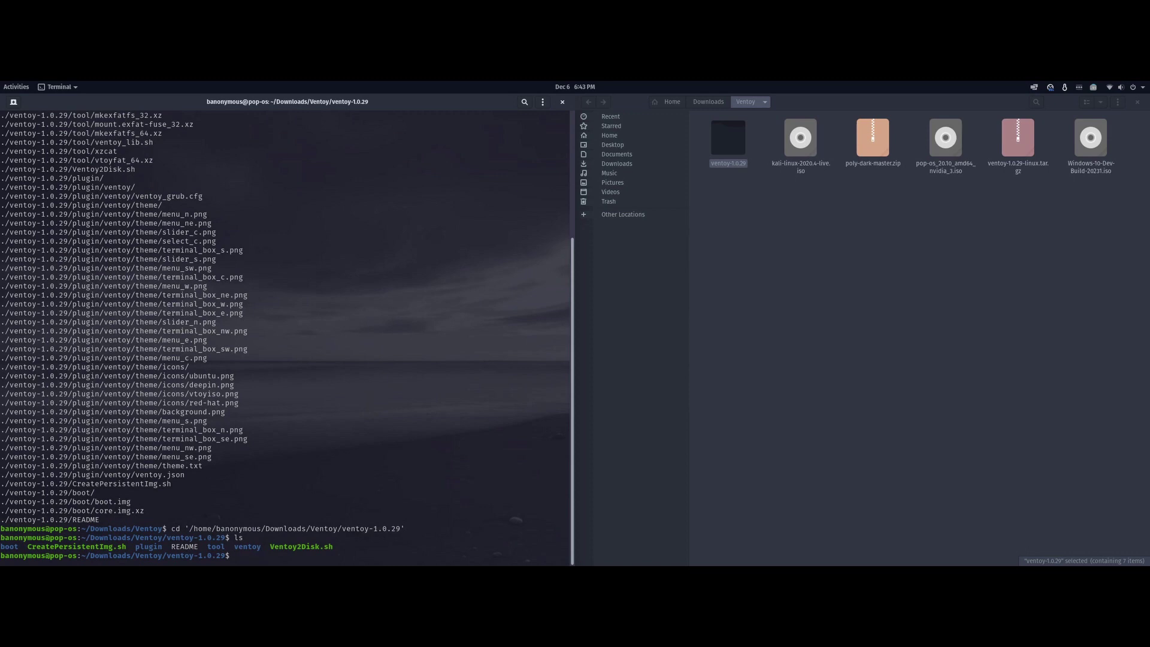
{"action": "type", "text": "lsblk"}
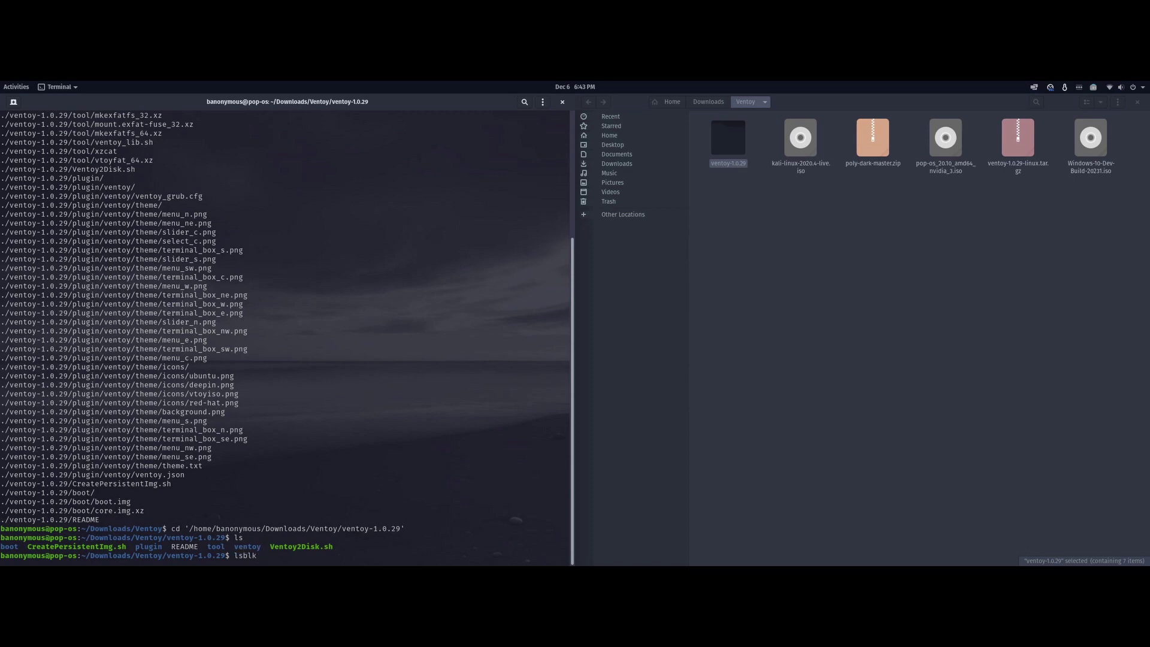
- Run lsblk and identify the 14.5G removable disk sdd among the RAID and NVMe drives
{"action": "key", "text": "Return"}
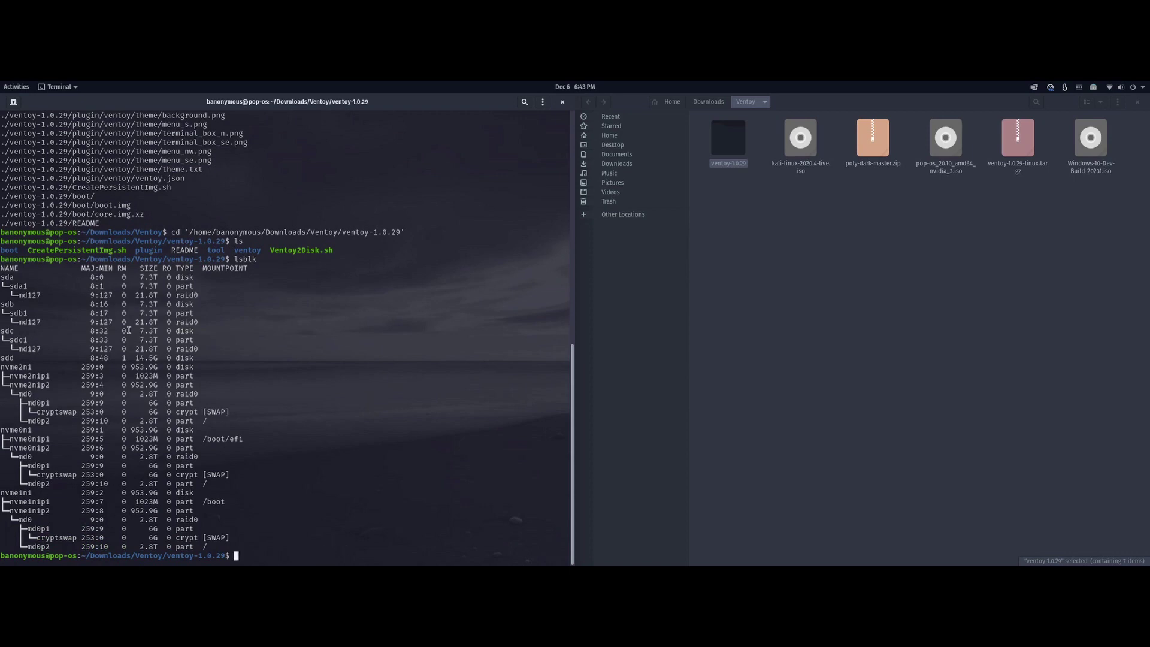
{"action": "mouse_move", "coordinate": [6, 293]}
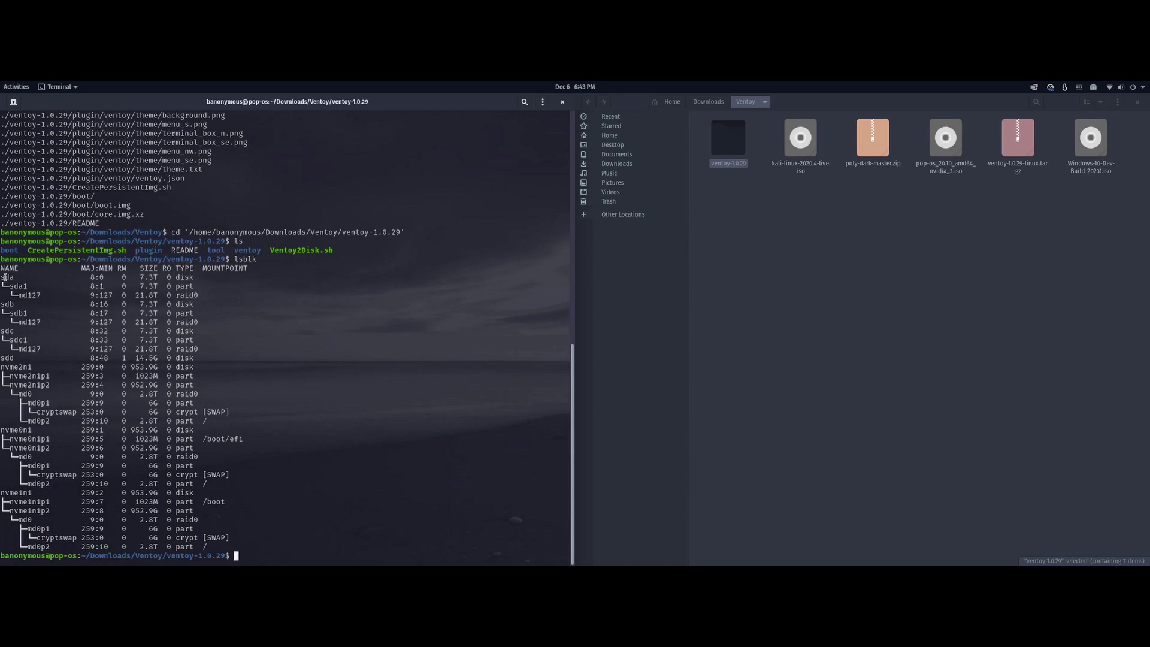
{"action": "left_click_drag", "start_coordinate": [4, 277], "coordinate": [19, 331]}
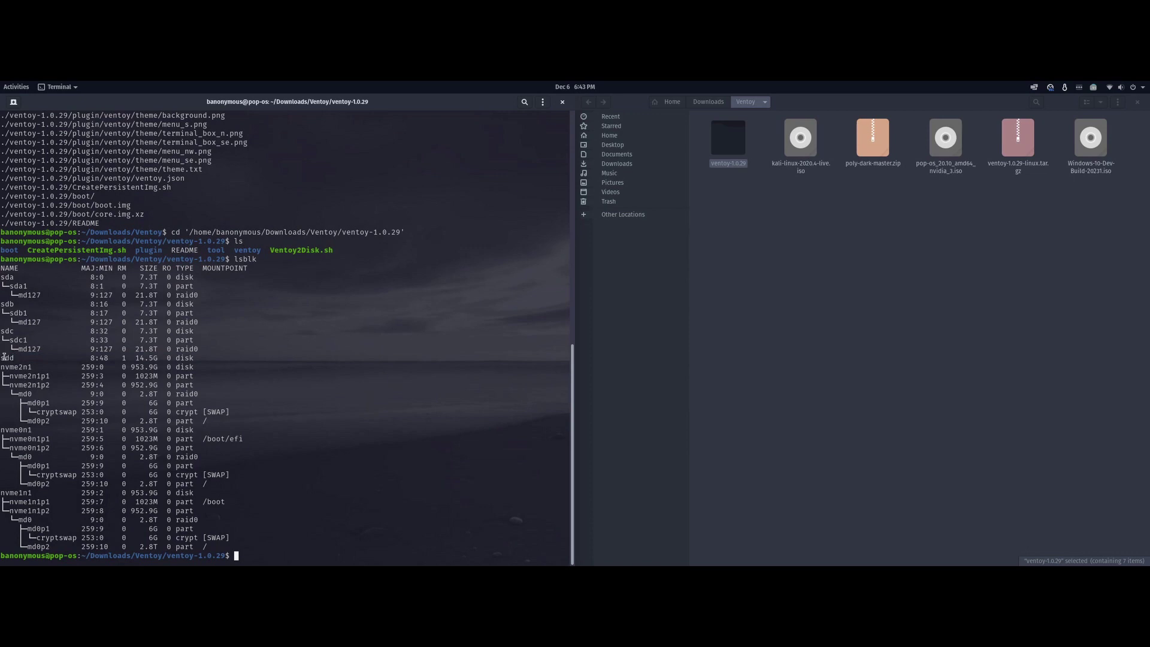
{"action": "left_click_drag", "start_coordinate": [3, 366], "coordinate": [69, 503]}
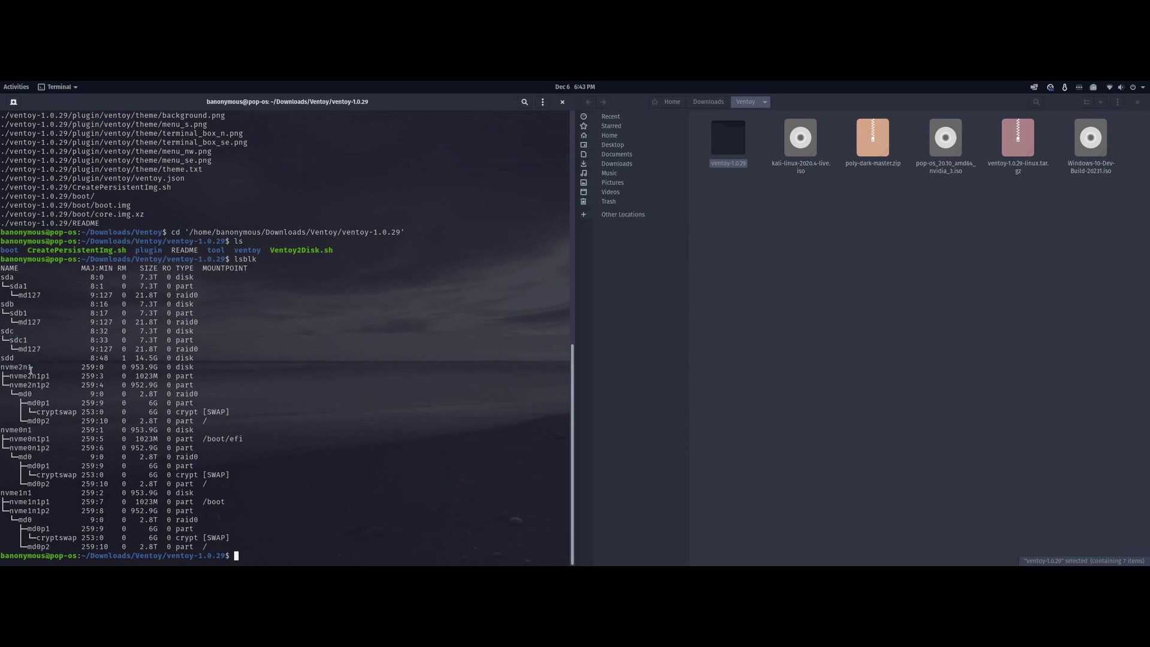
{"action": "double_click", "coordinate": [8, 357]}
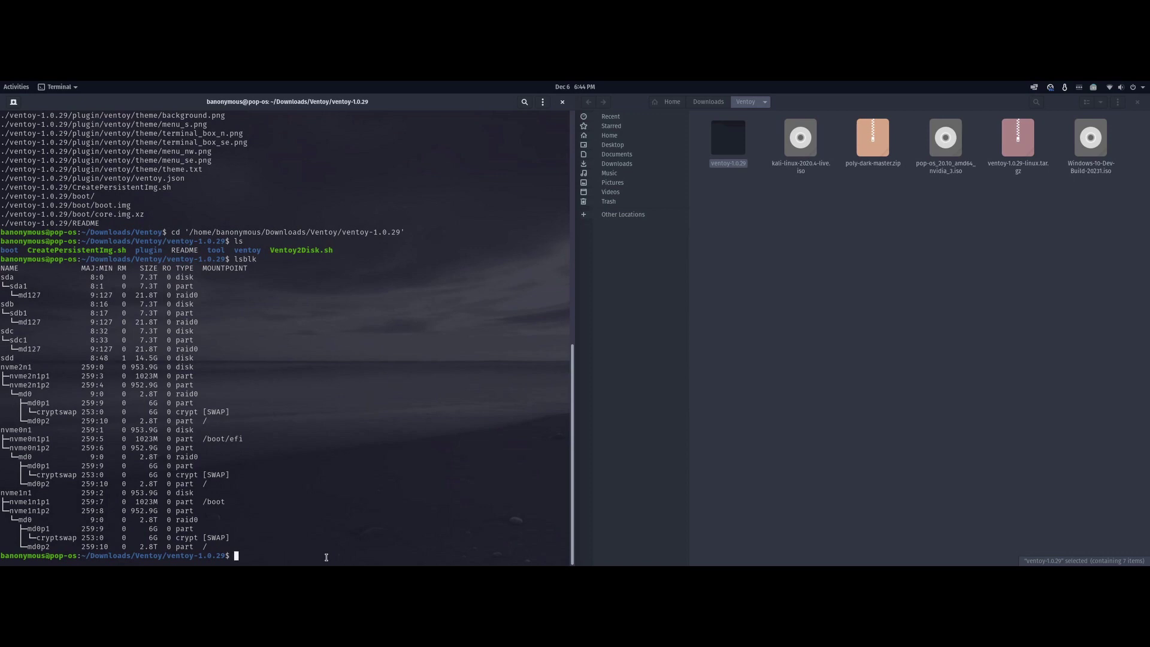
- Run sudo sh Ventoy2Disk.sh -i /dev/sdd to start installing Ventoy on the USB stick
{"action": "type", "text": "sudo"}
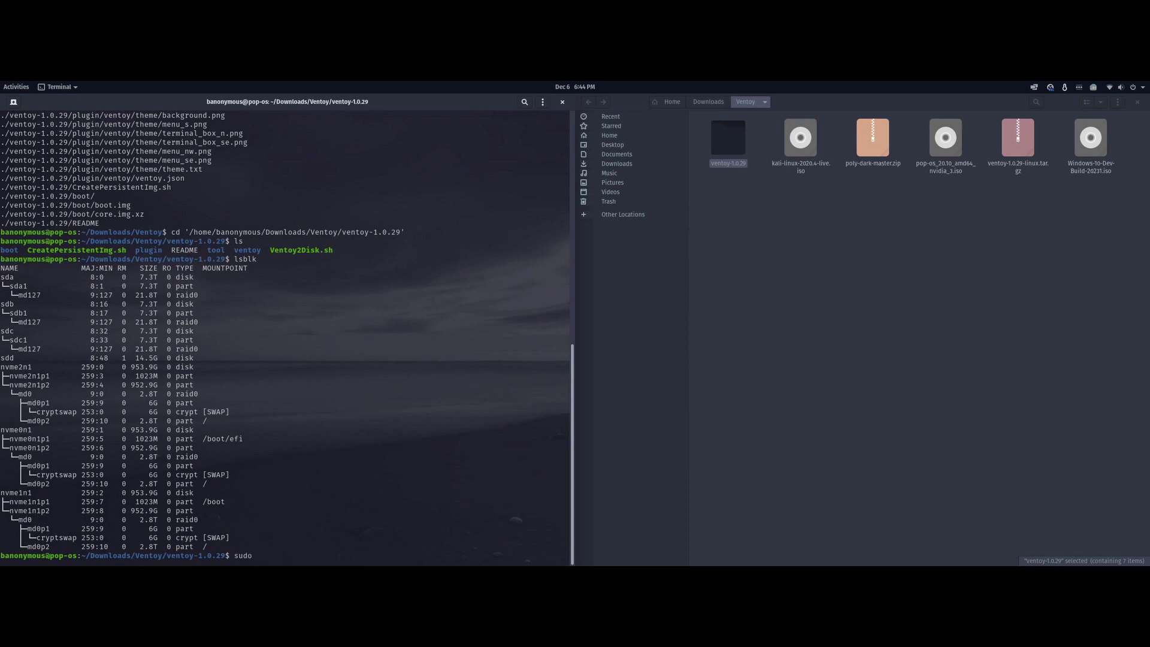
{"action": "type", "text": "sh"}
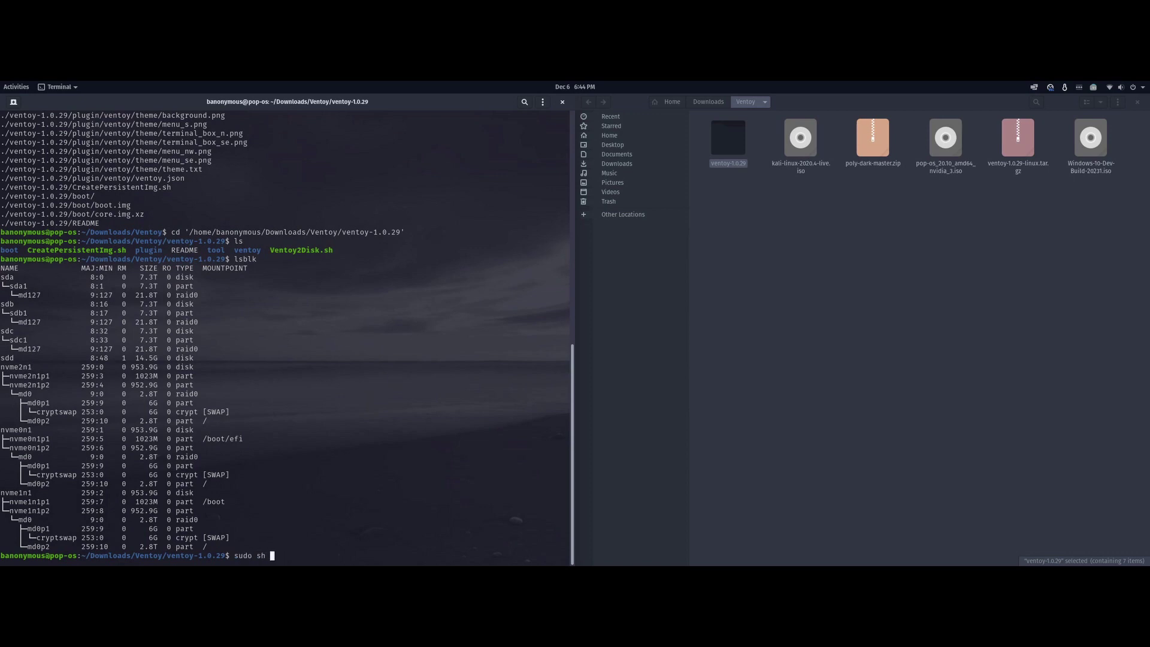
{"action": "type", "text": "Ventoy2Disk.sh"}
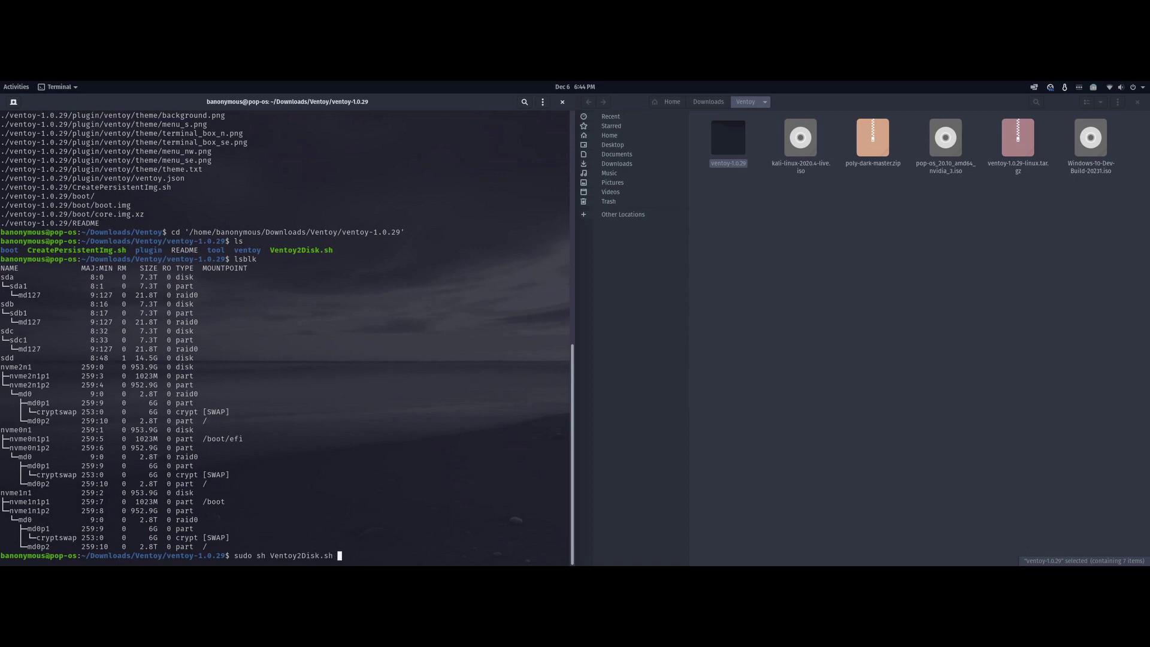
{"action": "type", "text": "-i"}
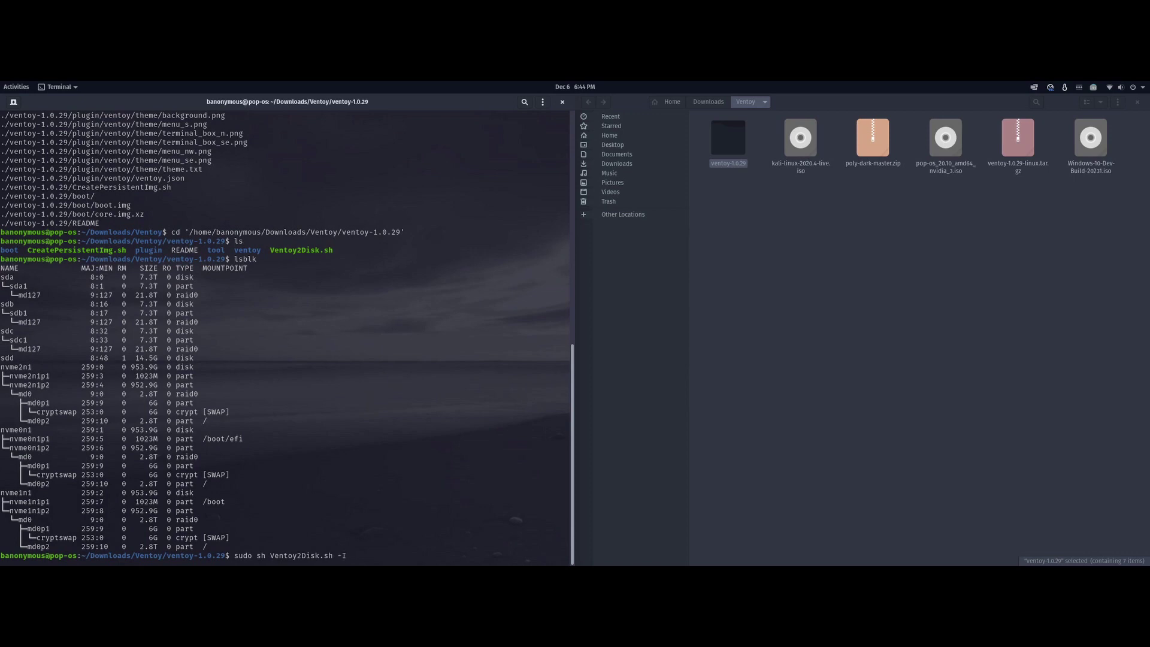
{"action": "type", "text": "-u"}
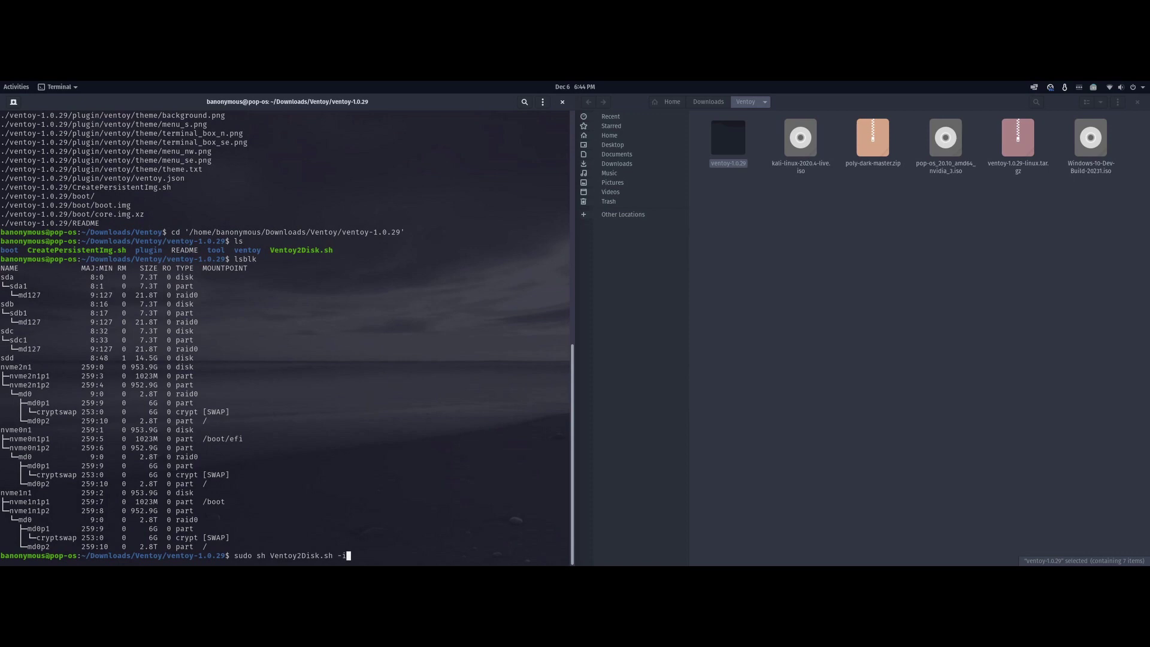
{"action": "type", "text": "-sx"}
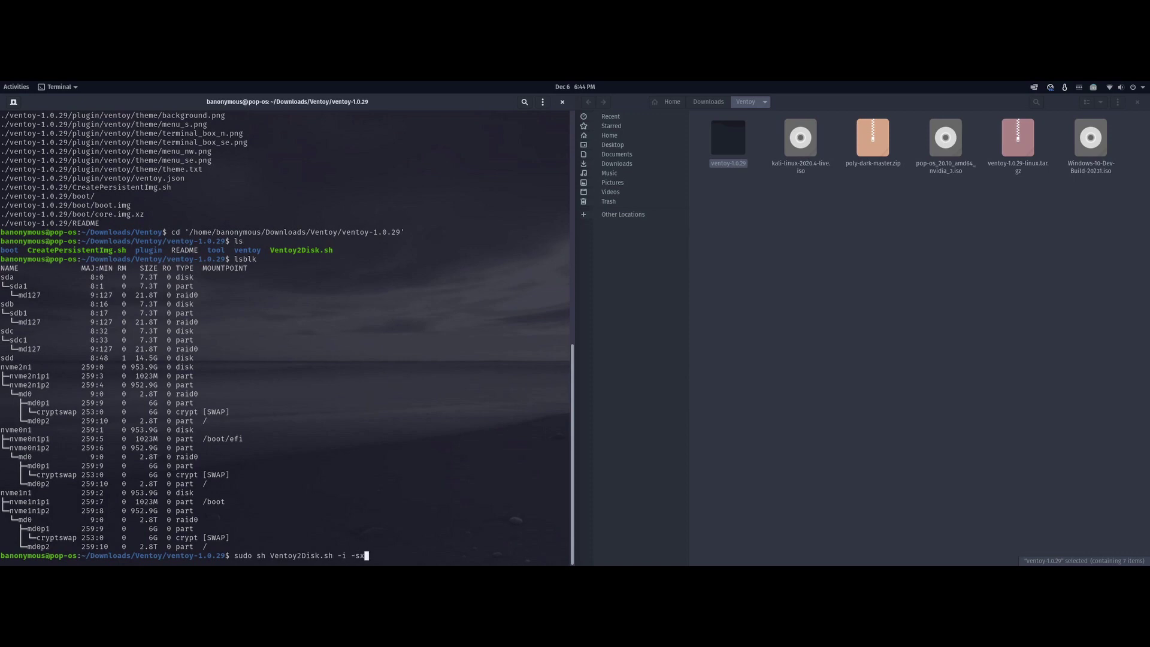
{"action": "key", "text": "BackSpace"}
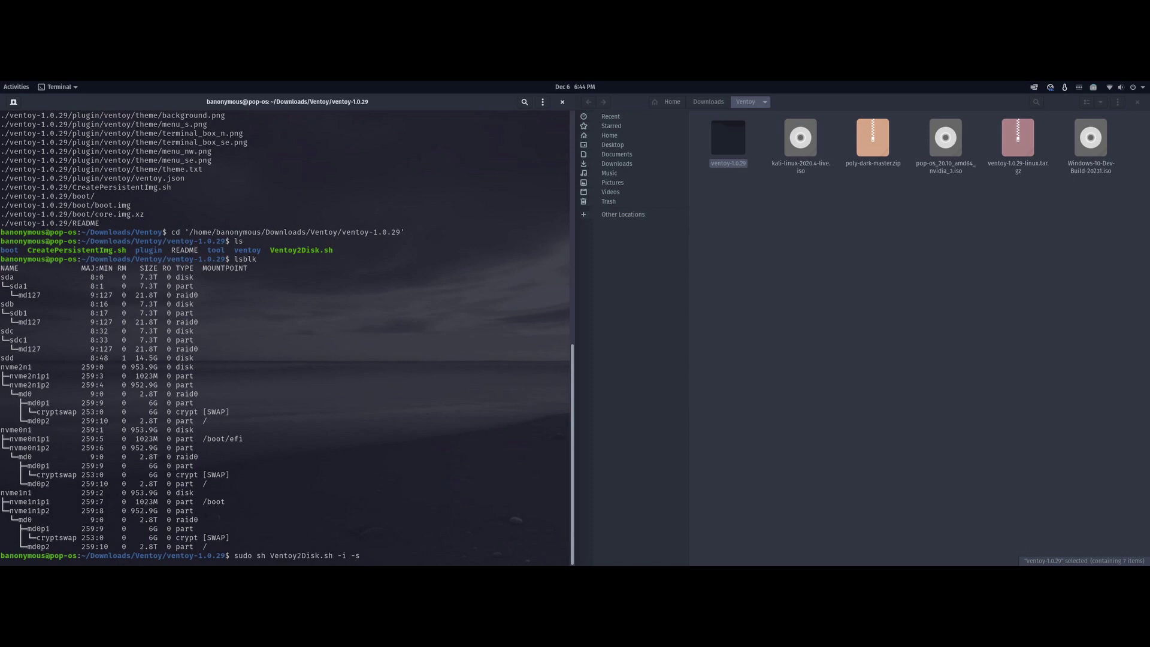
{"action": "key", "text": "BackSpace"}
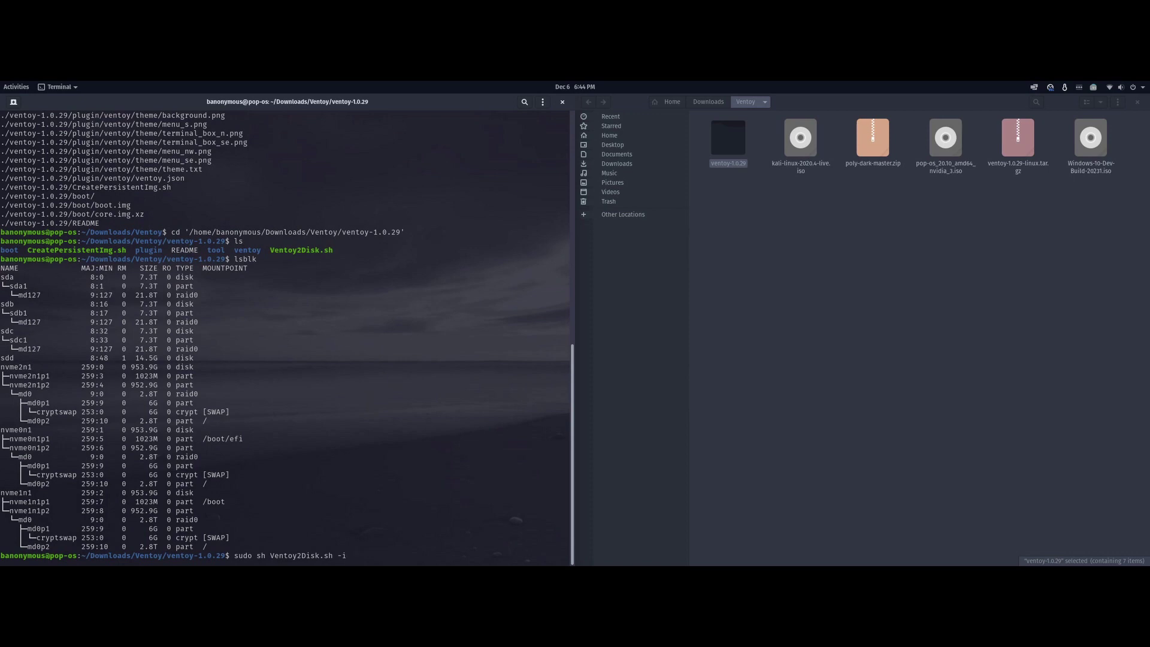
{"action": "type", "text": "/"}
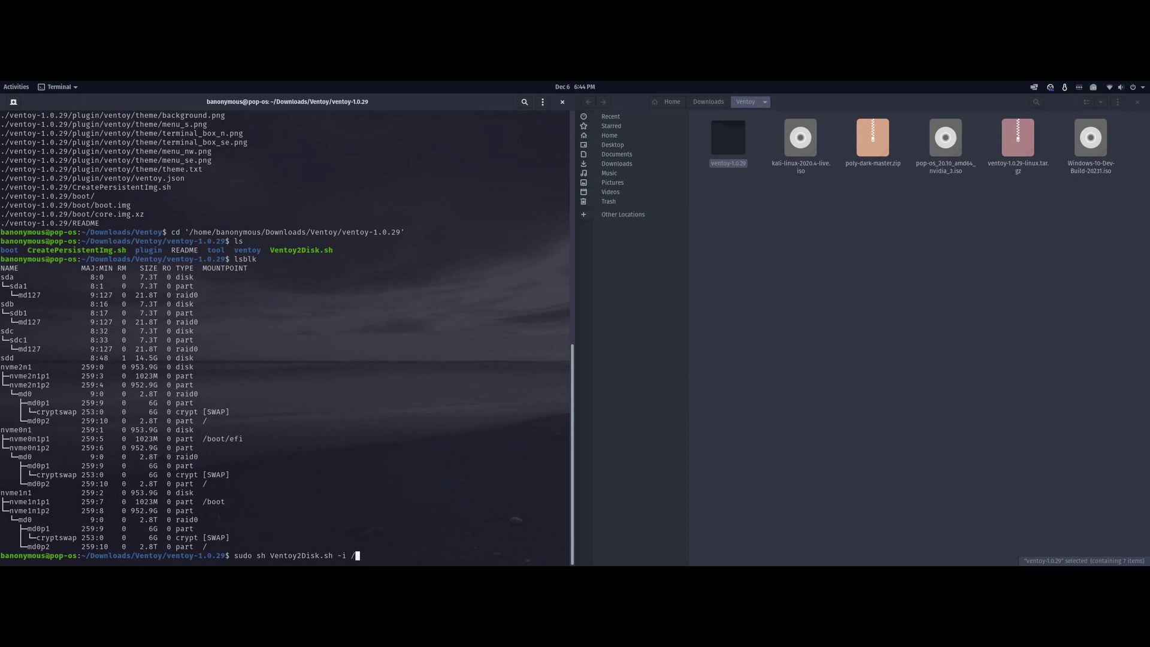
{"action": "type", "text": "dev/s"}
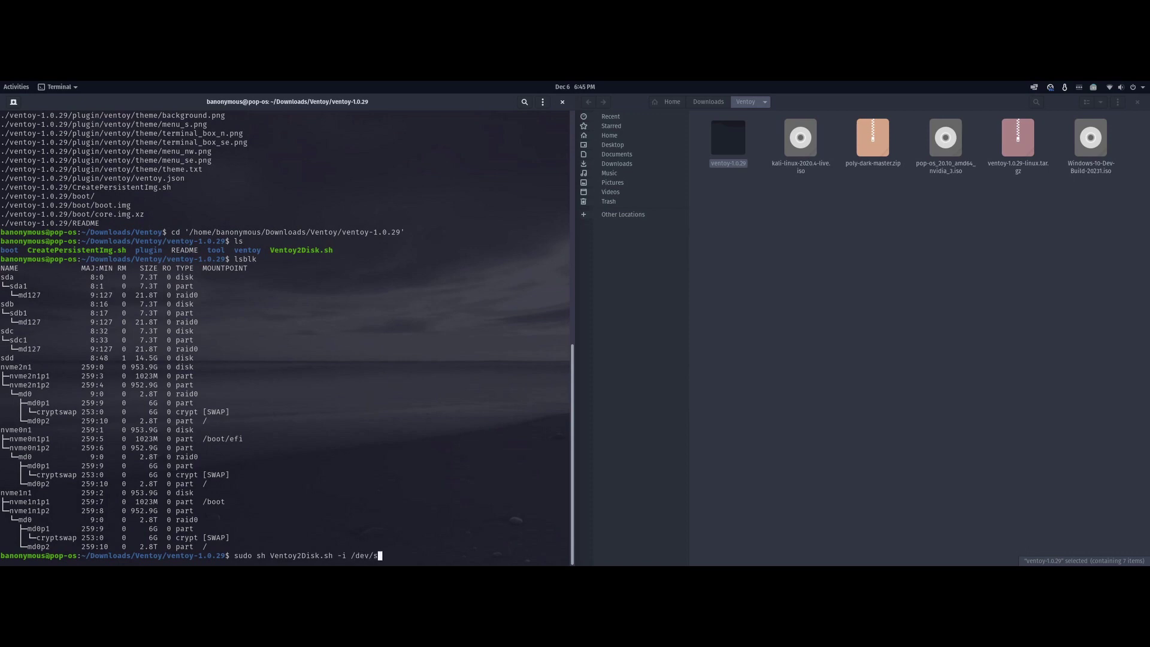
{"action": "type", "text": "dd"}
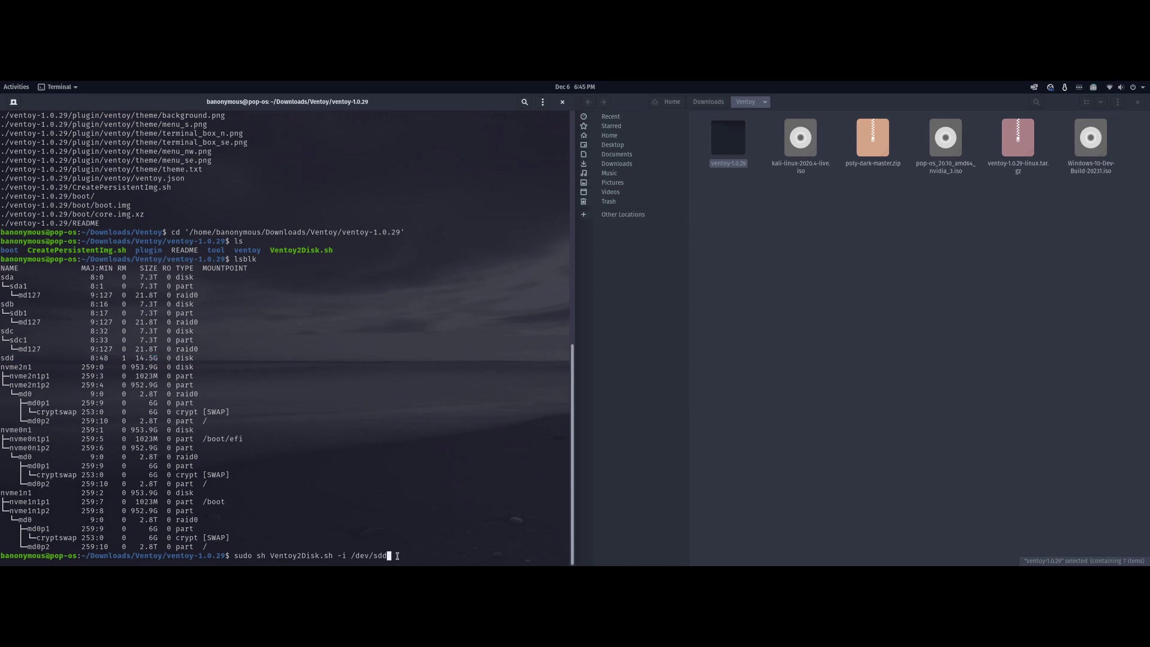
{"action": "key", "text": "Return"}
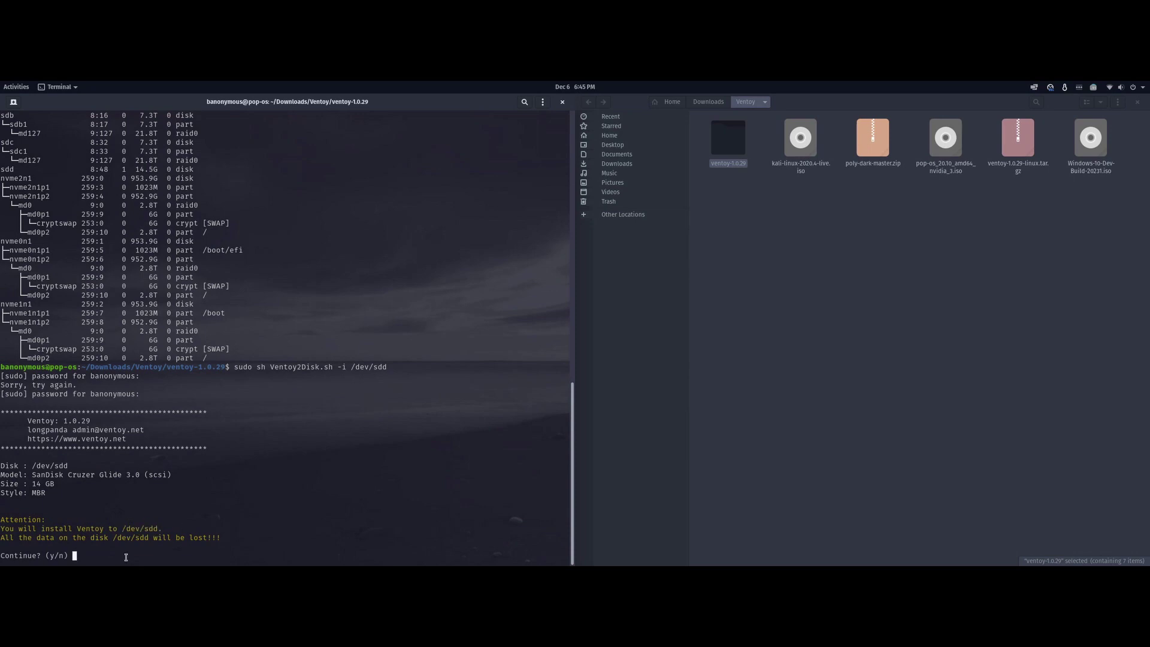
- Answer y to the data-loss double-check so Ventoy partitions and installs to /dev/sdd successfully
{"action": "type", "text": "y/n) y"}
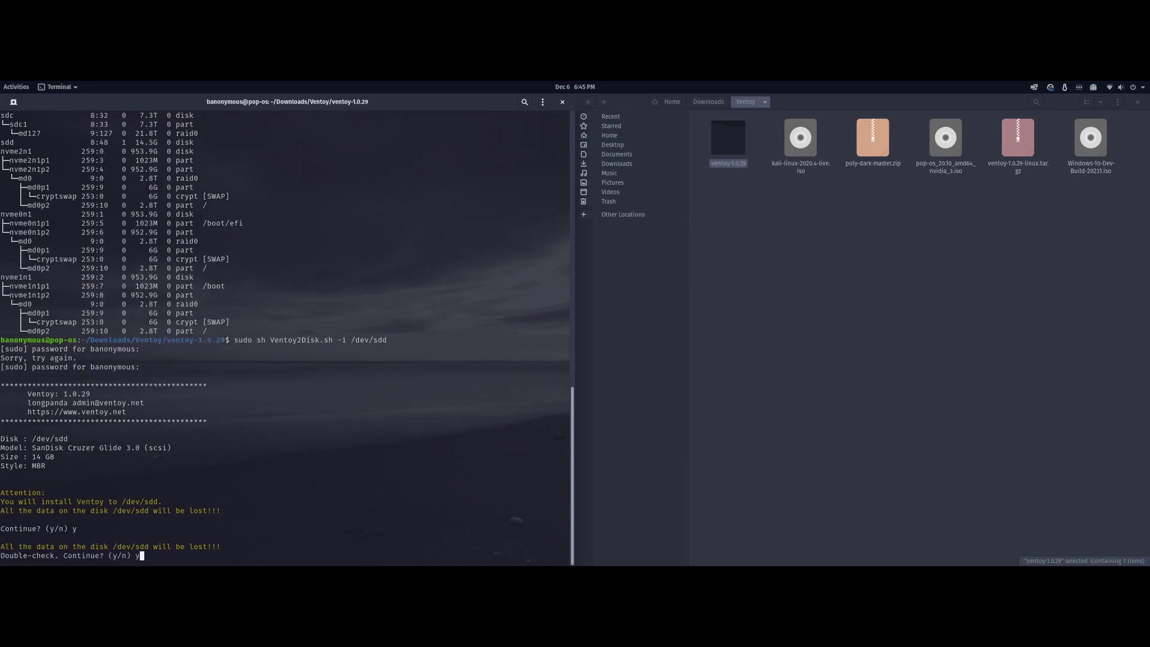
{"action": "key", "text": "Return"}
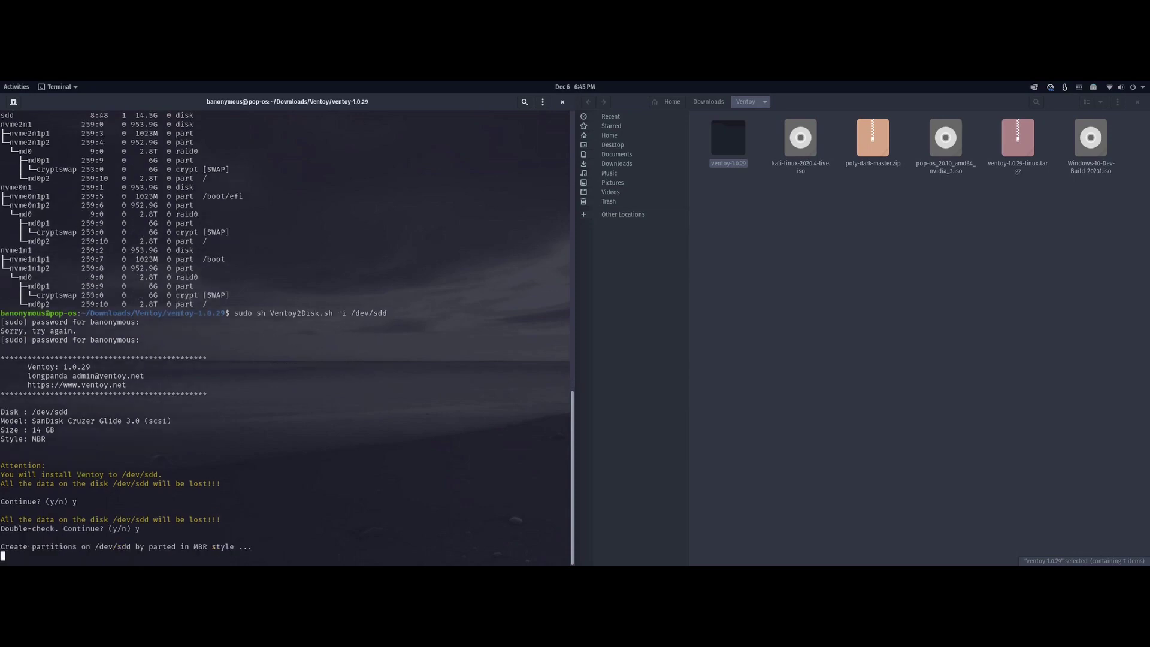
{"action": "type", "text": "lsblk"}
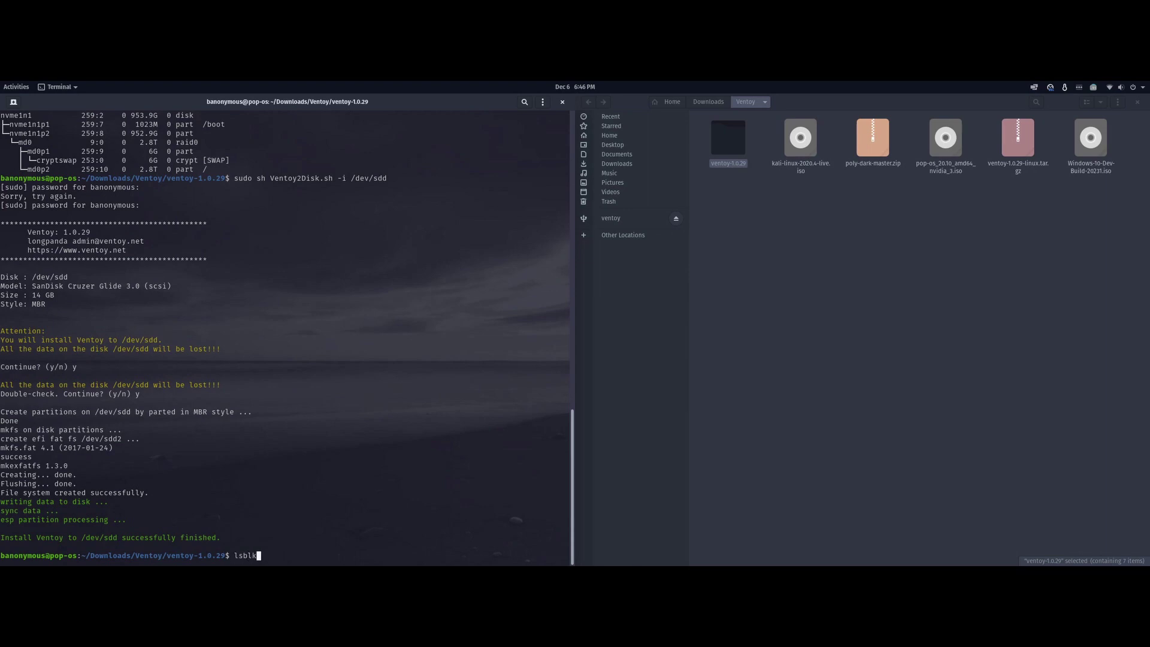
- Run lsblk to confirm sdd now holds sdd1 (14.5G) and sdd2 (32M), then close the terminal
{"action": "key", "text": "Return"}
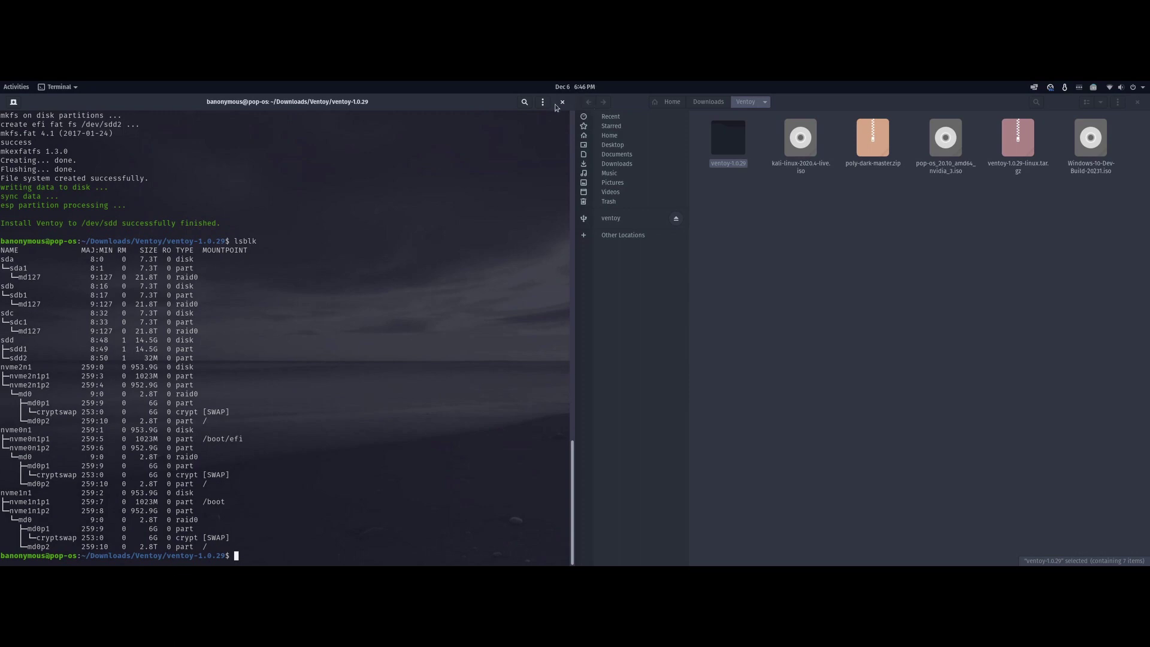
{"action": "left_click", "coordinate": [561, 102]}
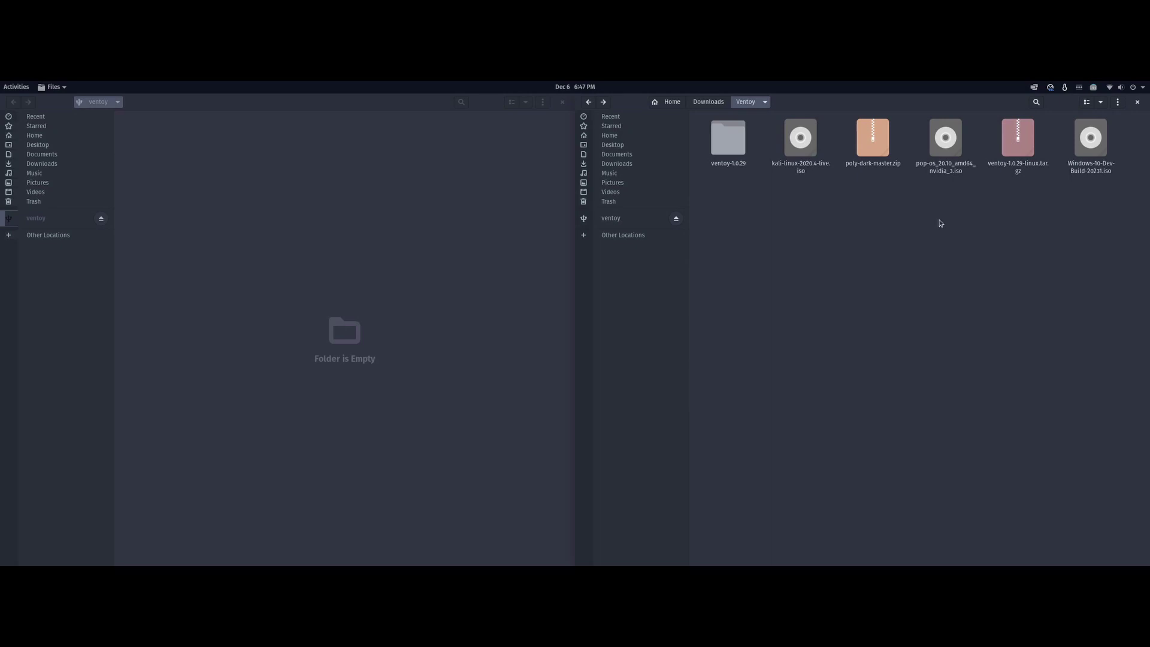
{"action": "mouse_move", "coordinate": [1023, 193]}
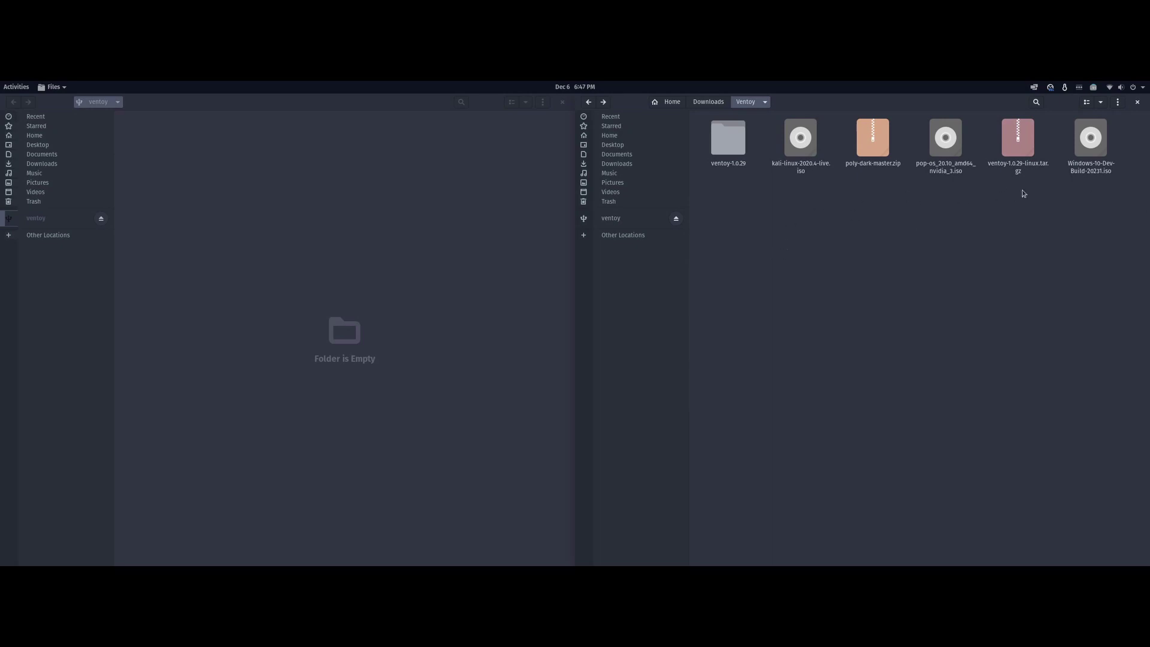
{"action": "mouse_move", "coordinate": [901, 164]}
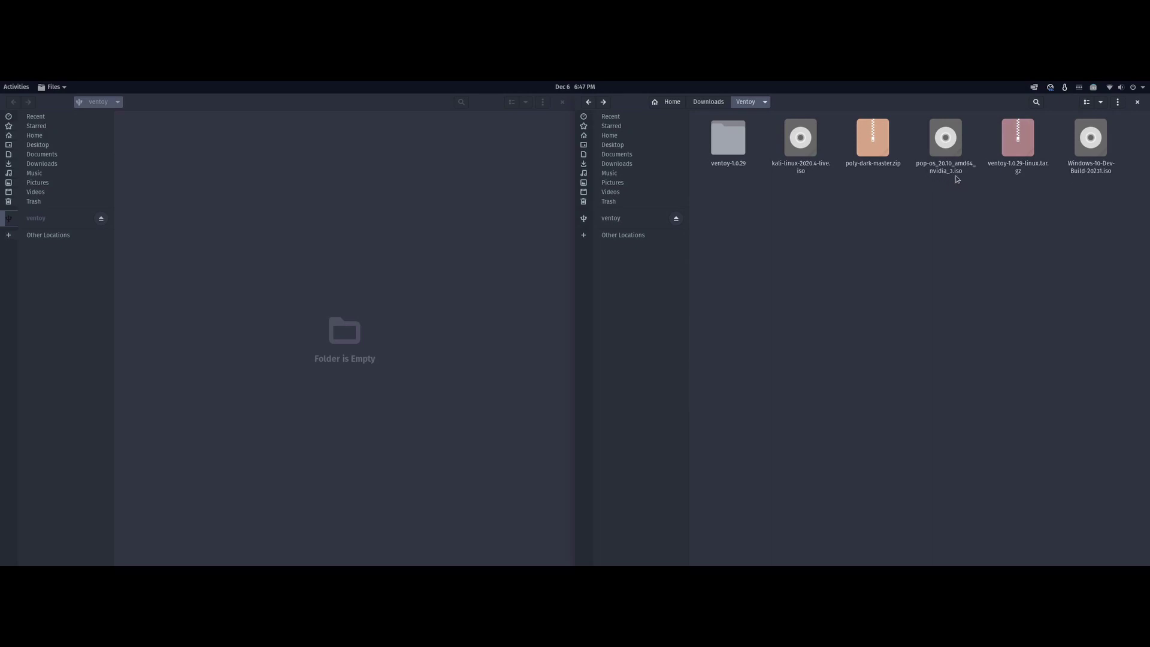
{"action": "mouse_move", "coordinate": [971, 179]}
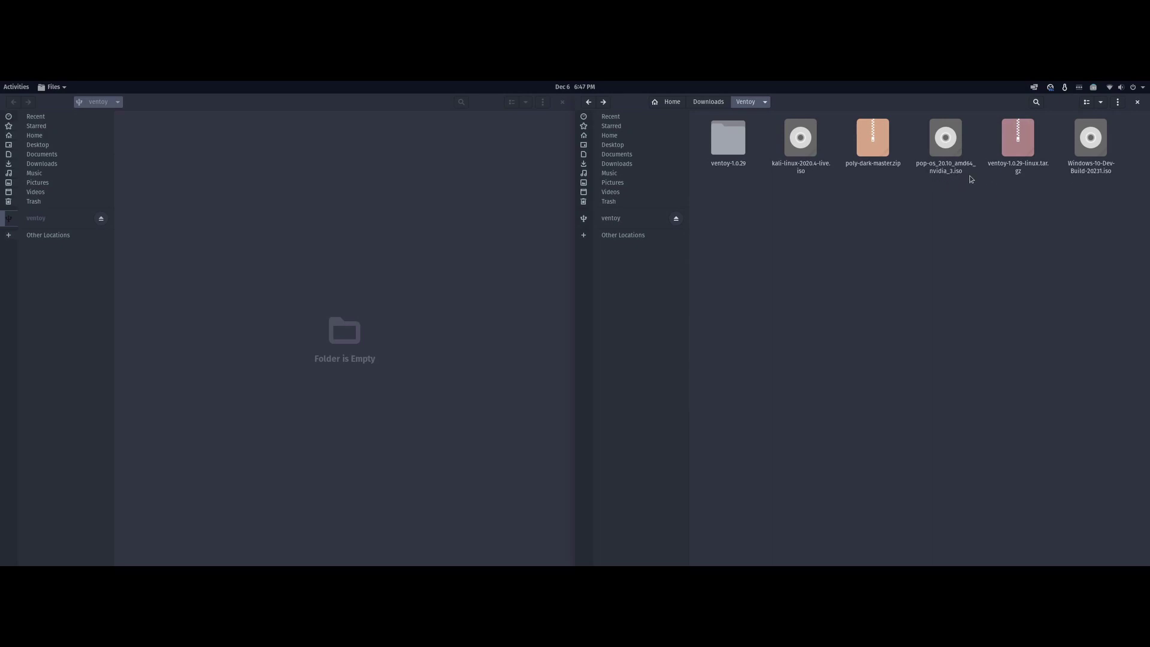
{"action": "mouse_move", "coordinate": [823, 191]}
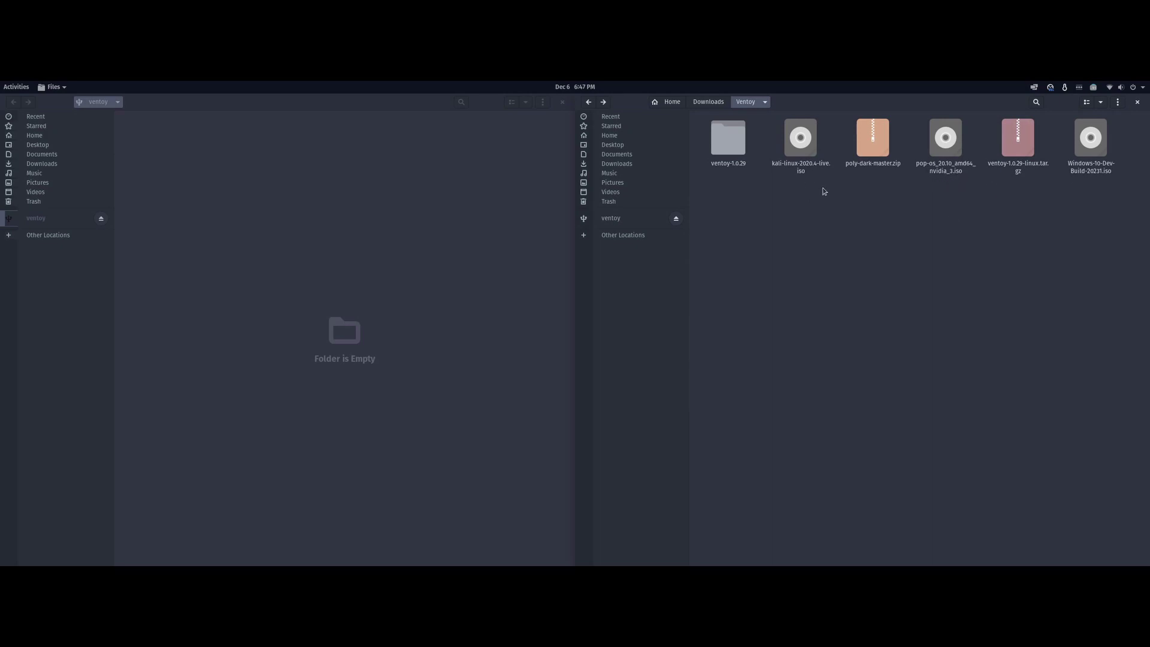
- Select the kali-linux-2020.4-live.iso in the Downloads/Ventoy folder for copying to the drive
{"action": "left_click", "coordinate": [800, 136]}
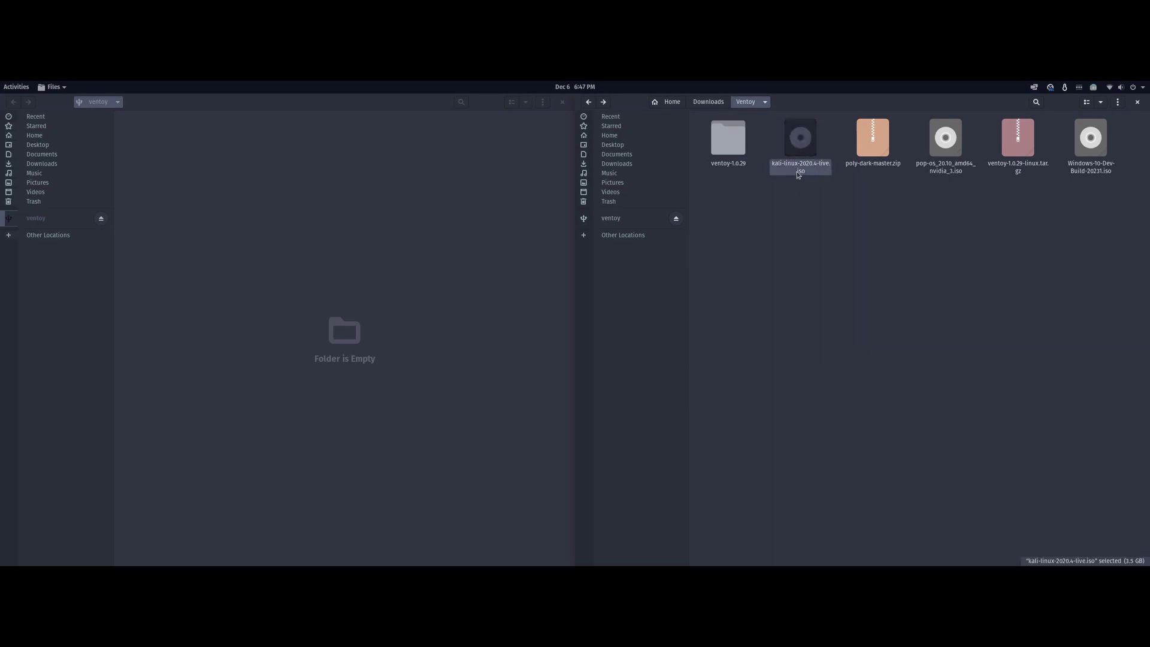
{"action": "mouse_move", "coordinate": [804, 179]}
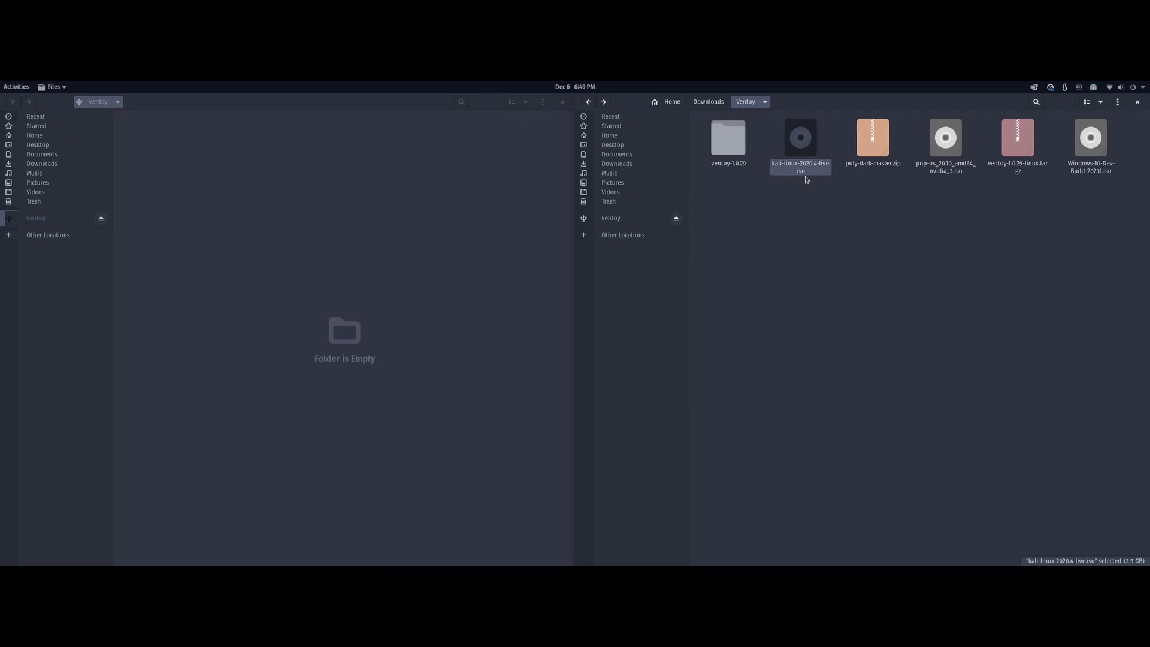
{"action": "mouse_move", "coordinate": [808, 181]}
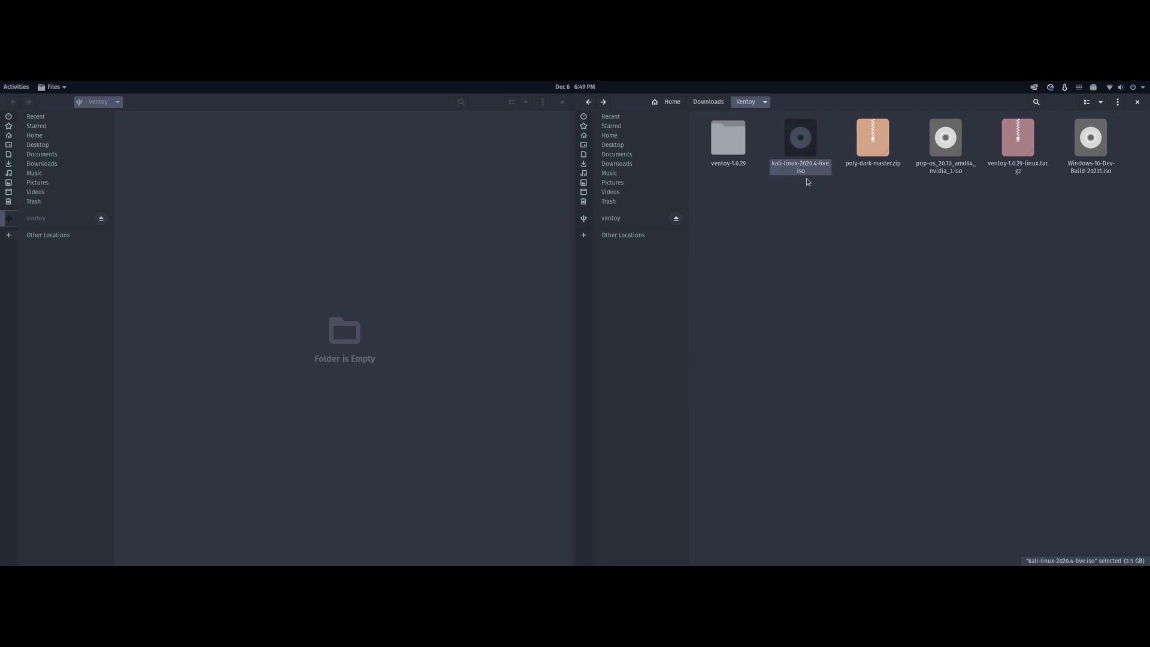
{"action": "mouse_move", "coordinate": [820, 214]}
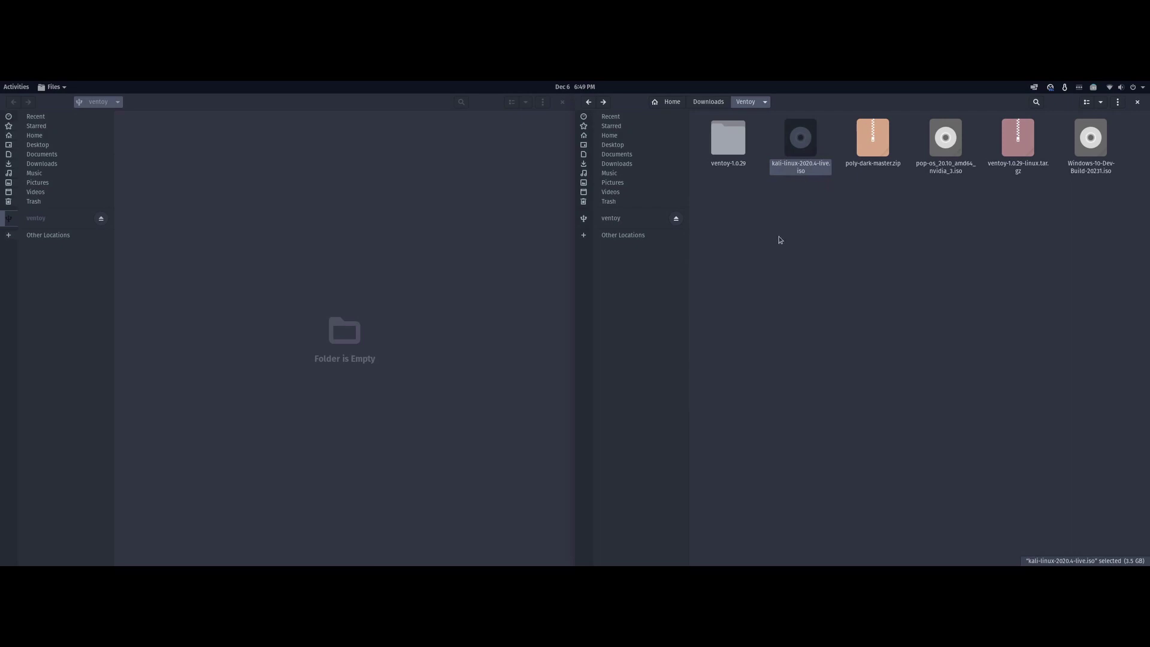
{"action": "mouse_move", "coordinate": [695, 205]}
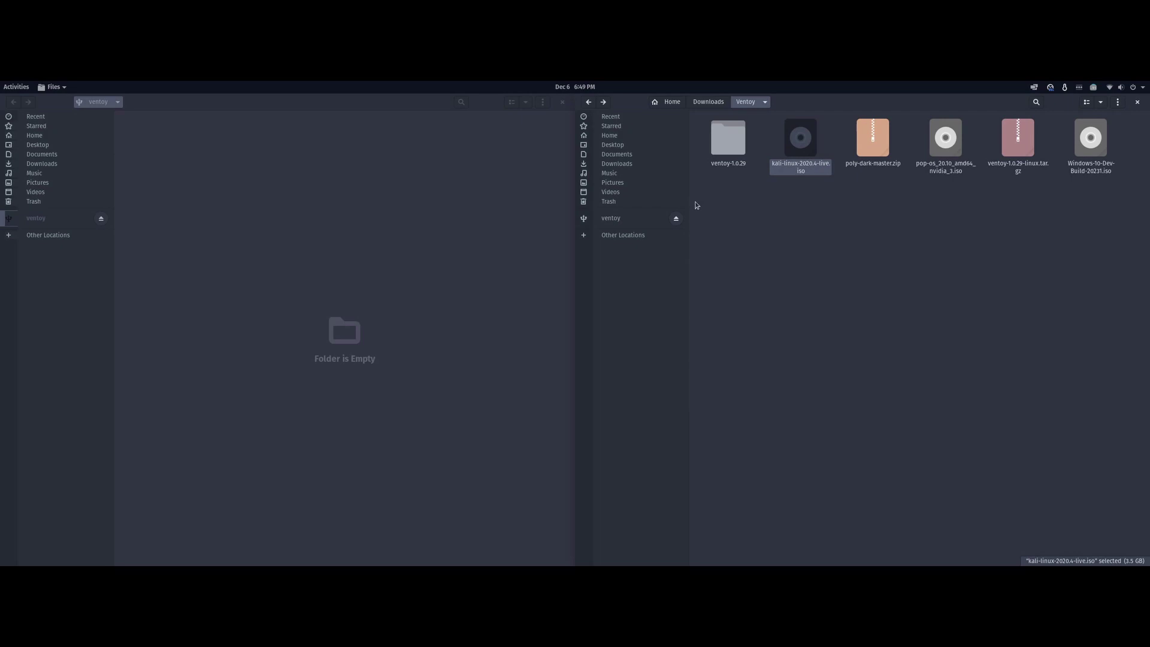
{"action": "mouse_move", "coordinate": [805, 145]}
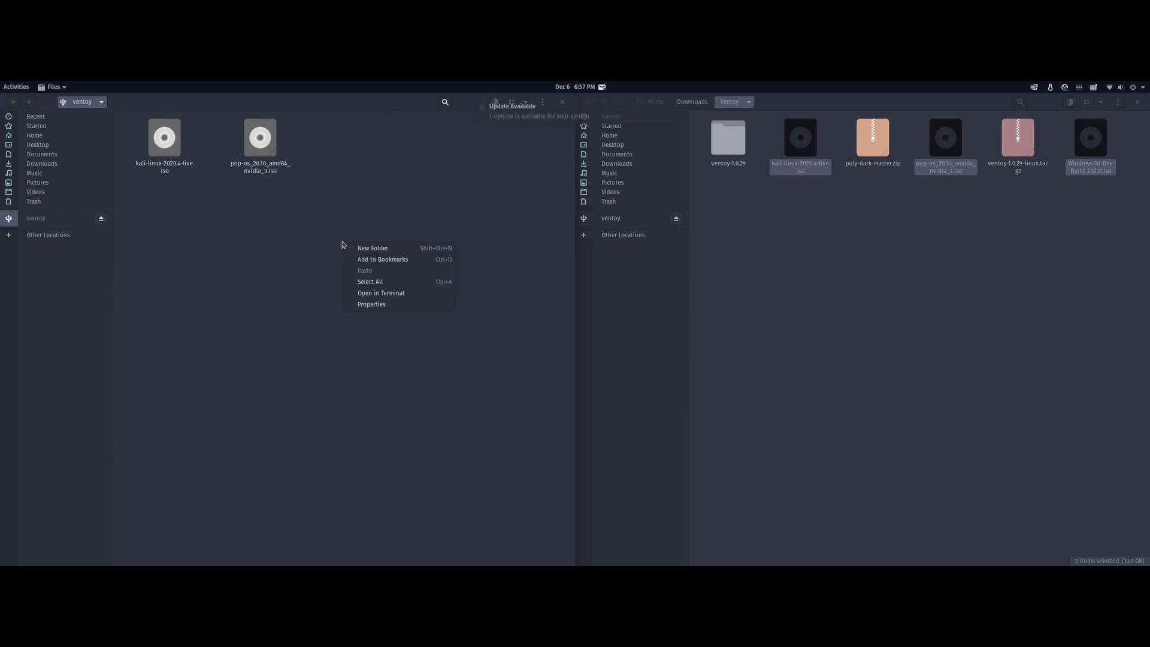
- Create a new folder named ventoy at the top of the USB drive
{"action": "left_click", "coordinate": [373, 248]}
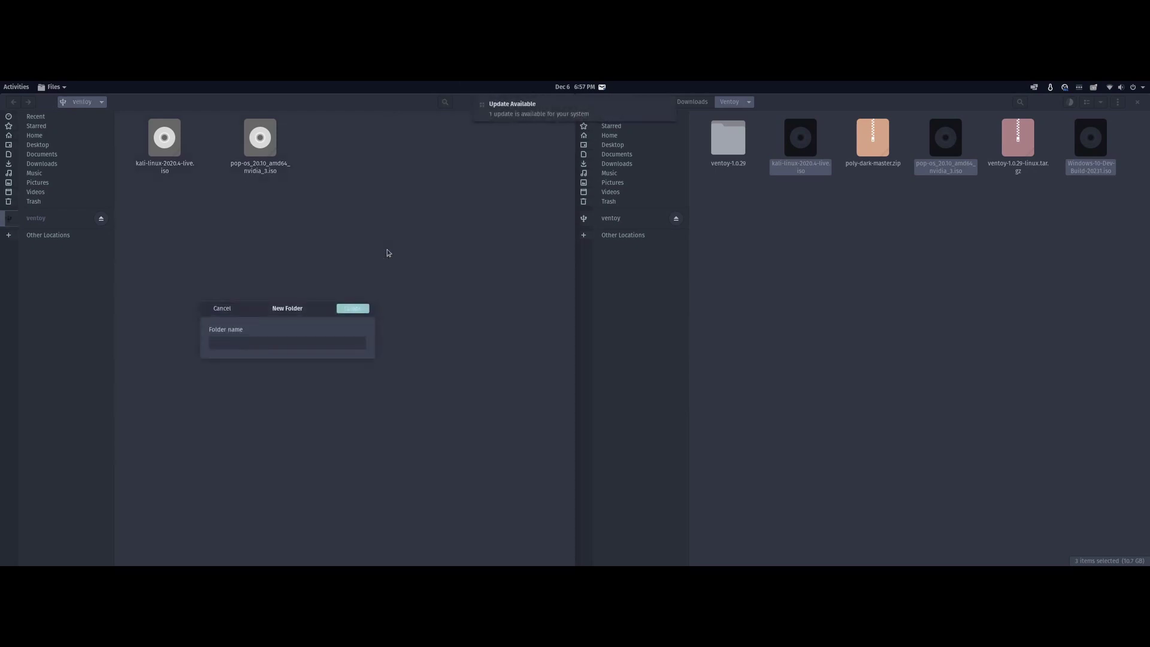
{"action": "type", "text": "ventoy"}
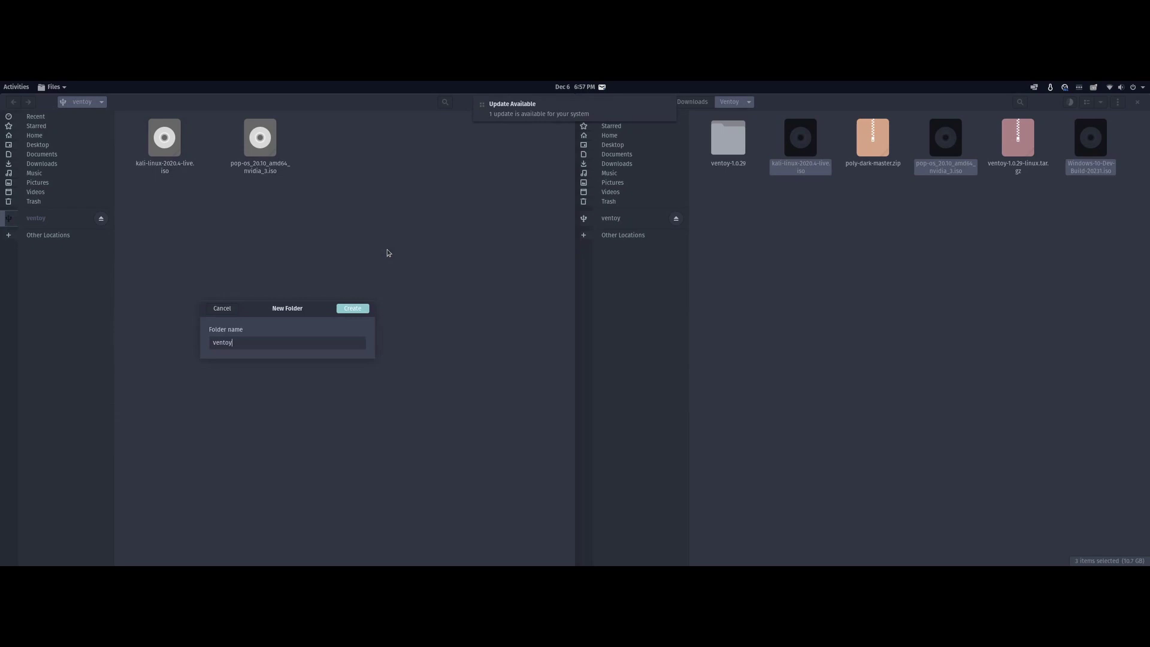
{"action": "left_click", "coordinate": [353, 308]}
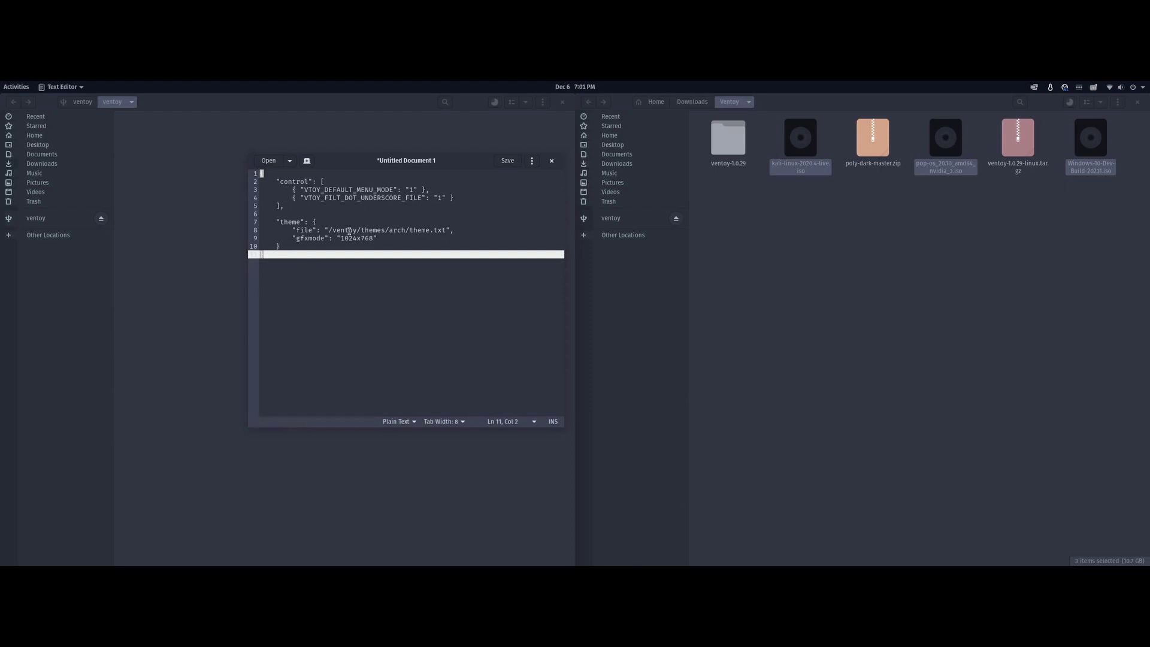
- Save the untitled config as ventoy.json in the ventoy folder on the ventoy USB drive
{"action": "left_click", "coordinate": [507, 160]}
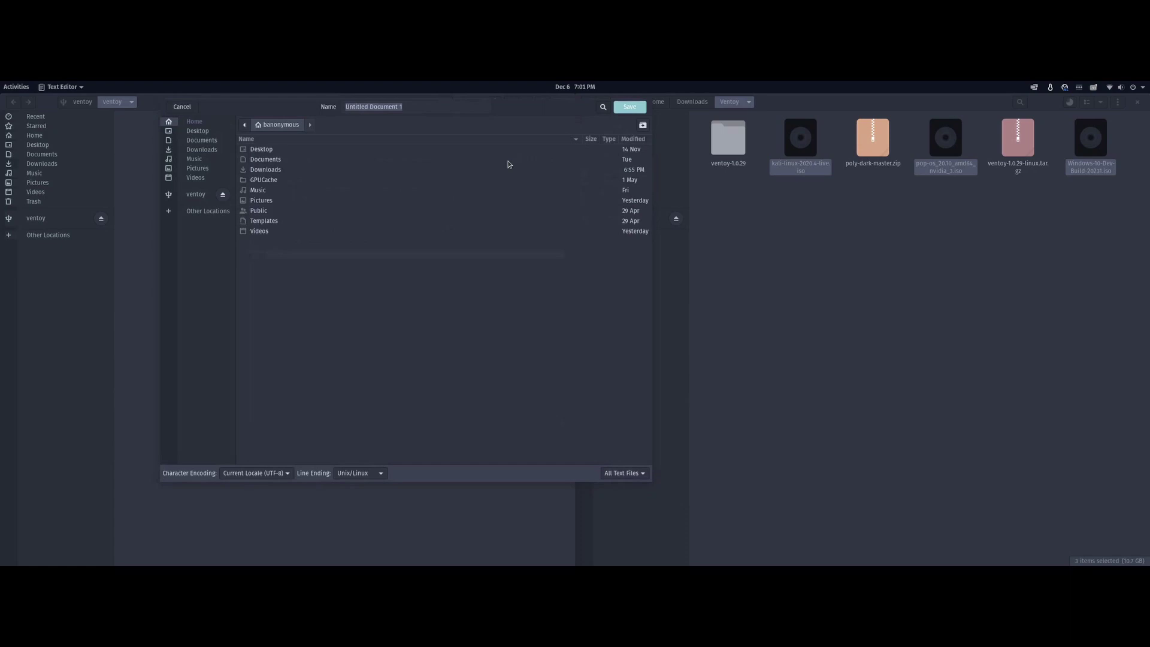
{"action": "left_click", "coordinate": [196, 193]}
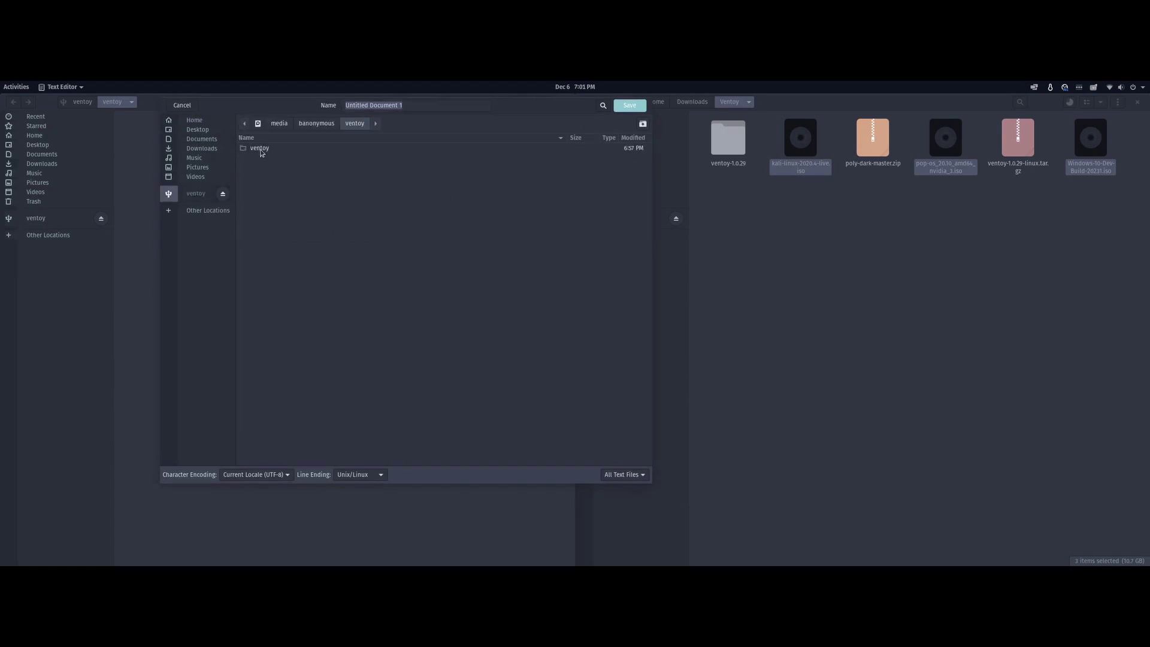
{"action": "double_click", "coordinate": [259, 148]}
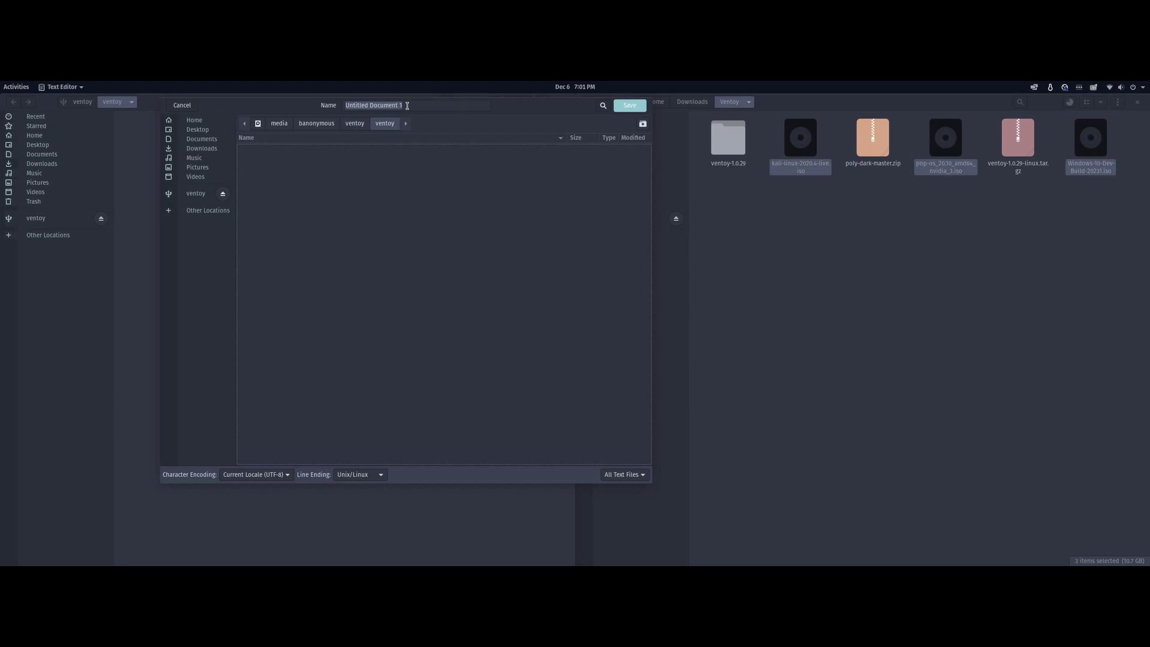
{"action": "type", "text": "ventoy.json"}
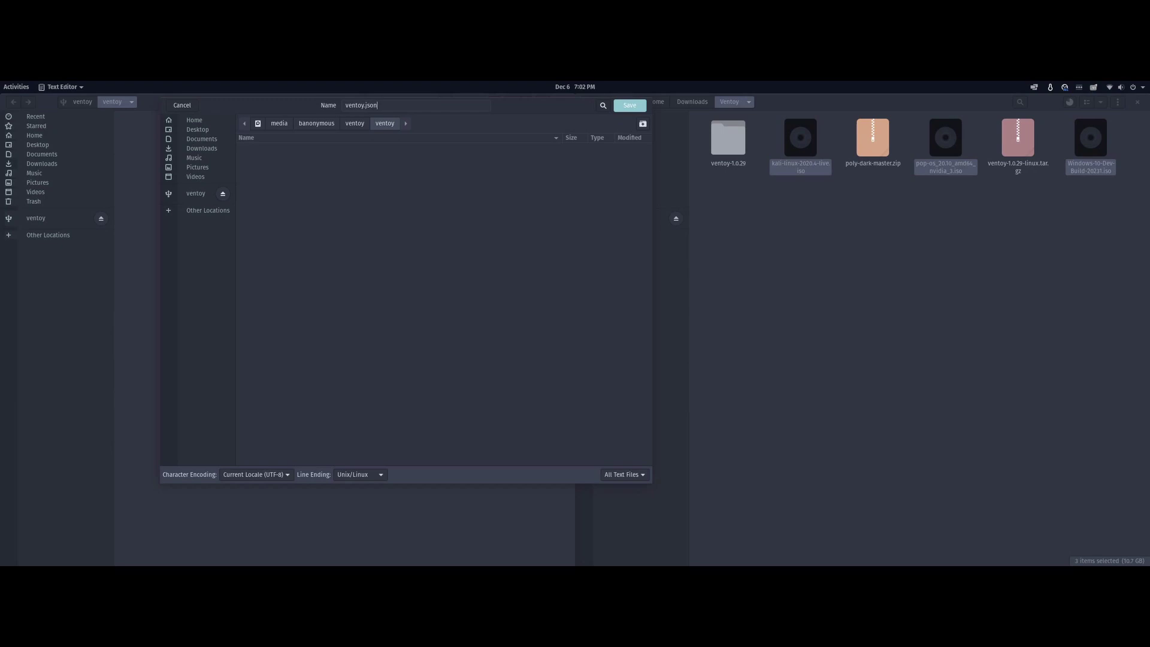
{"action": "left_click", "coordinate": [628, 104]}
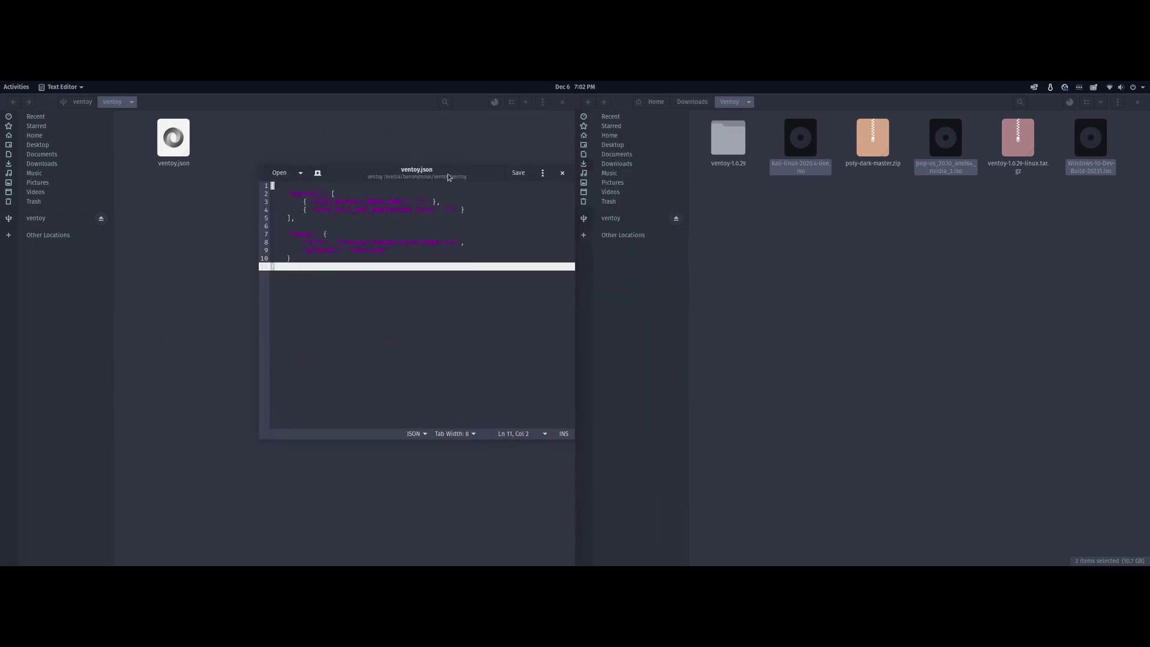
{"action": "mouse_move", "coordinate": [209, 154]}
{"action": "type", "text": "themes"}
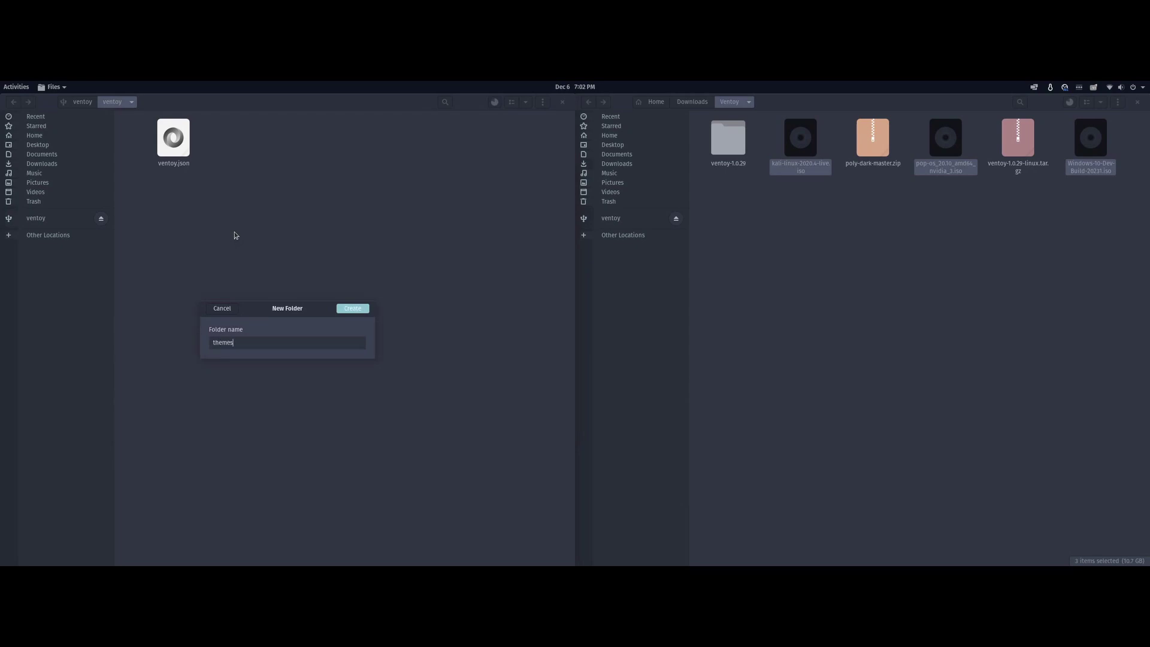
- Create and enter a themes folder, then extract poly-dark-master.zip from Downloads into it
{"action": "left_click", "coordinate": [352, 307]}
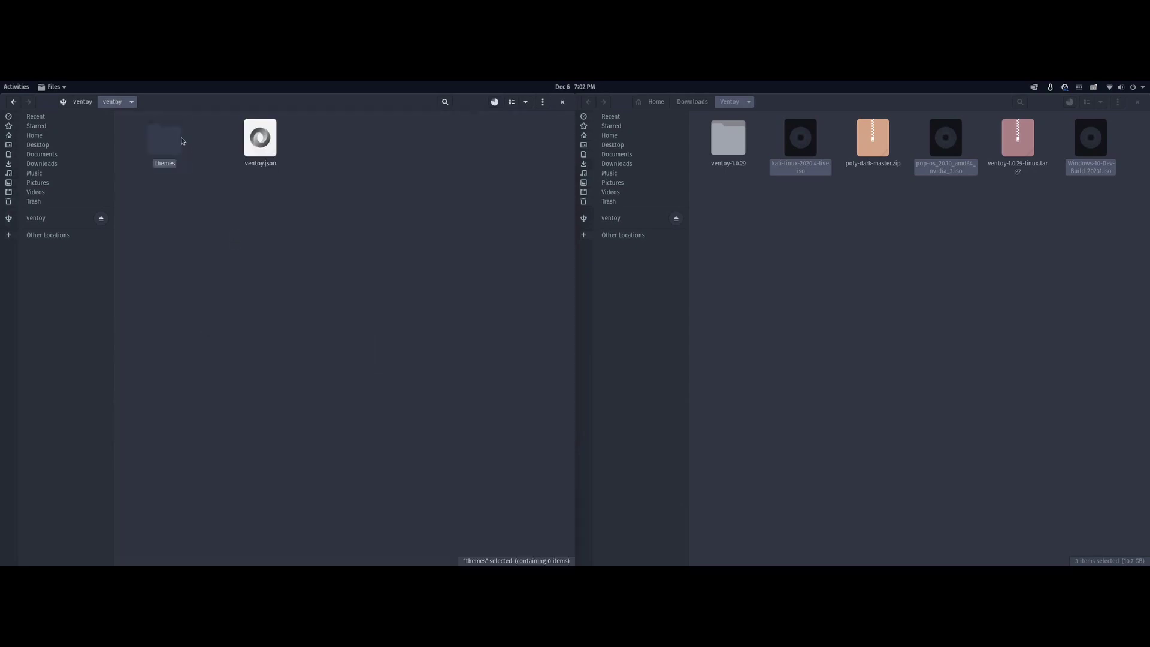
{"action": "double_click", "coordinate": [164, 134]}
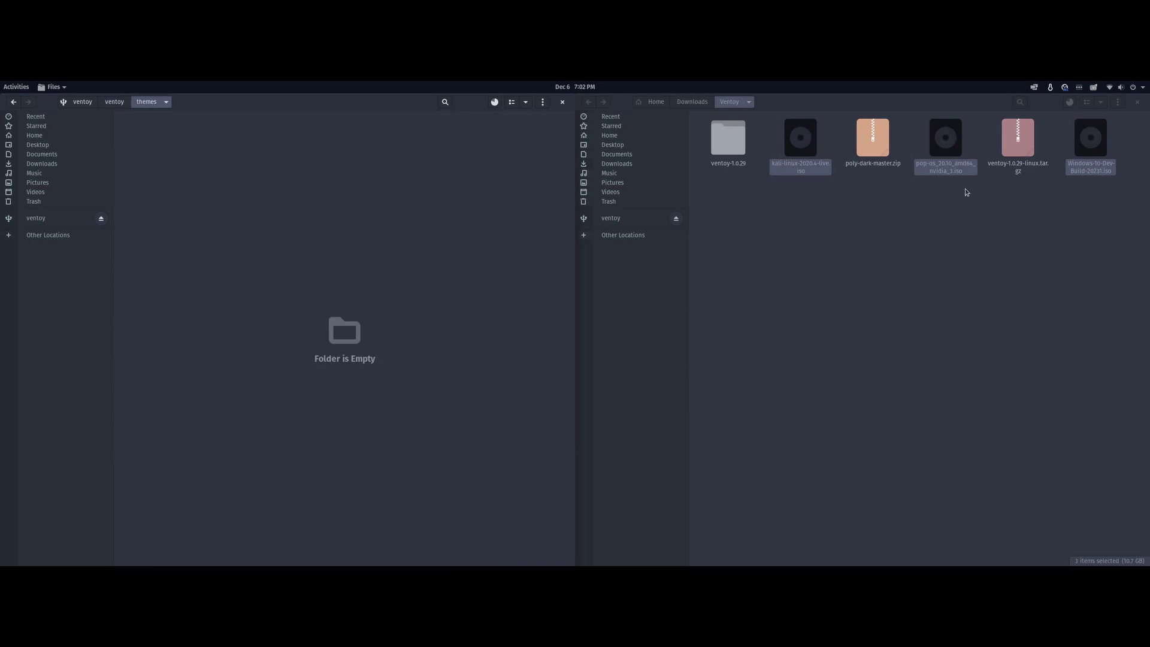
{"action": "mouse_move", "coordinate": [883, 144]}
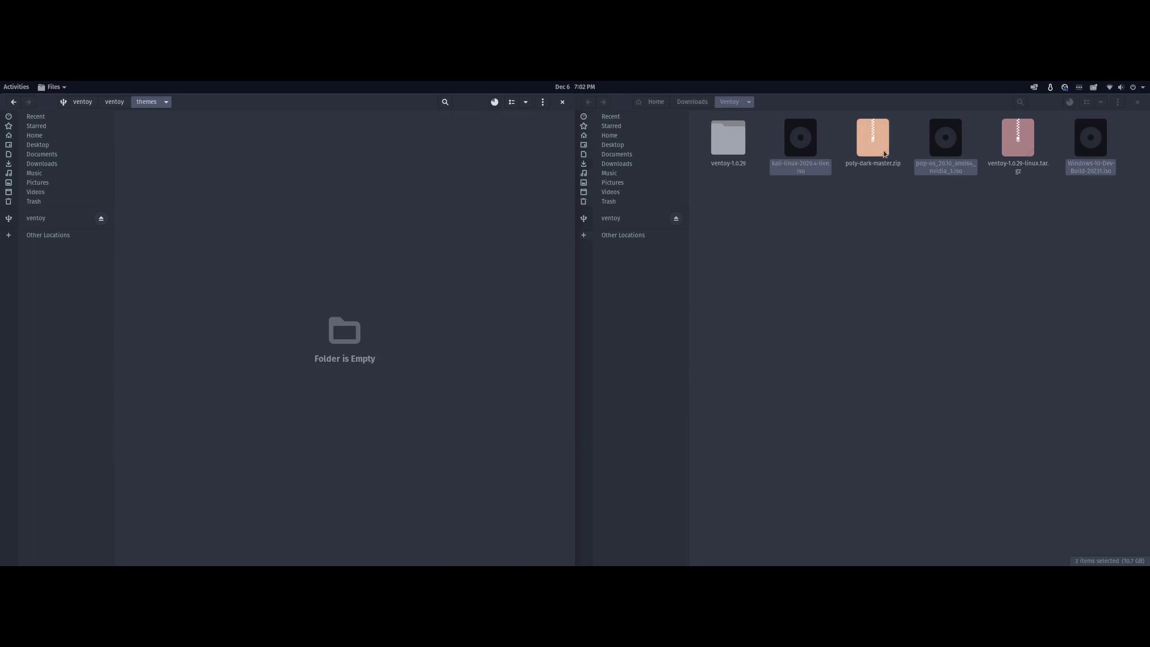
{"action": "left_click", "coordinate": [873, 137]}
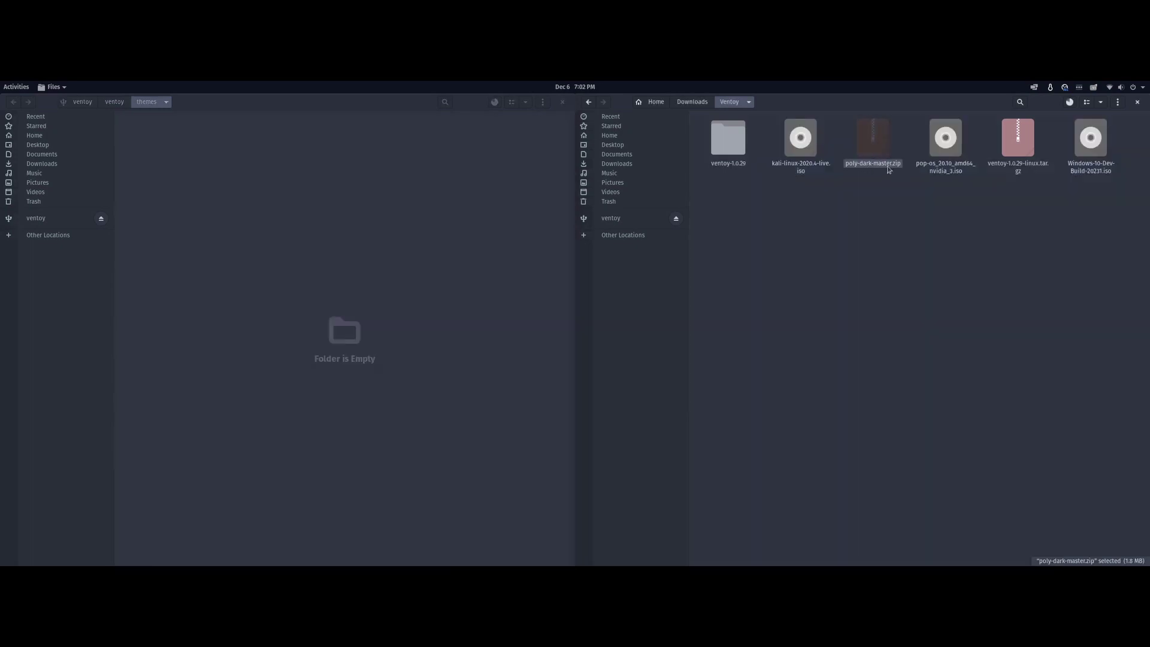
{"action": "double_click", "coordinate": [872, 136]}
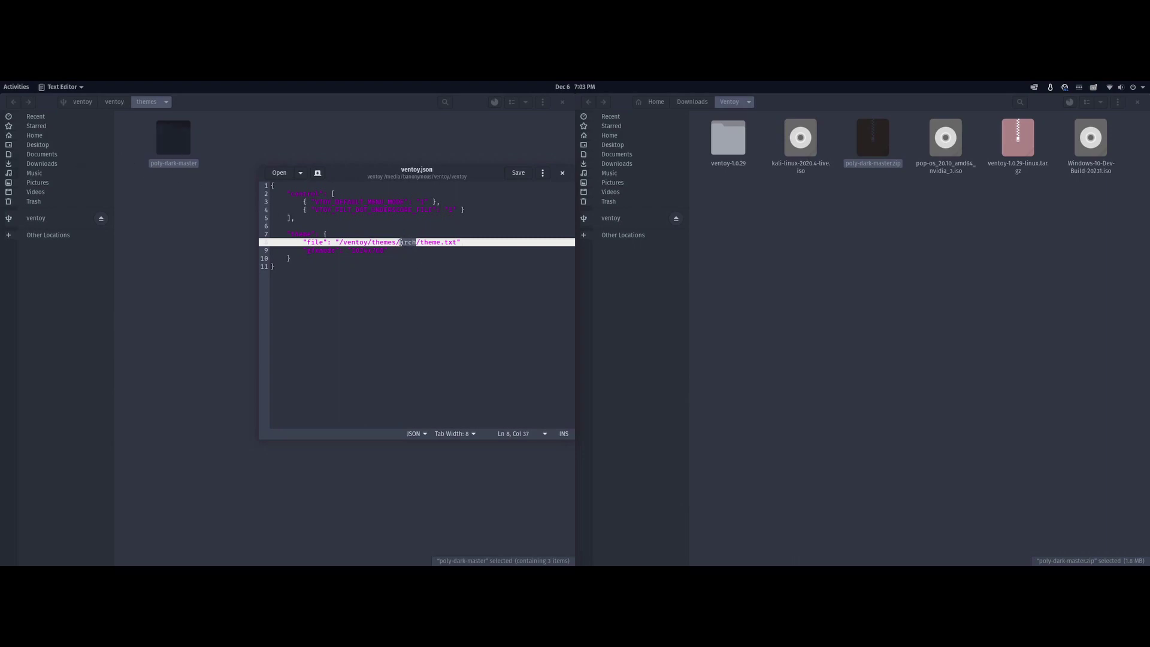
- Set the theme path to poly-dark-master and "gfxmode": "1920x1080" in ventoy.json
{"action": "type", "text": "poly-dark-master"}
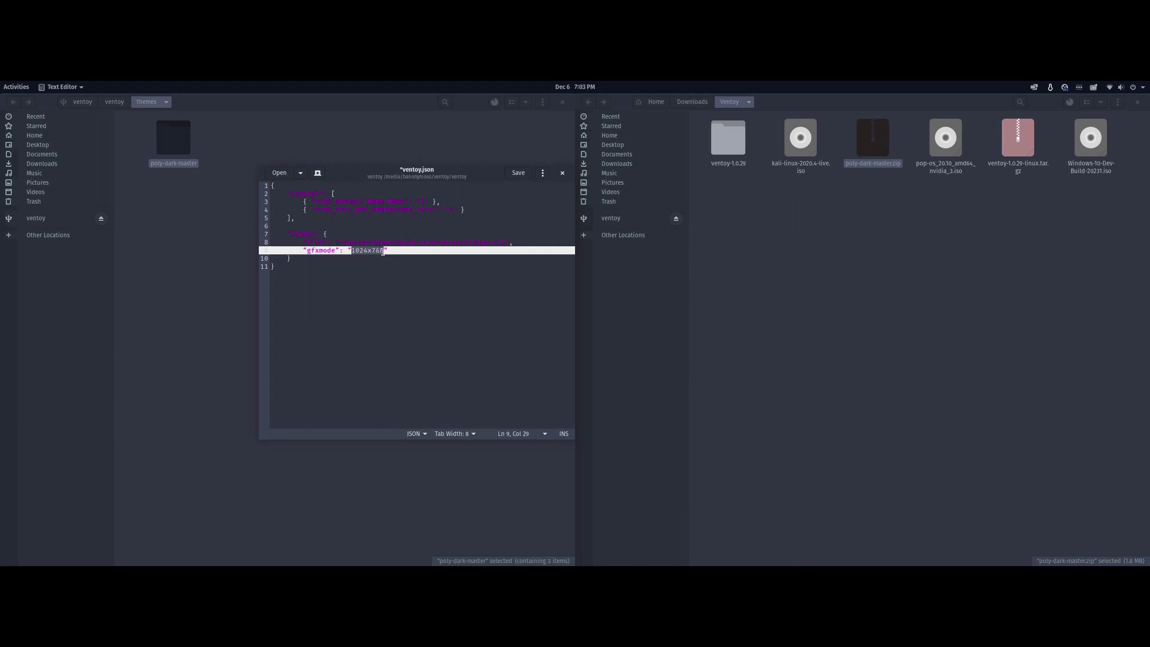
{"action": "type", "text": "1920x1080"}
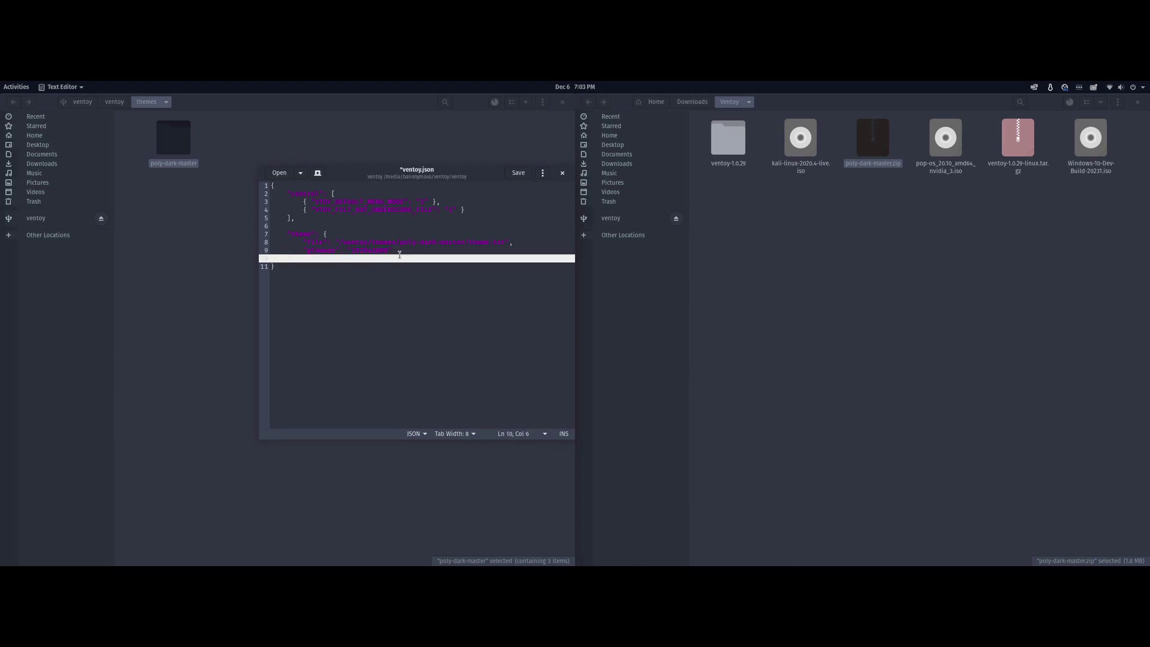
{"action": "type", "text": "\"gfxmode\": \"1920x1080\""}
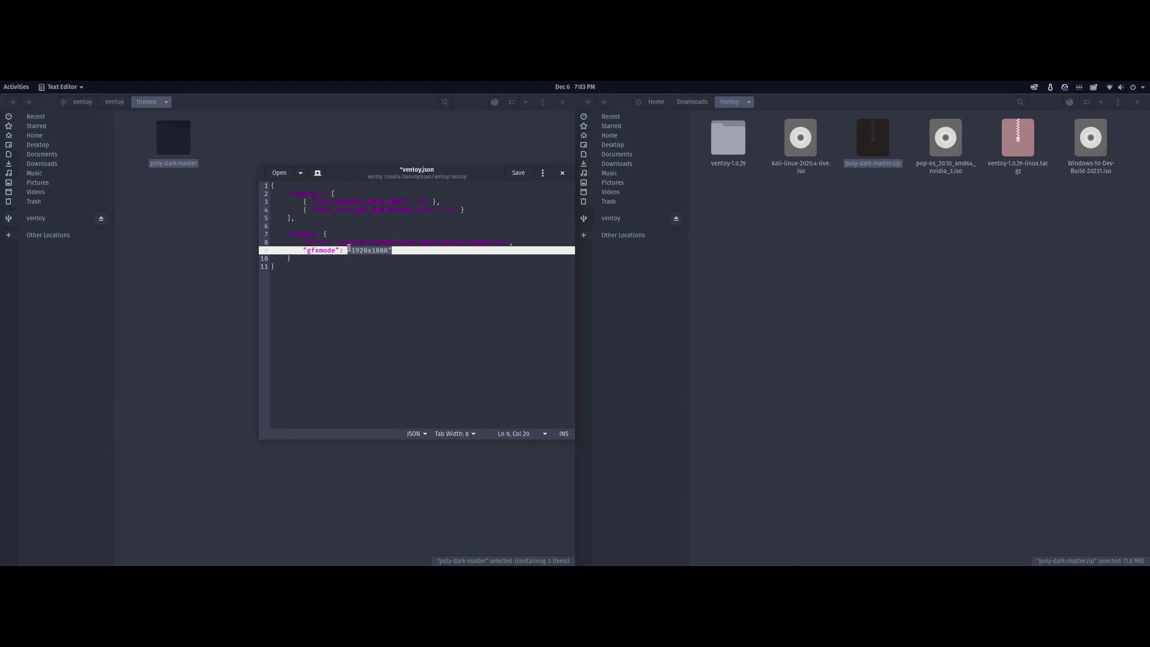
- Save the edited ventoy.json and close the editor window
{"action": "left_click", "coordinate": [518, 172]}
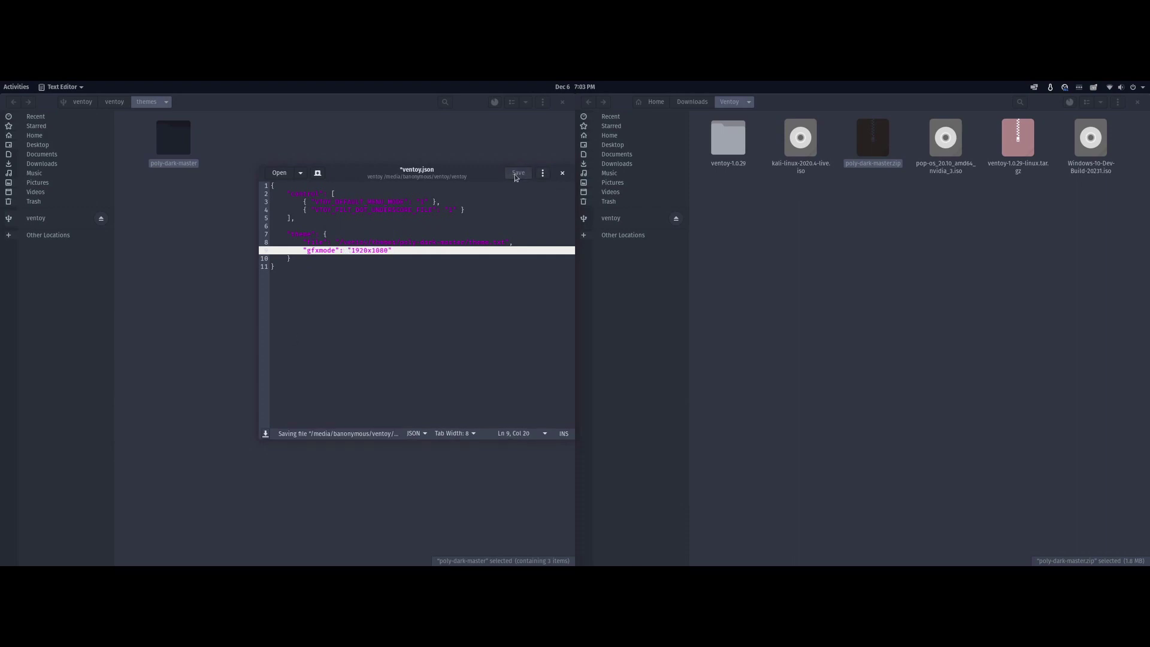
{"action": "left_click", "coordinate": [518, 172]}
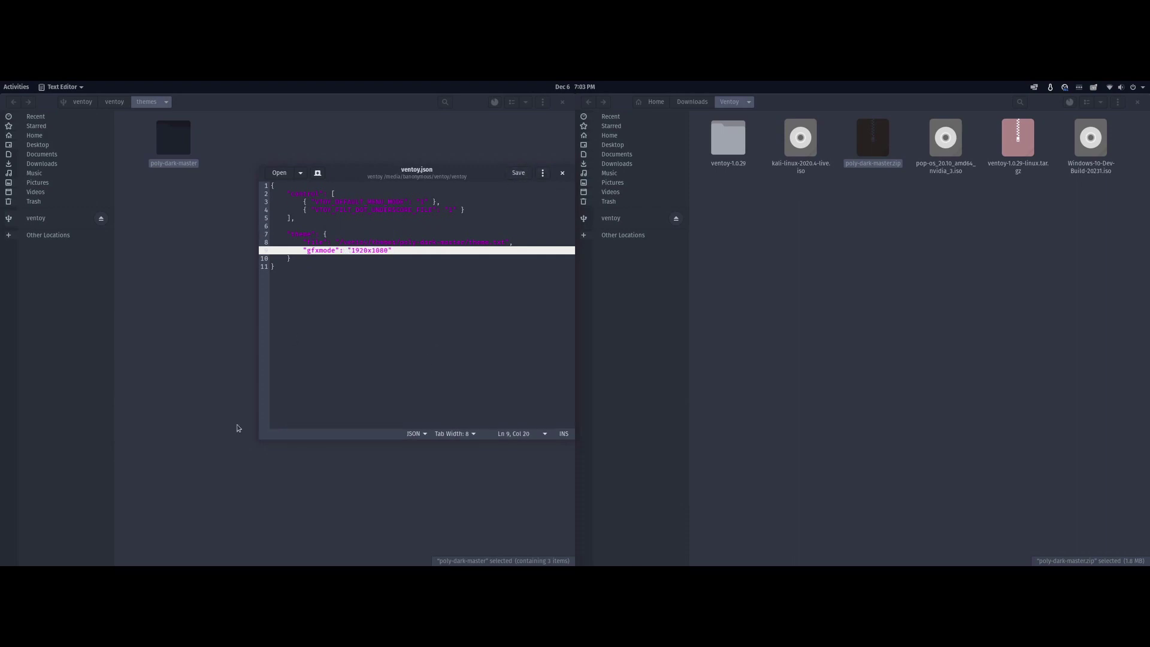
{"action": "left_click", "coordinate": [562, 172]}
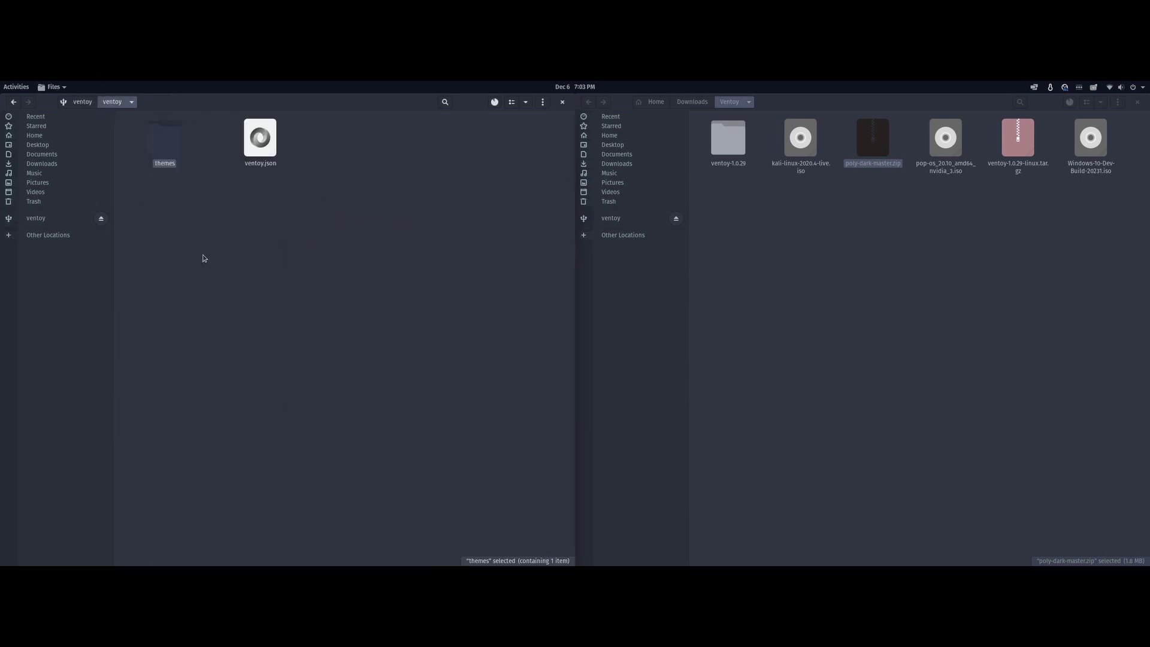
- Go up to the ventoy drive root where the Kali, Pop!_OS and Windows ISOs are copying
{"action": "left_click", "coordinate": [259, 141]}
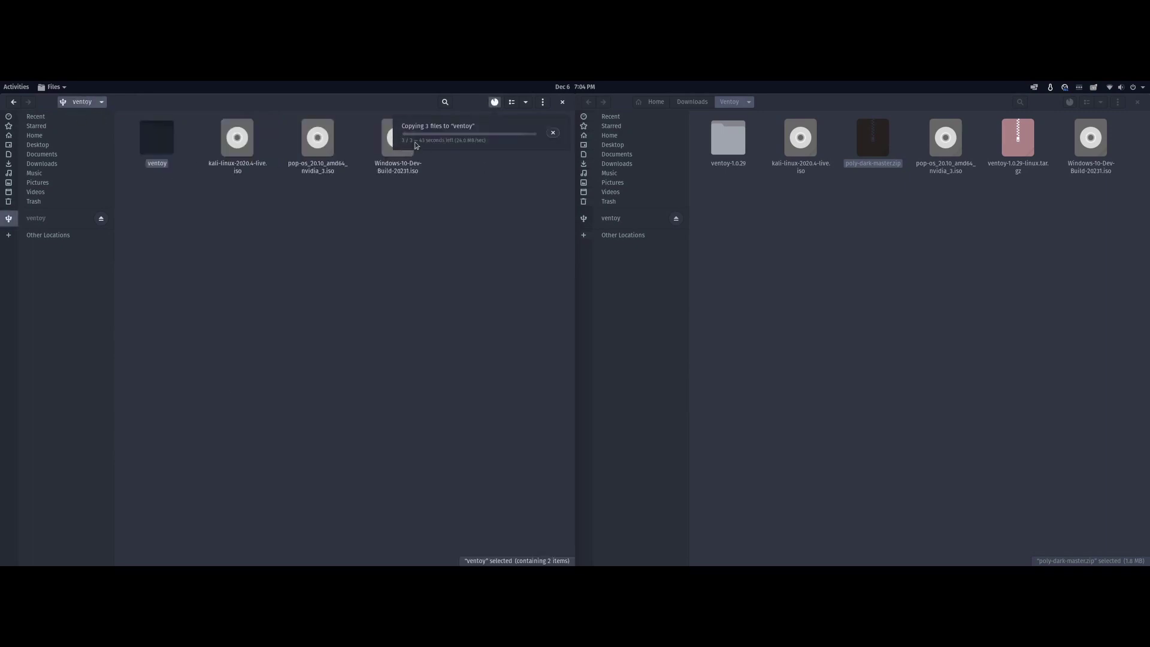
{"action": "mouse_move", "coordinate": [422, 148]}
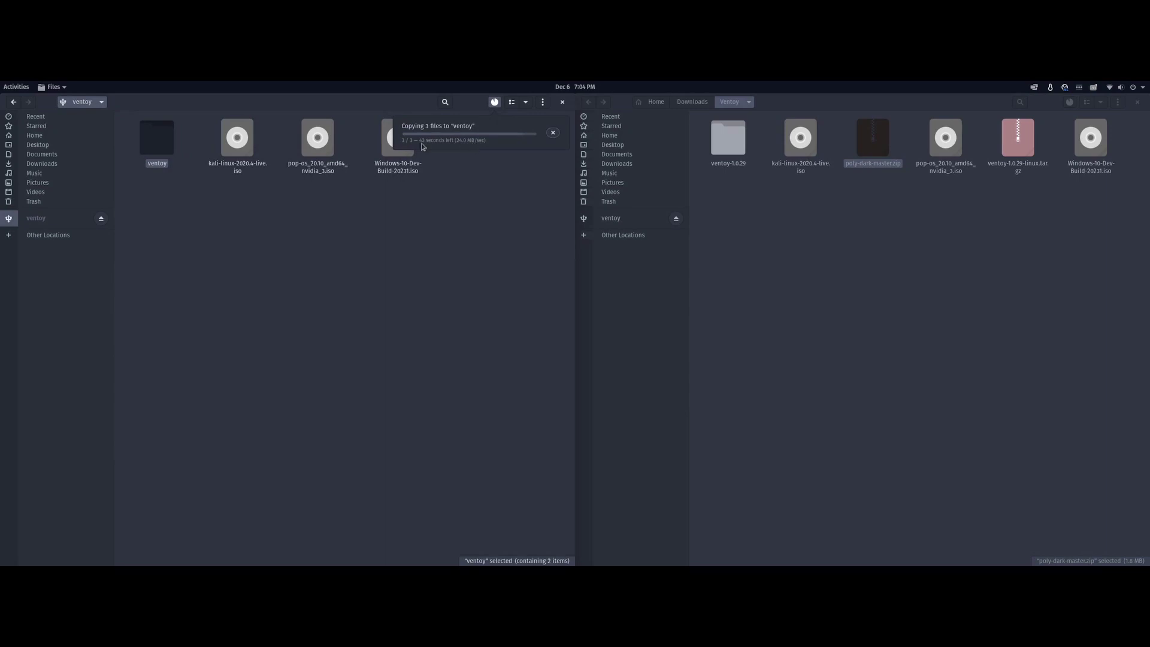
{"action": "mouse_move", "coordinate": [488, 165]}
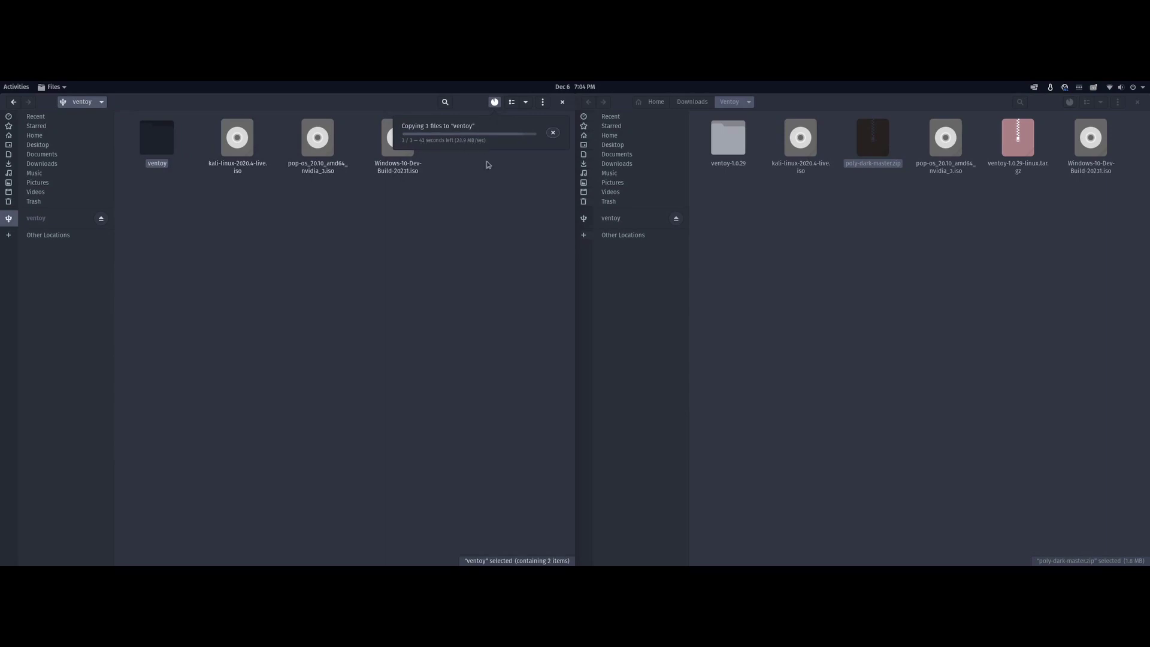
{"action": "mouse_move", "coordinate": [390, 189]}
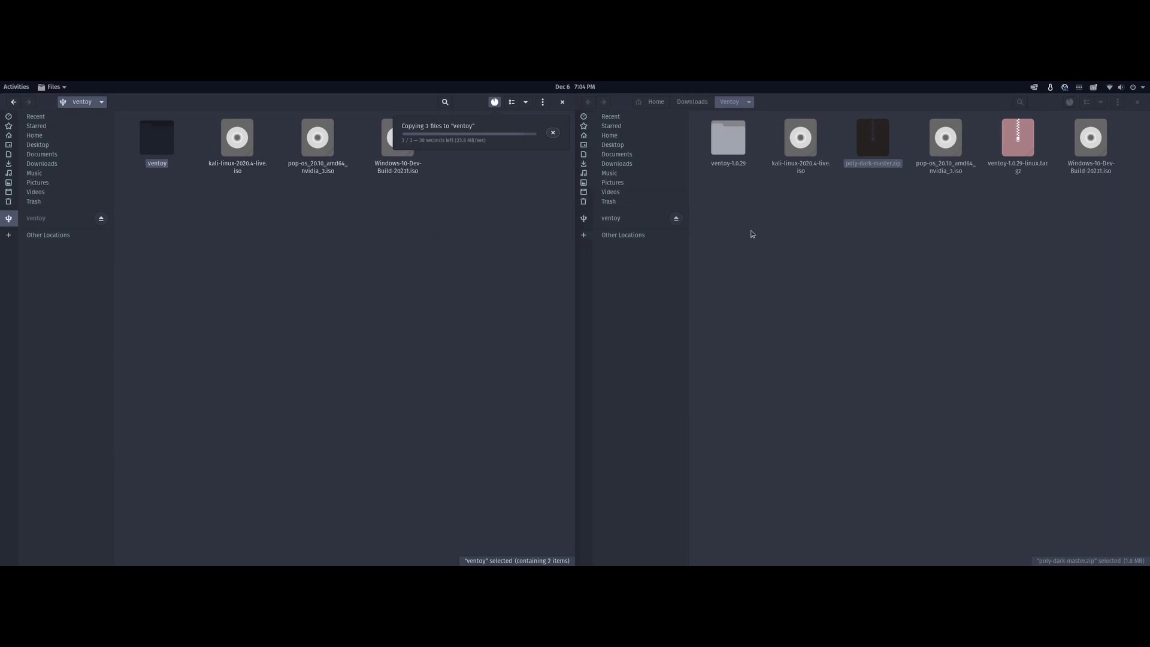
{"action": "mouse_move", "coordinate": [204, 251]}
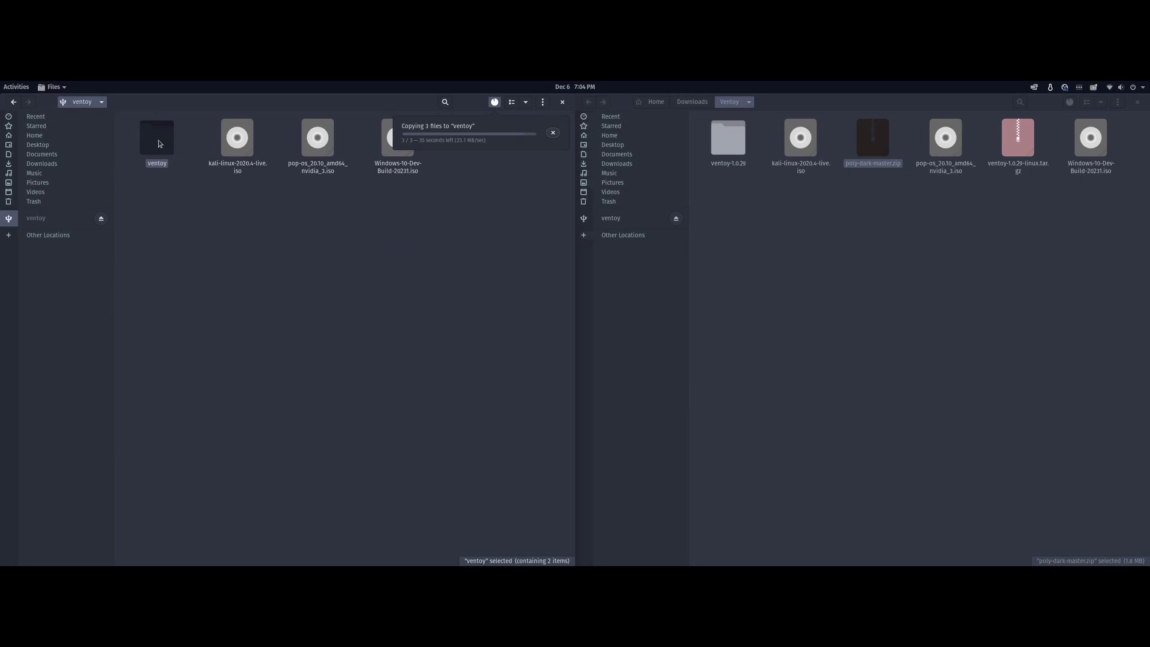
{"action": "mouse_move", "coordinate": [153, 140]}
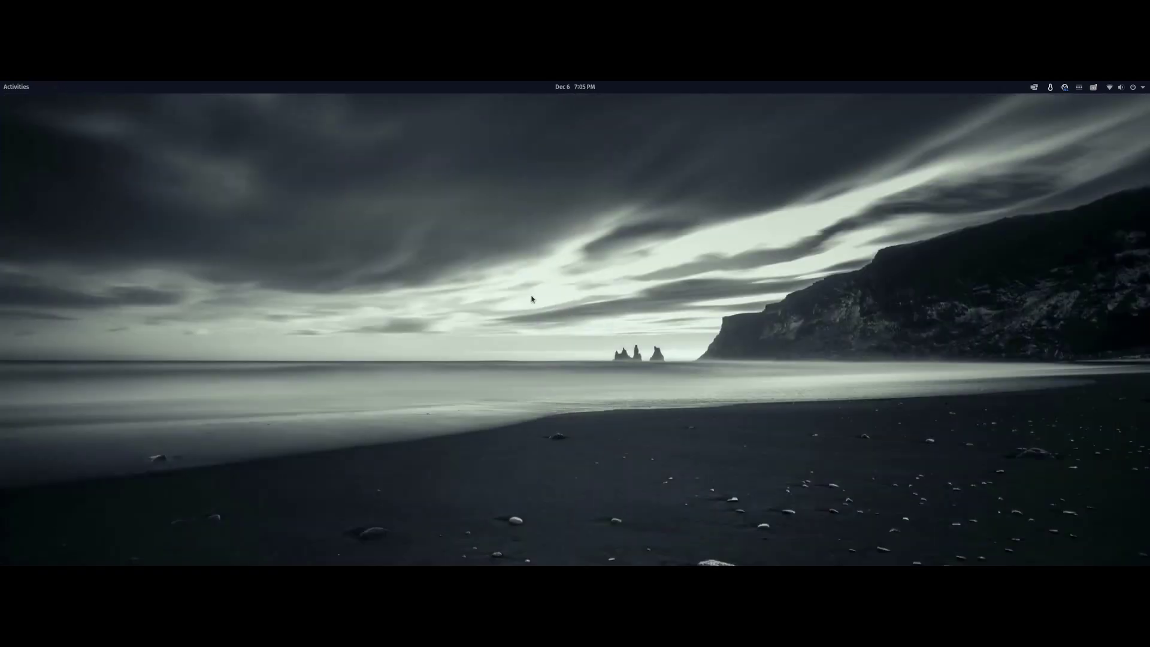
{"action": "mouse_move", "coordinate": [539, 317]}
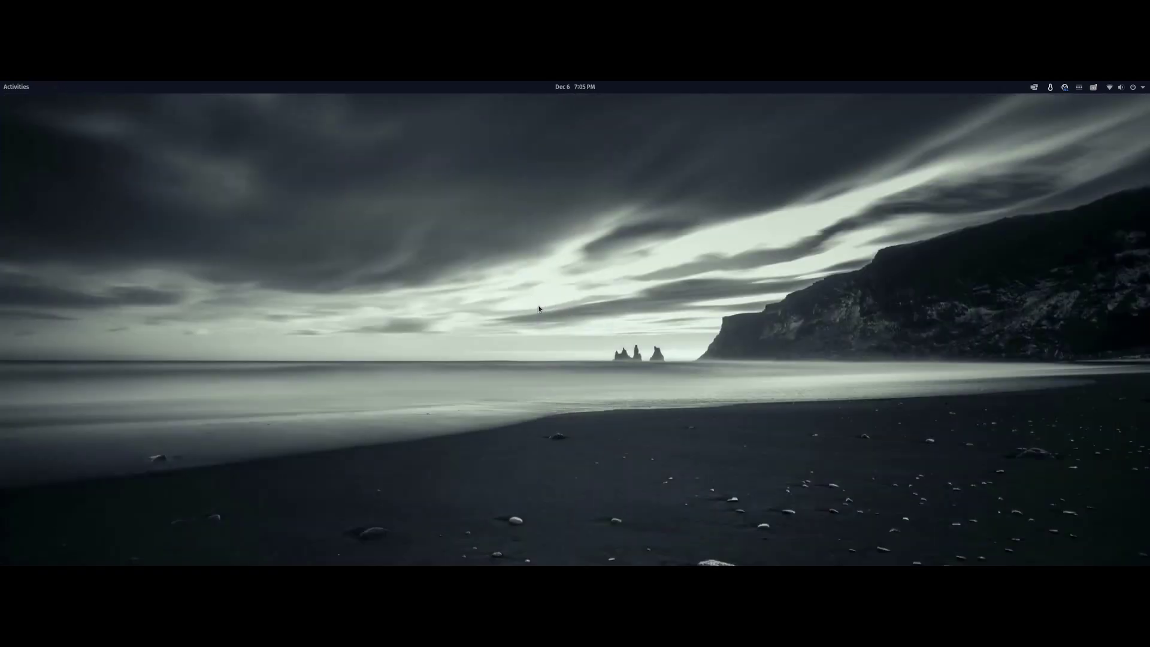